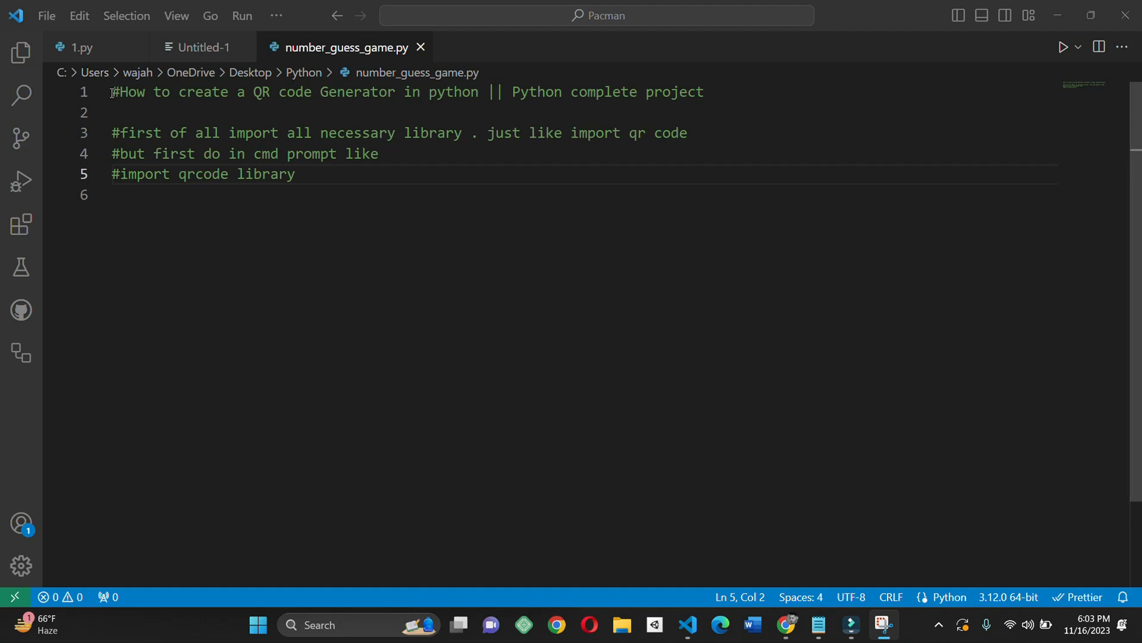
Add an empty line below the qrcode comments in number_guess_game.py and save the file.
{"action": "key", "text": "ctrl+a"}
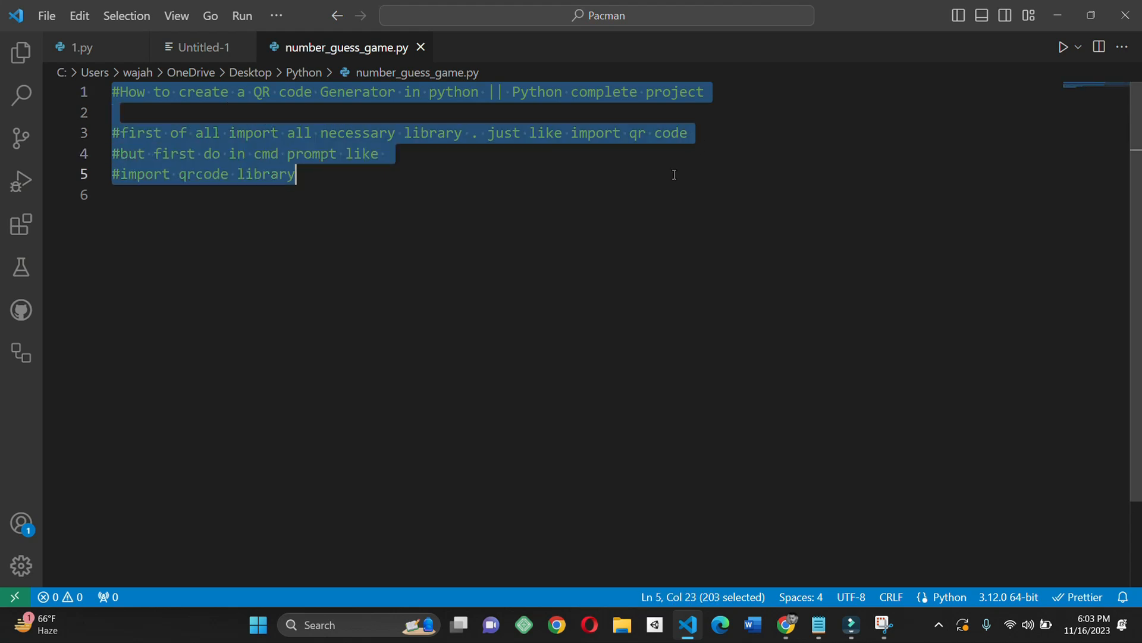
{"action": "left_click", "coordinate": [400, 174]}
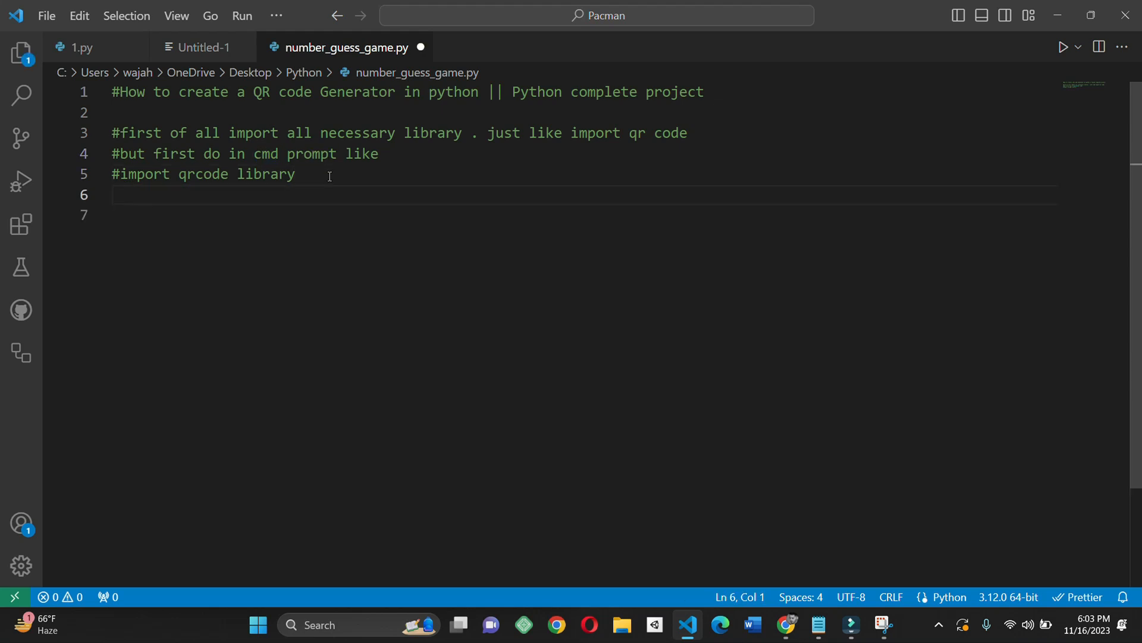
{"action": "left_click", "coordinate": [319, 624]}
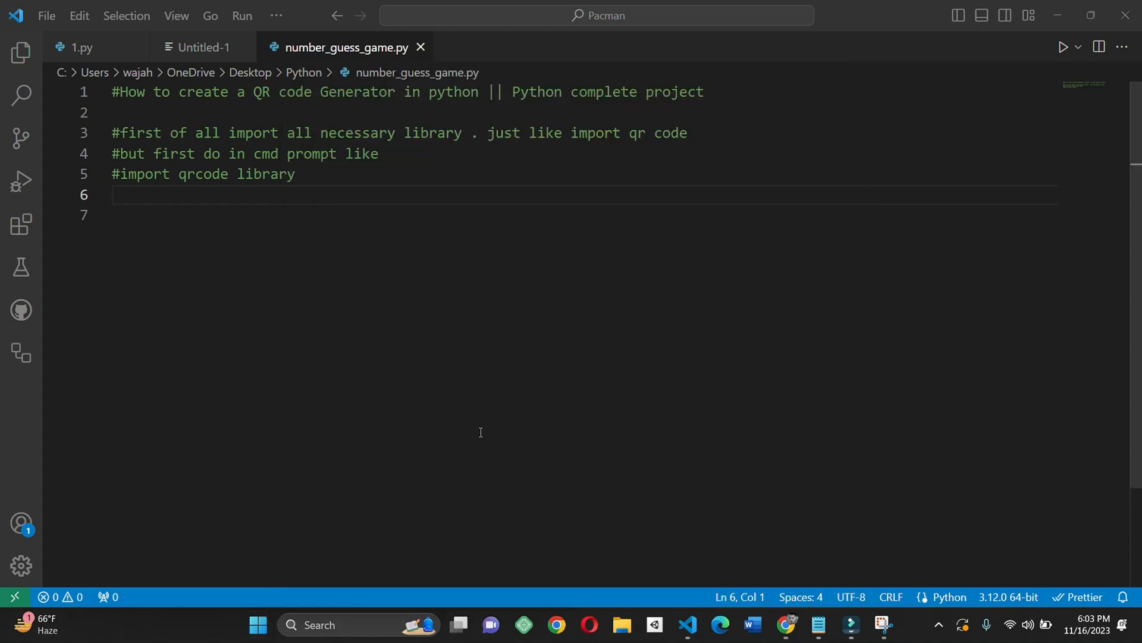
Enter pip install qrcode[pil] in the administrator Command Prompt, then return to VS Code.
{"action": "left_click", "coordinate": [899, 624]}
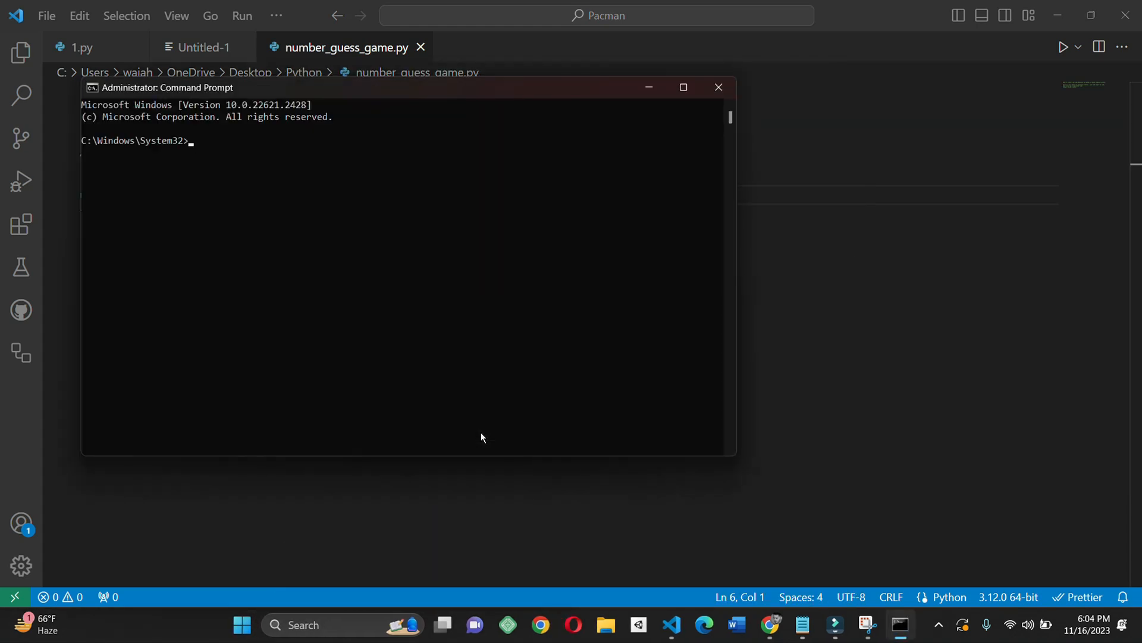
{"action": "type", "text": "pip insta"}
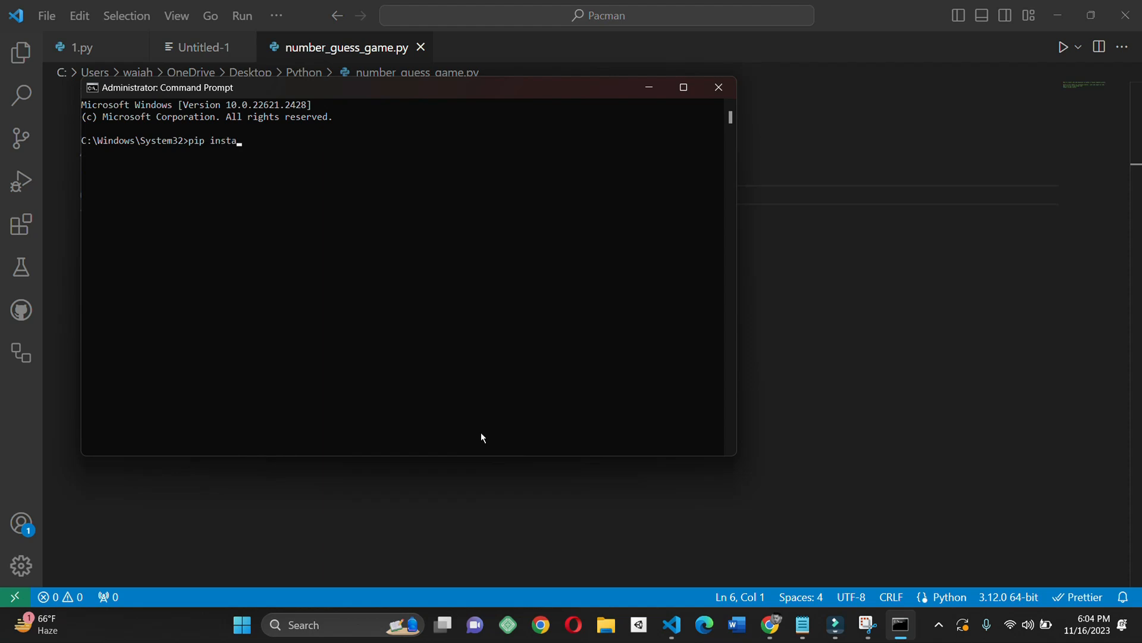
{"action": "type", "text": "ll qrcode"}
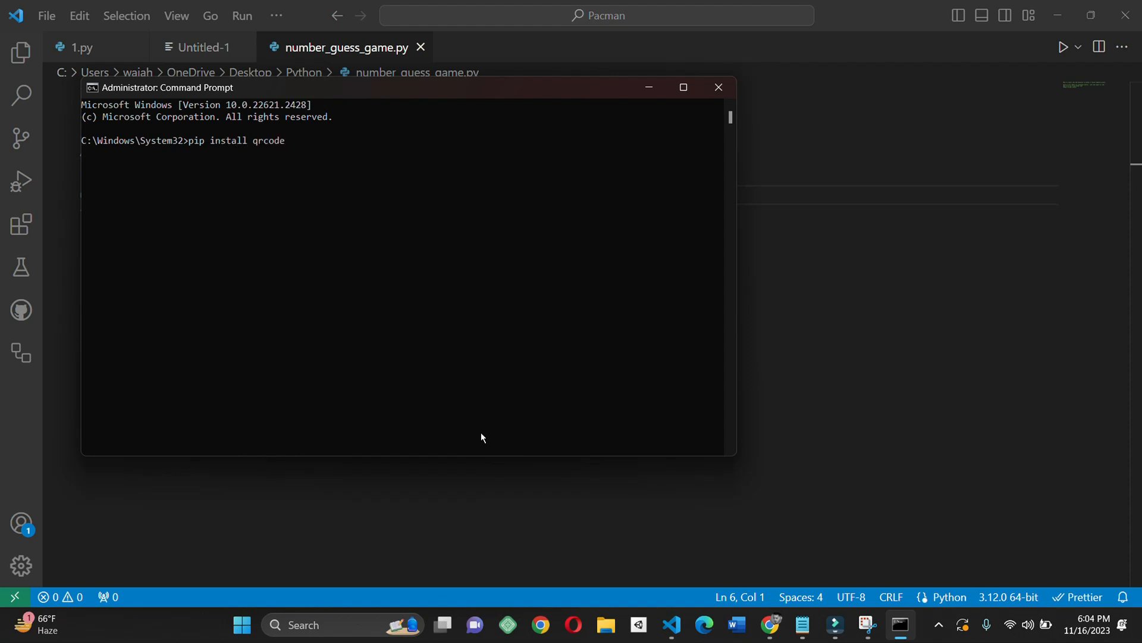
{"action": "type", "text": "[pil"}
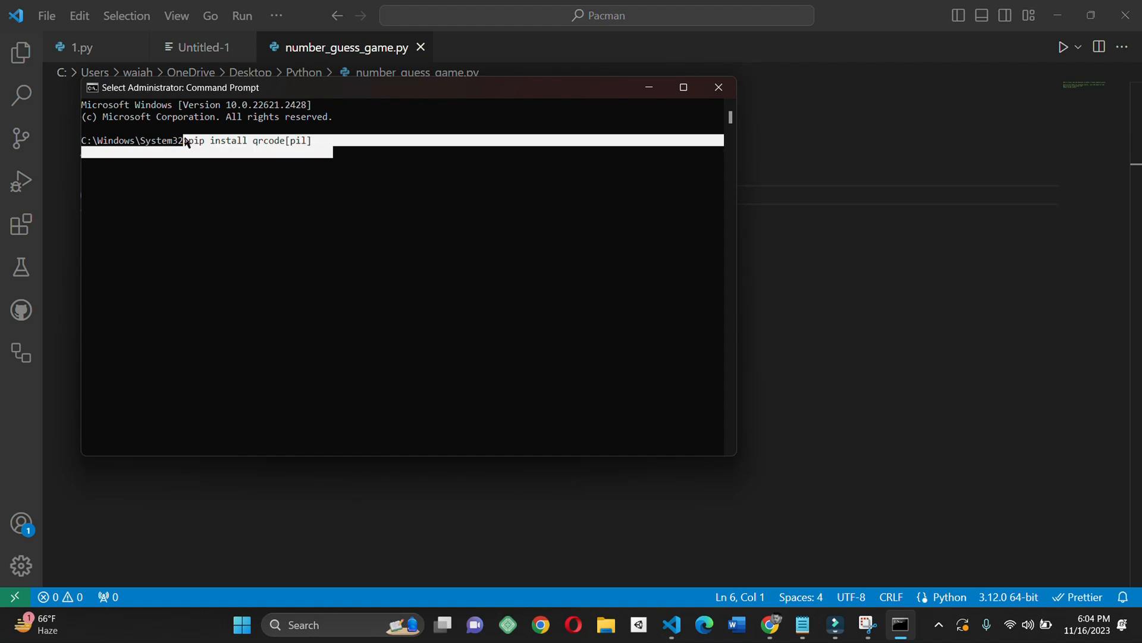
{"action": "left_click", "coordinate": [683, 87]}
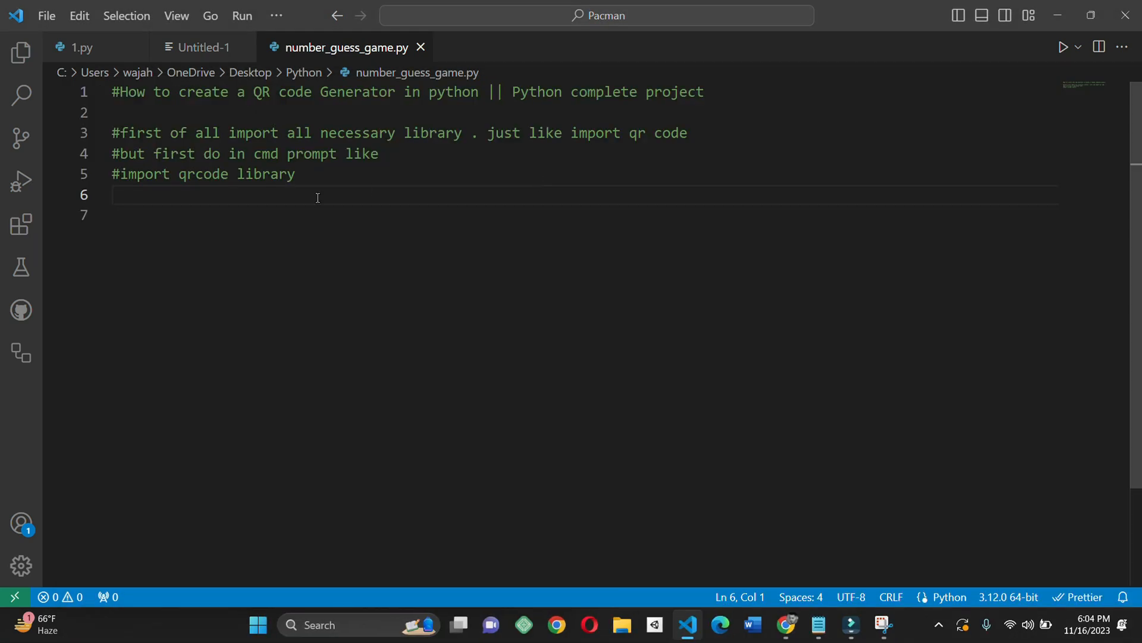
Add import qrcode and a '#lets run the code' comment on line 6, then run the script.
{"action": "left_click", "coordinate": [113, 194]}
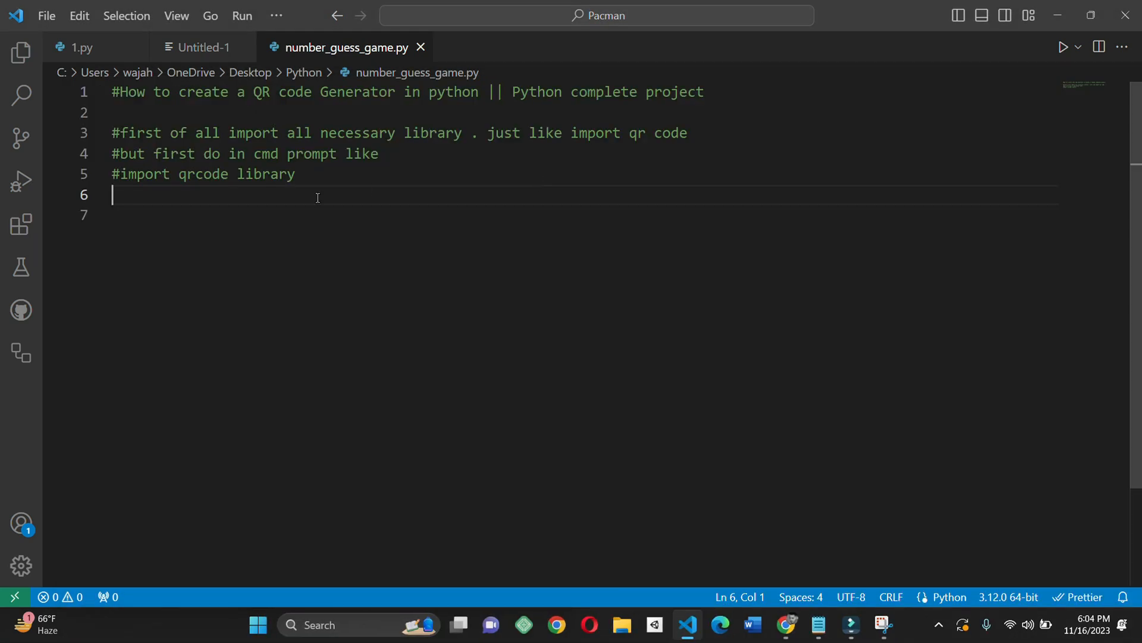
{"action": "type", "text": "import qrcode"}
{"action": "left_click", "coordinate": [582, 214]}
{"action": "type", "text": "#le"}
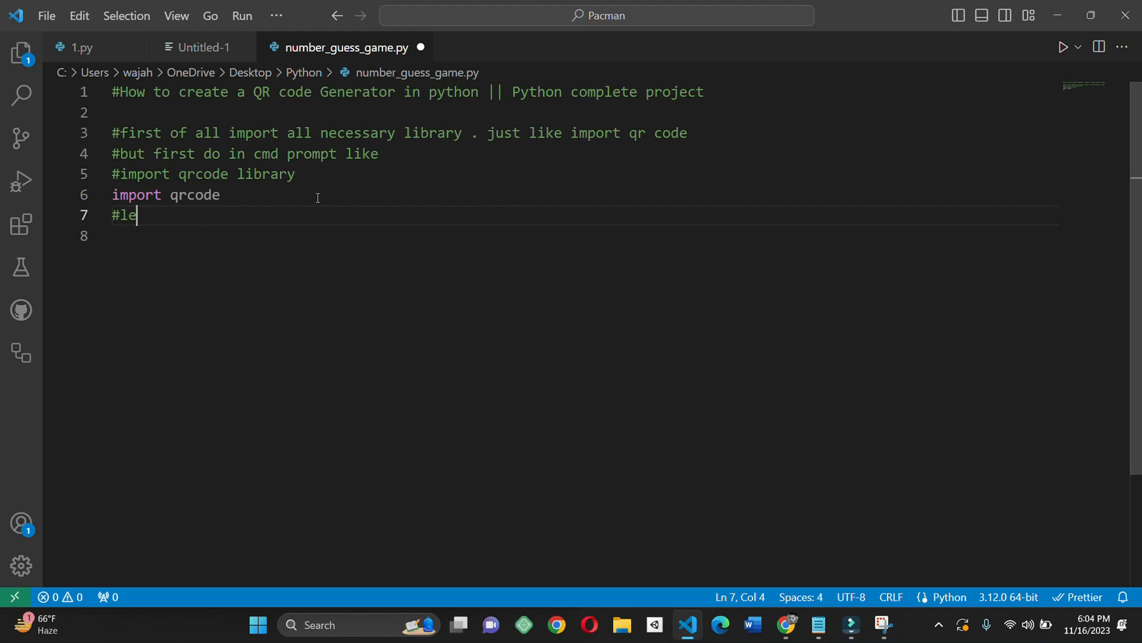
{"action": "type", "text": "ts run"}
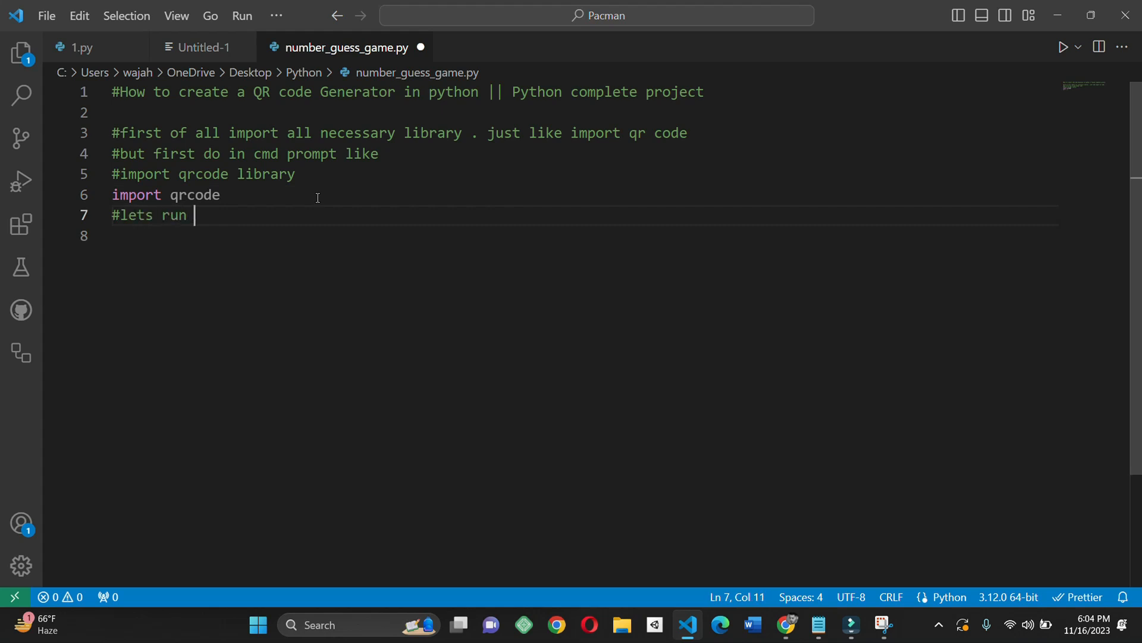
{"action": "type", "text": "the code"}
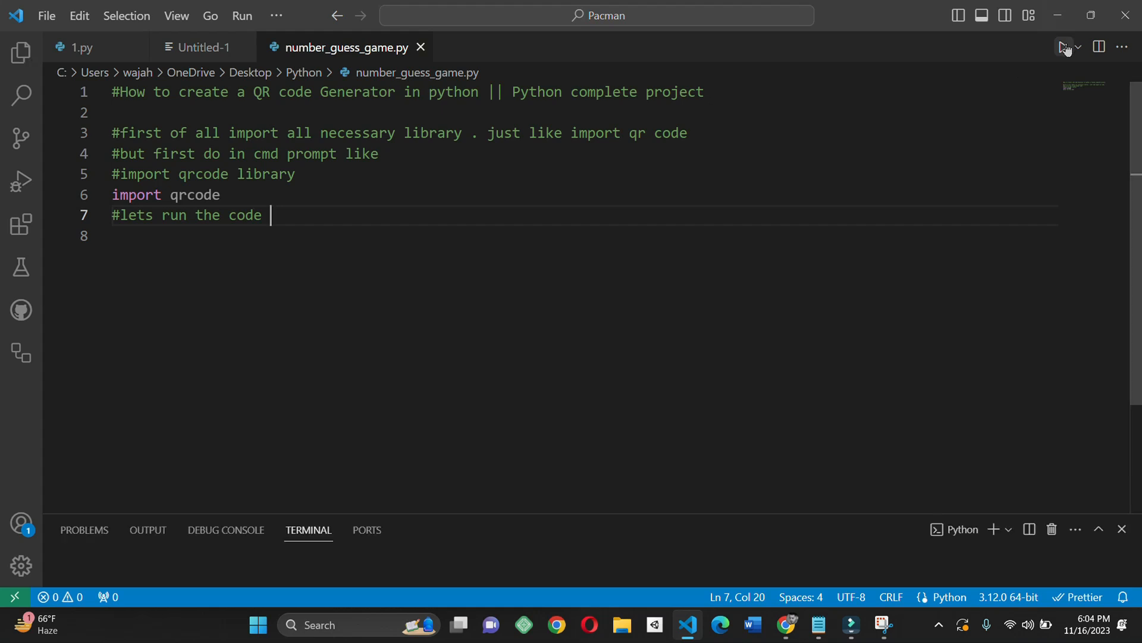
{"action": "left_click", "coordinate": [1064, 46]}
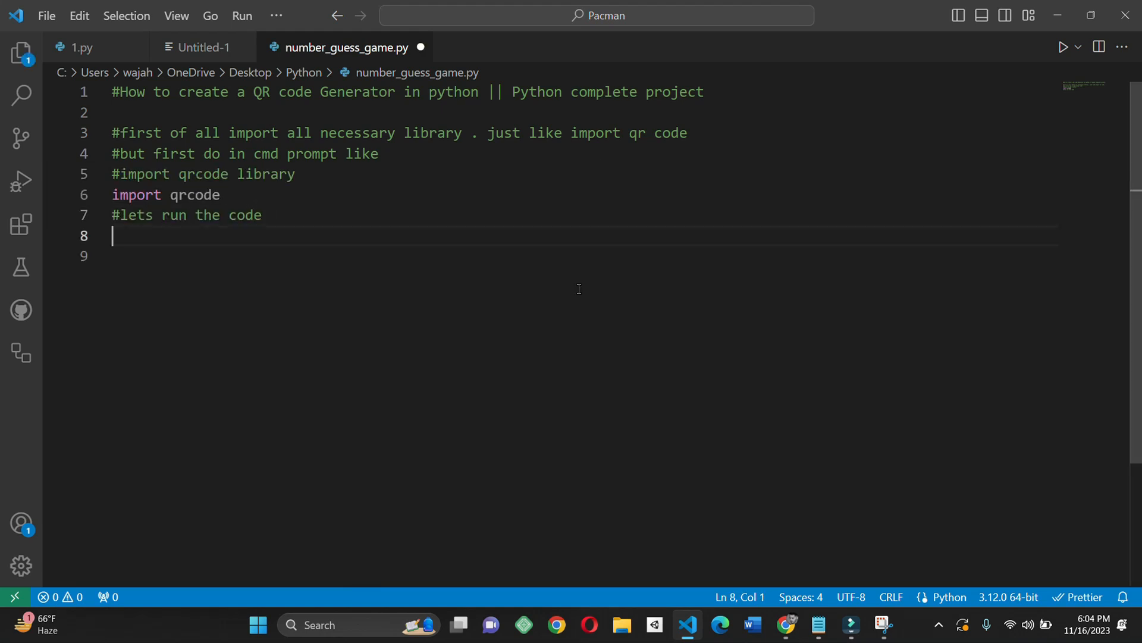
Add a '#zero errors' comment and define generate_qr_code(data, filename='qrcode1.png').
{"action": "type", "text": "#"}
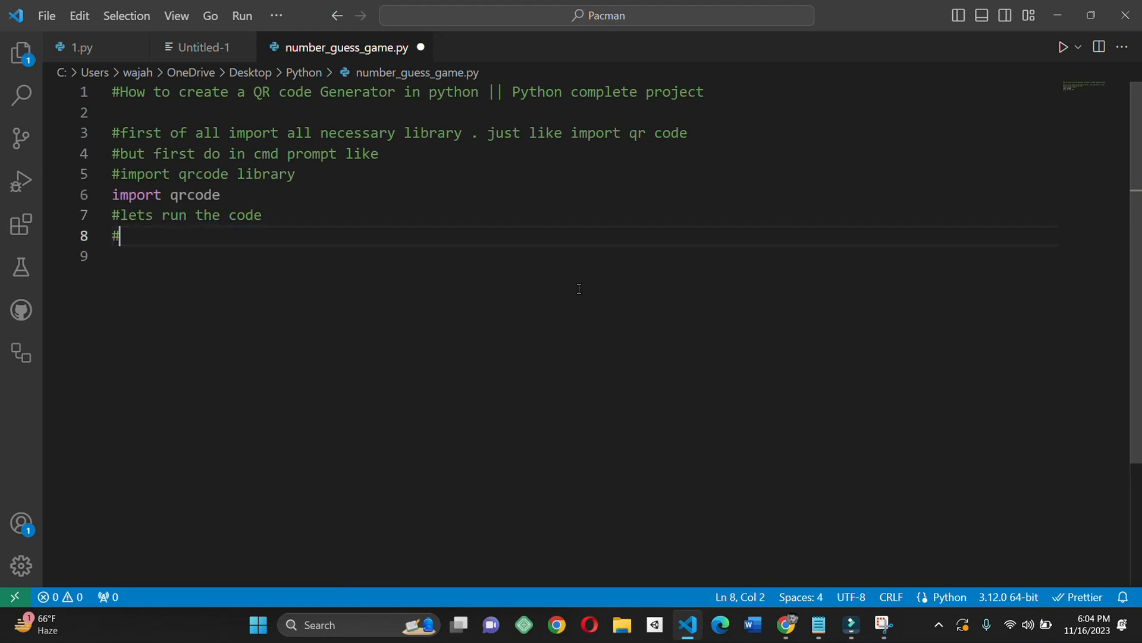
{"action": "type", "text": "zero errors"}
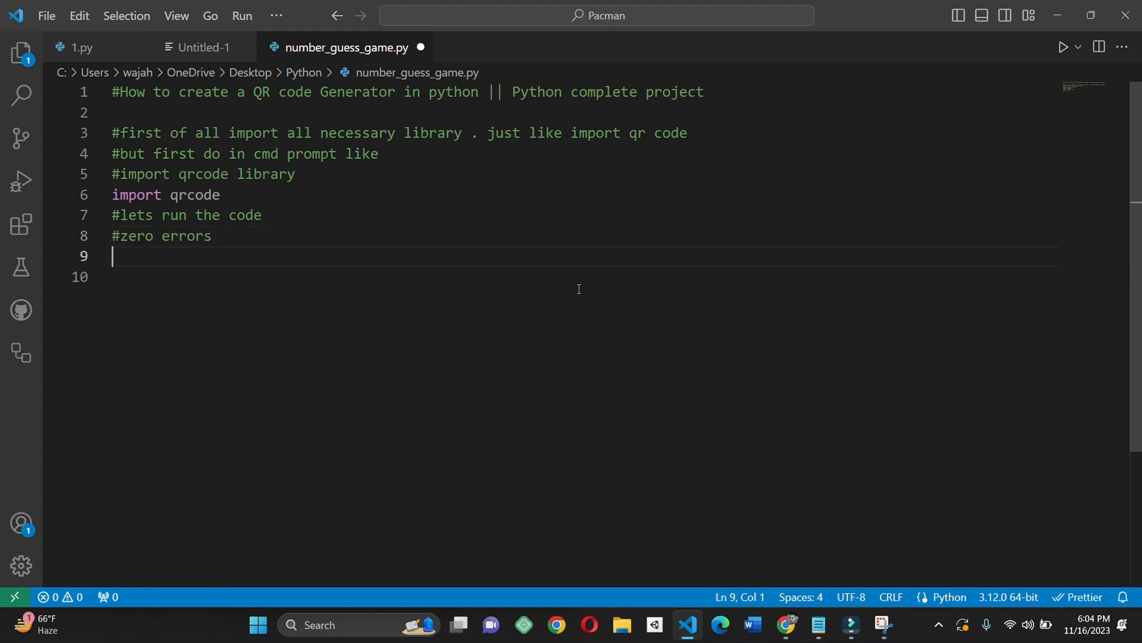
{"action": "type", "text": "def gene"}
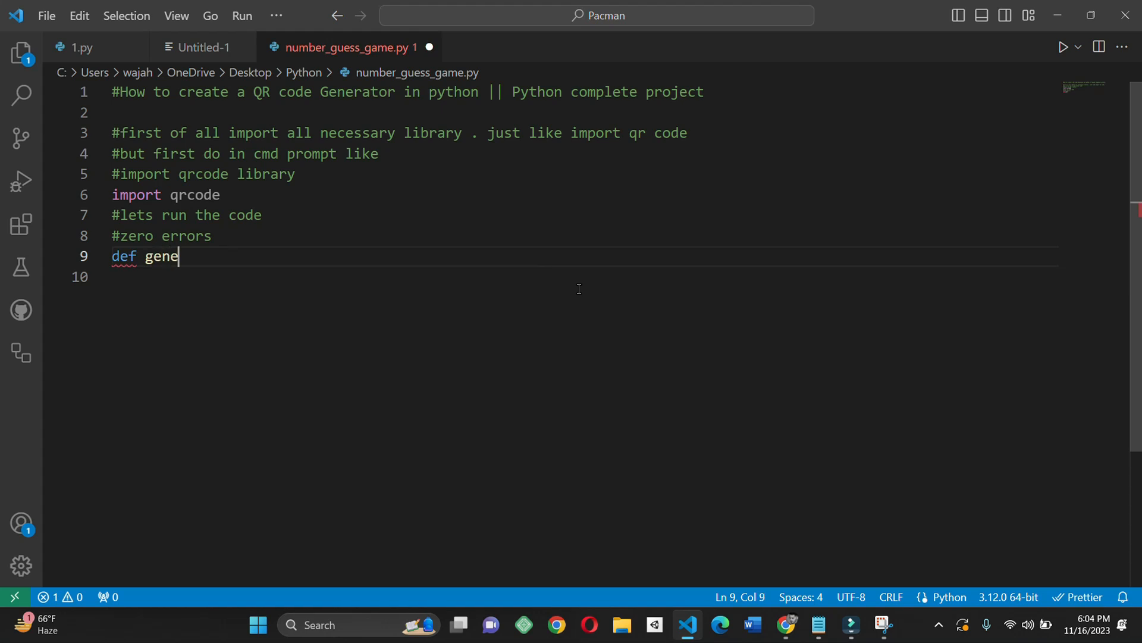
{"action": "type", "text": "rate"}
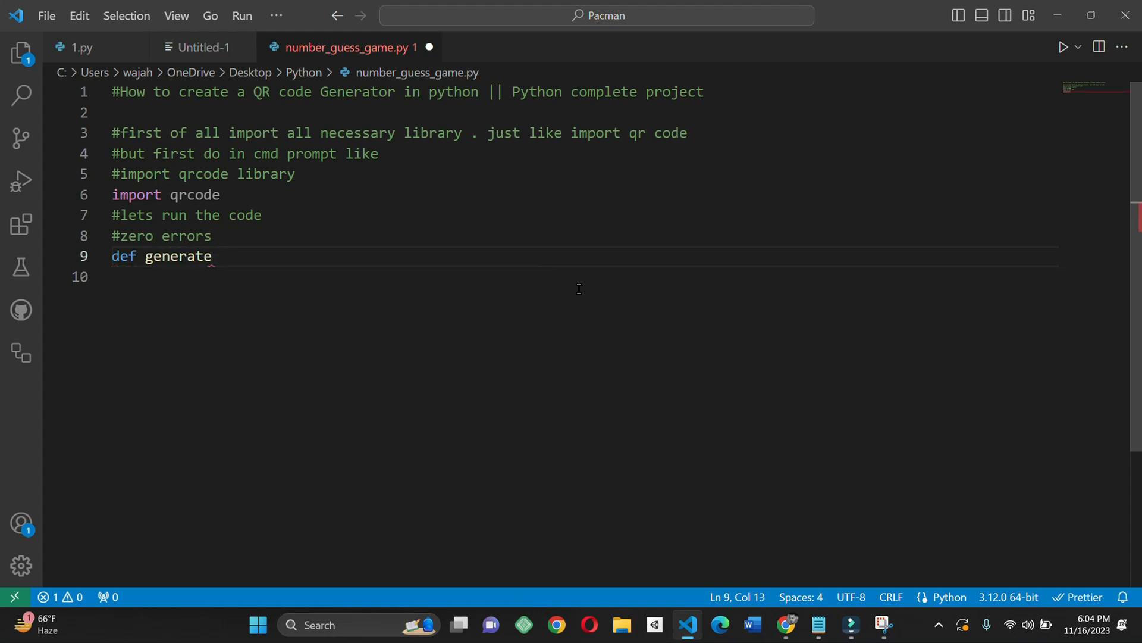
{"action": "type", "text": "_qr_code"}
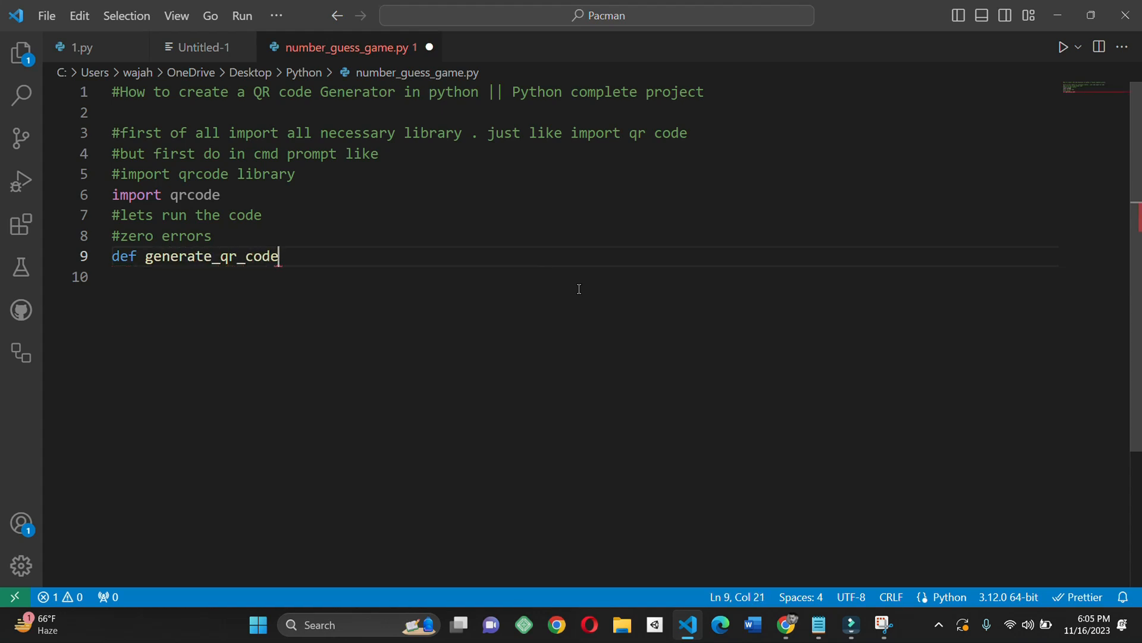
{"action": "type", "text": "(d"}
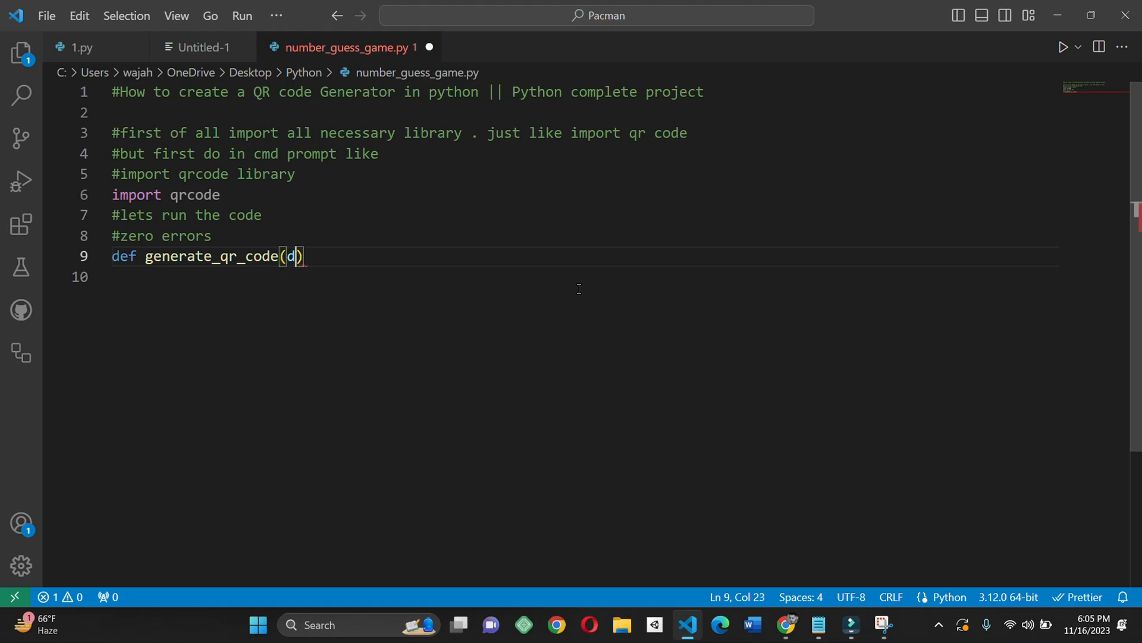
{"action": "type", "text": "ata"}
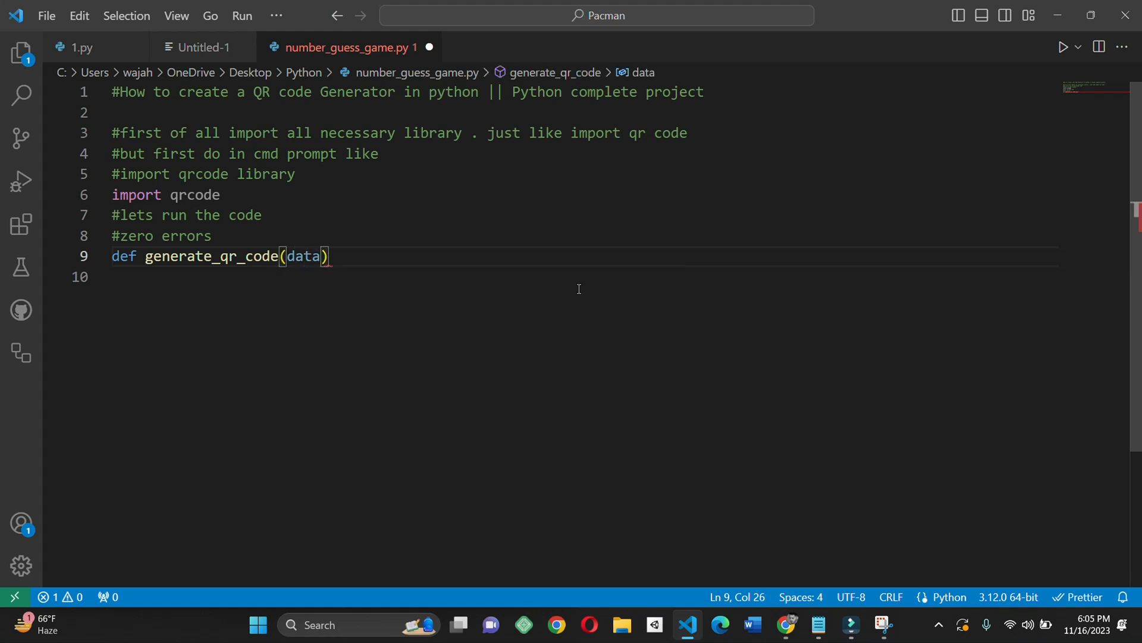
{"action": "type", "text": ",f"}
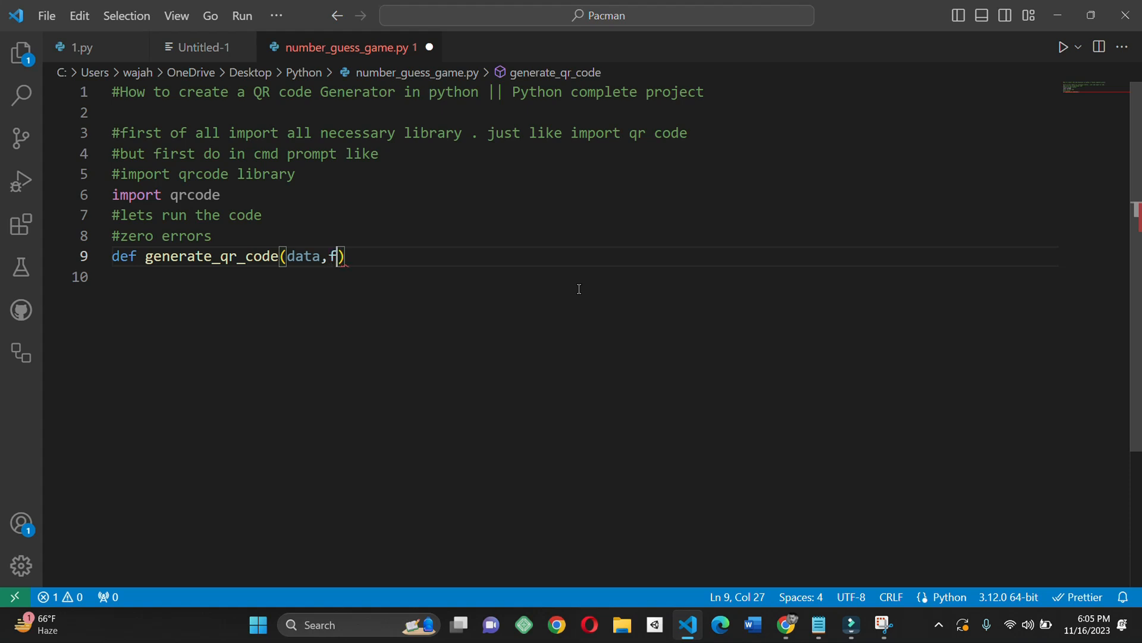
{"action": "type", "text": "ilename"}
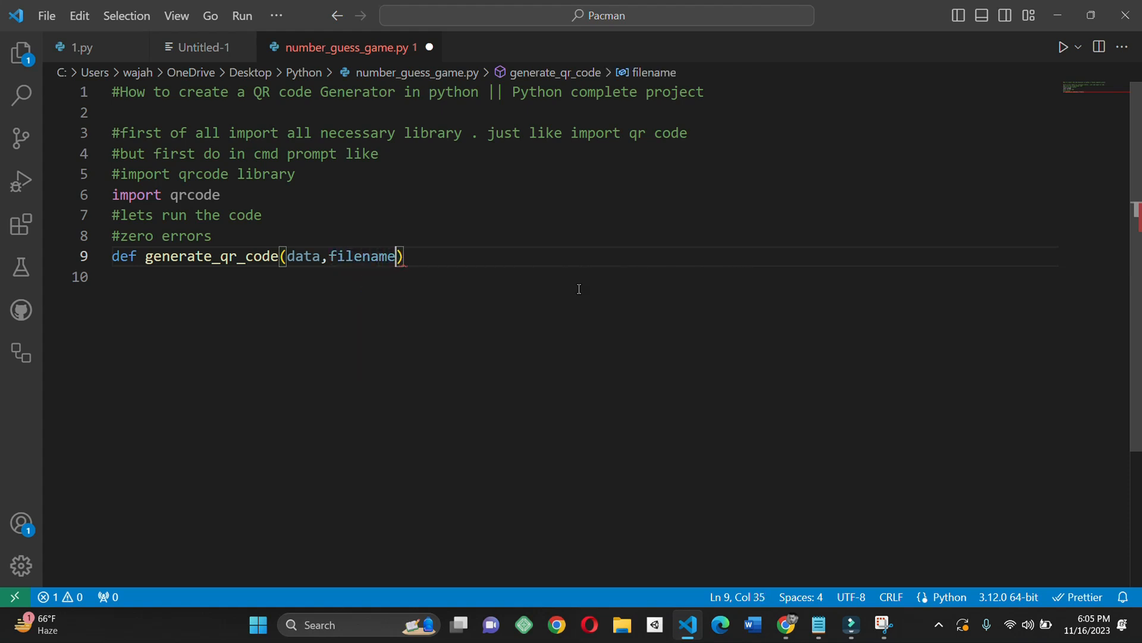
{"action": "type", "text": "="}
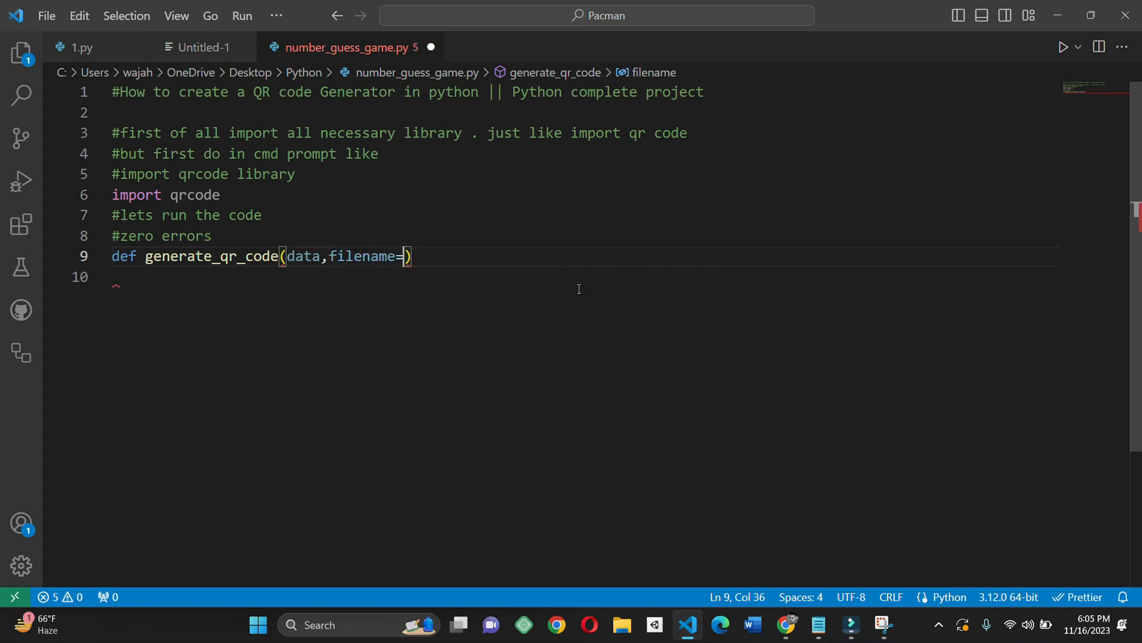
{"action": "type", "text": "'qrcod'"}
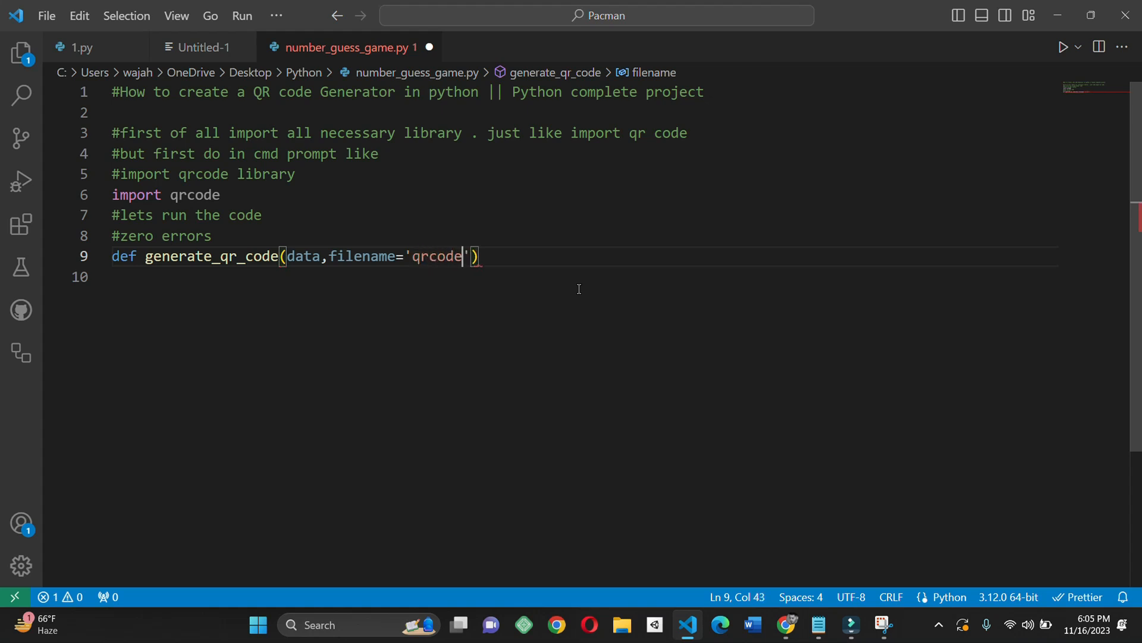
{"action": "type", "text": "1.pn"}
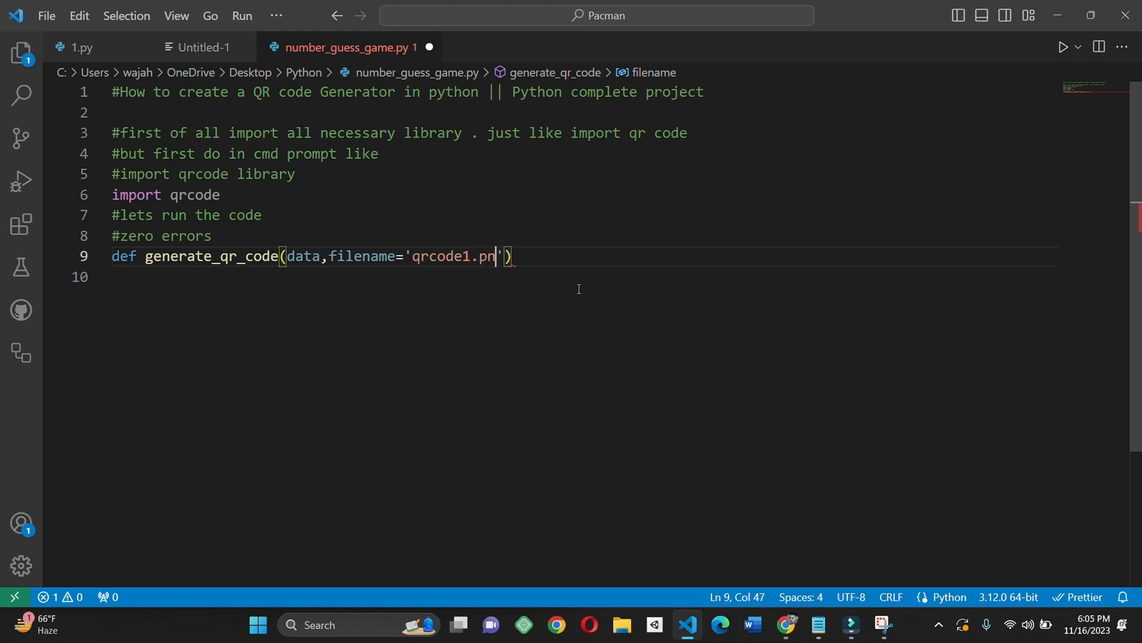
{"action": "type", "text": "g"}
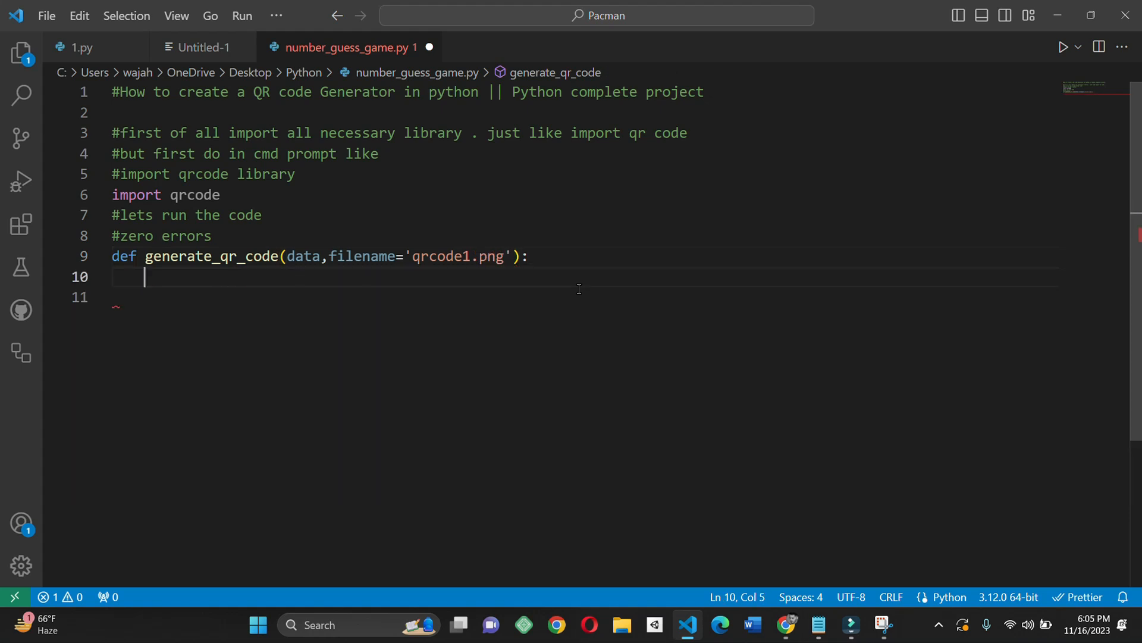
Write the '#lets generate qr code' comment as the function's first line.
{"action": "type", "text": "#le"}
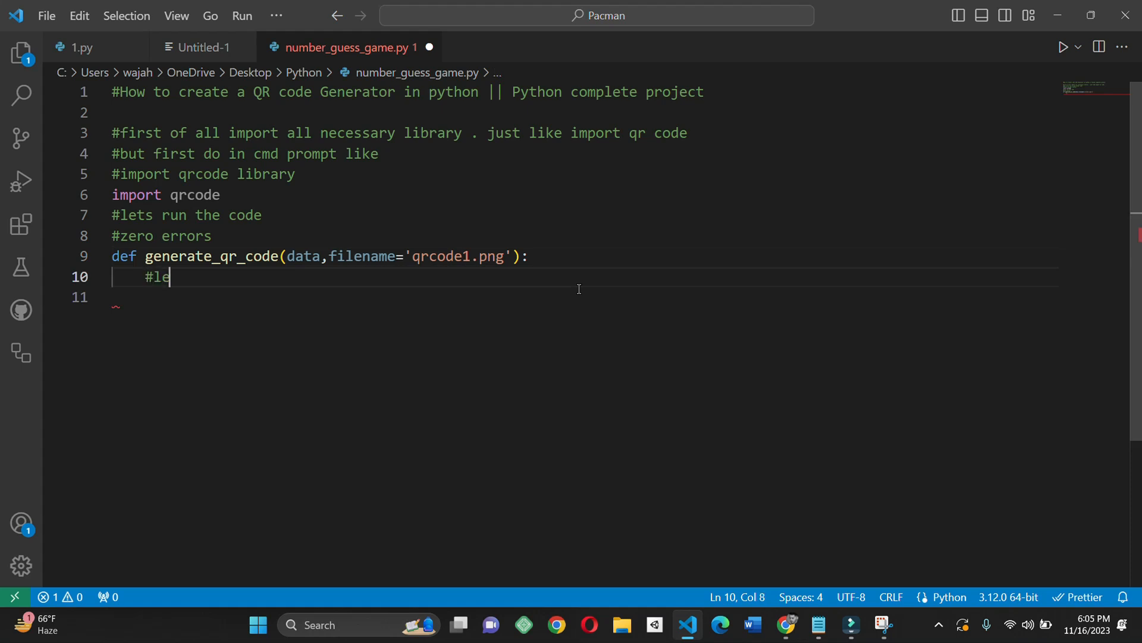
{"action": "type", "text": "ts generate"}
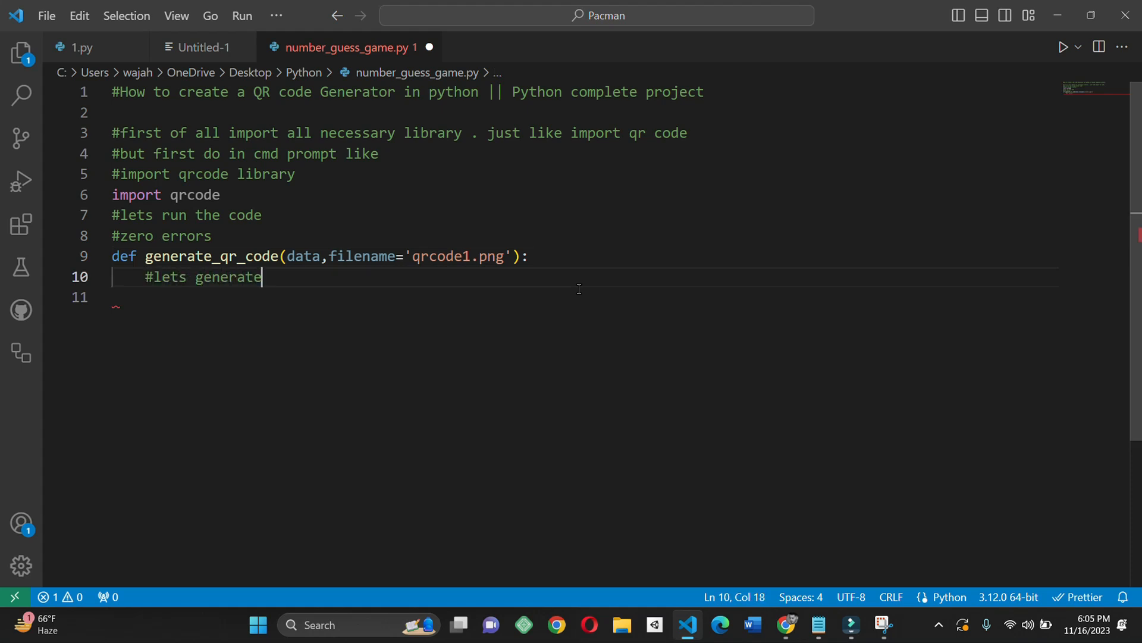
{"action": "type", "text": "qr code"}
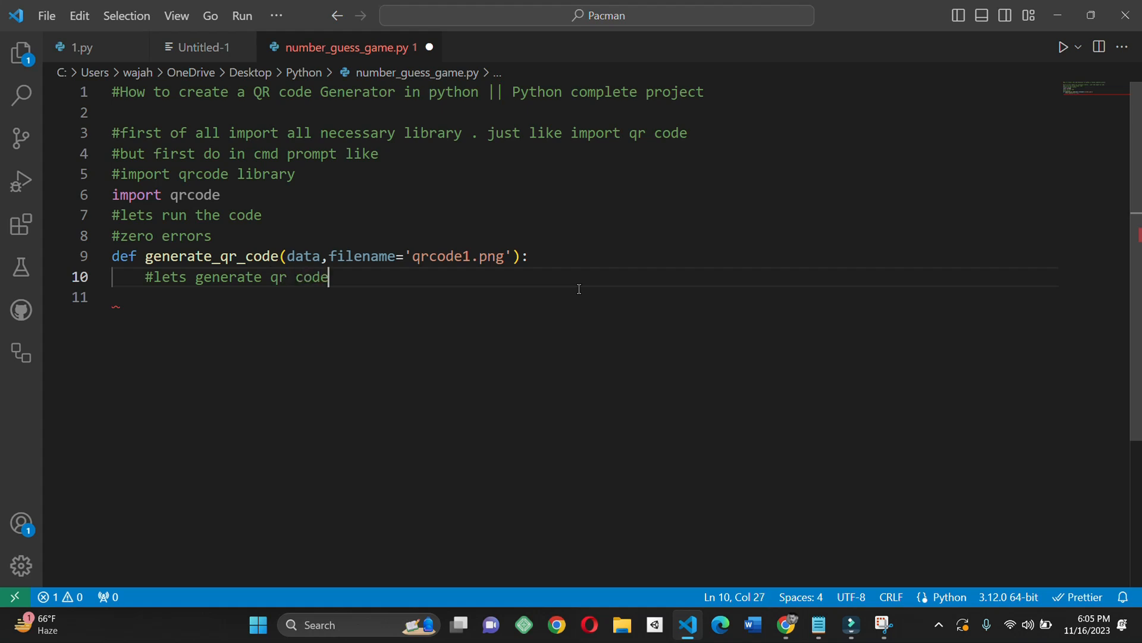
Write qr = qrcode.QRCode(version=1, error_correction=qrcode.constants.ERROR_CORRECT_L,.
{"action": "type", "text": "q"}
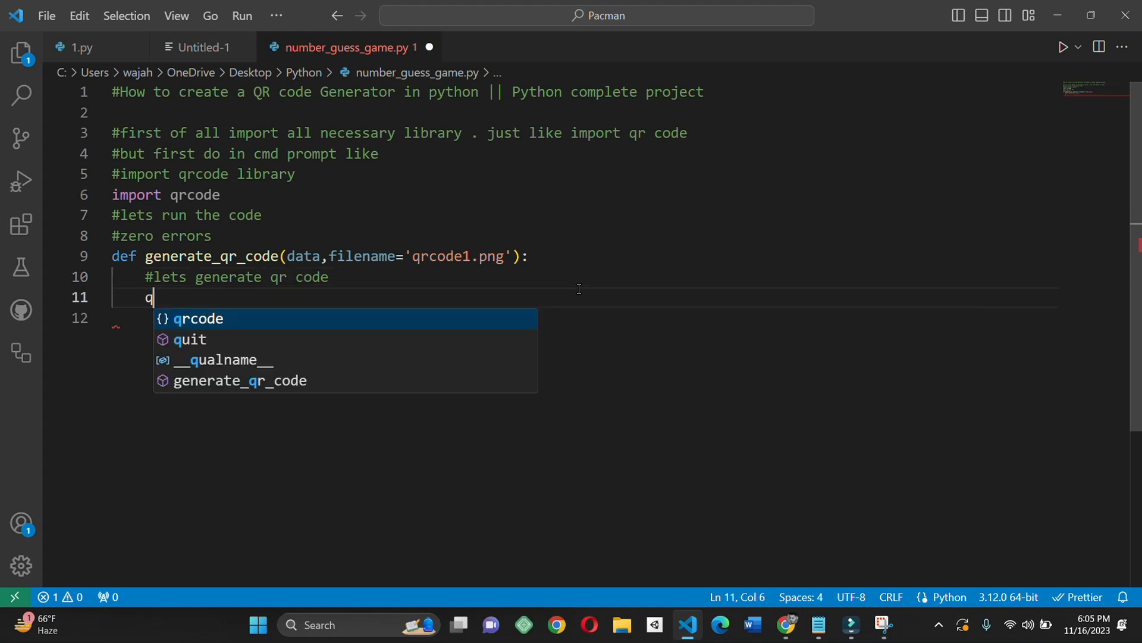
{"action": "type", "text": "r ="}
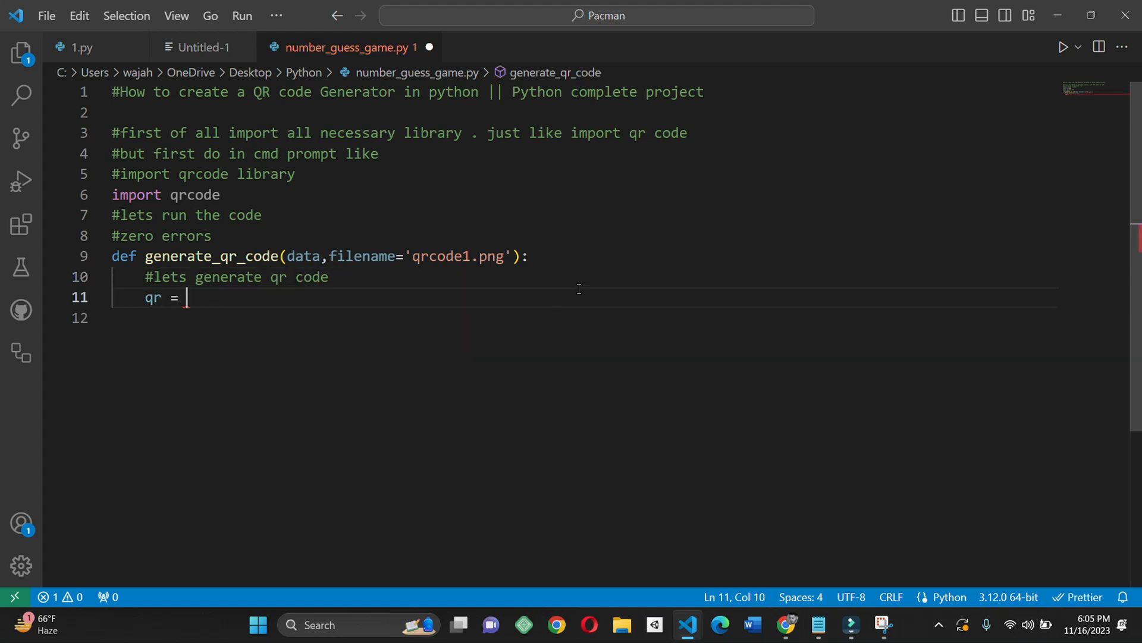
{"action": "type", "text": "qrcode"}
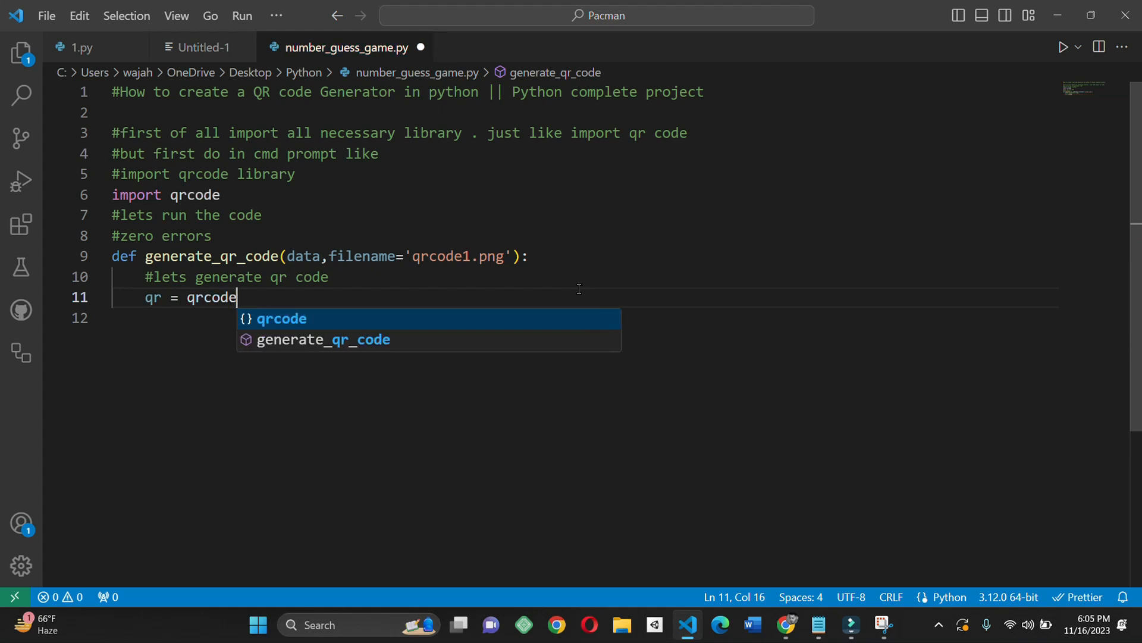
{"action": "type", "text": ".Q"}
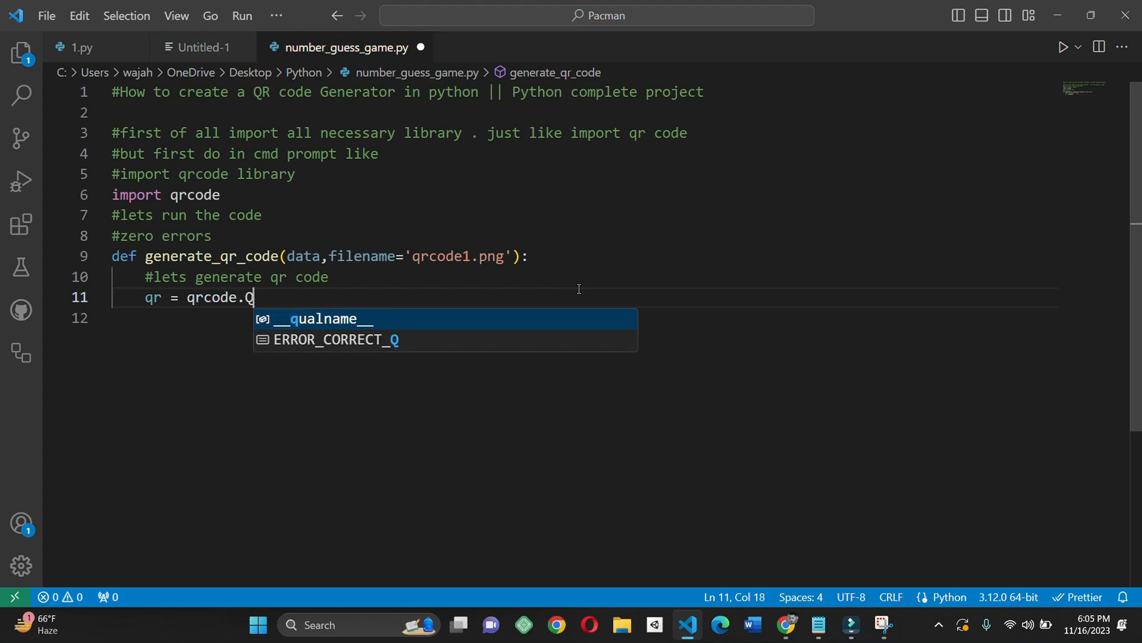
{"action": "type", "text": "RCode"}
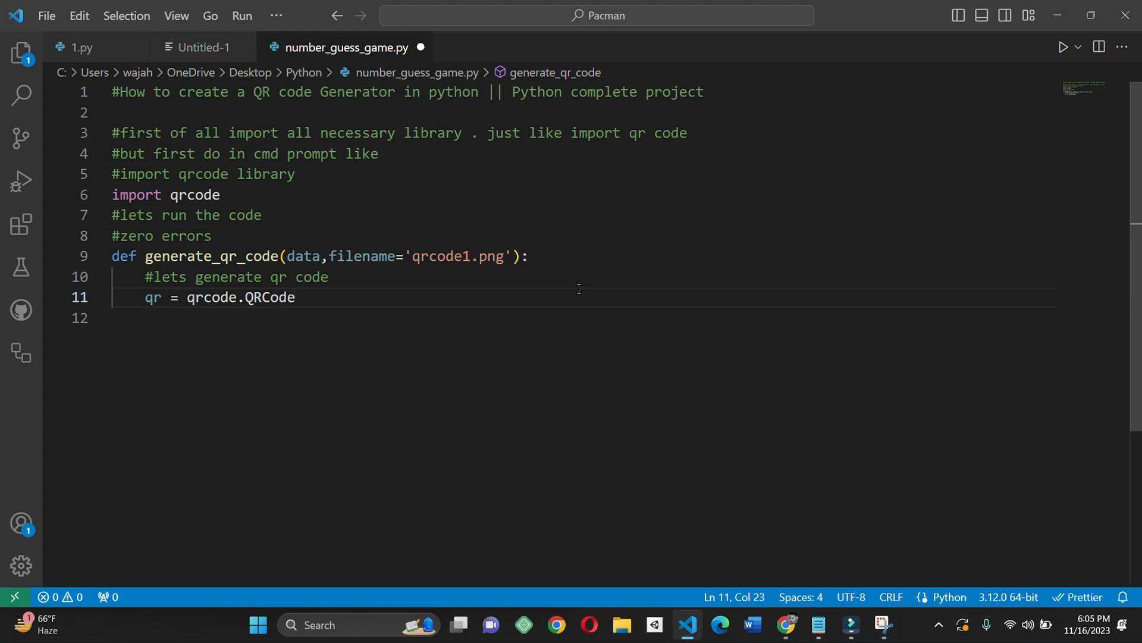
{"action": "type", "text": "(version=1"}
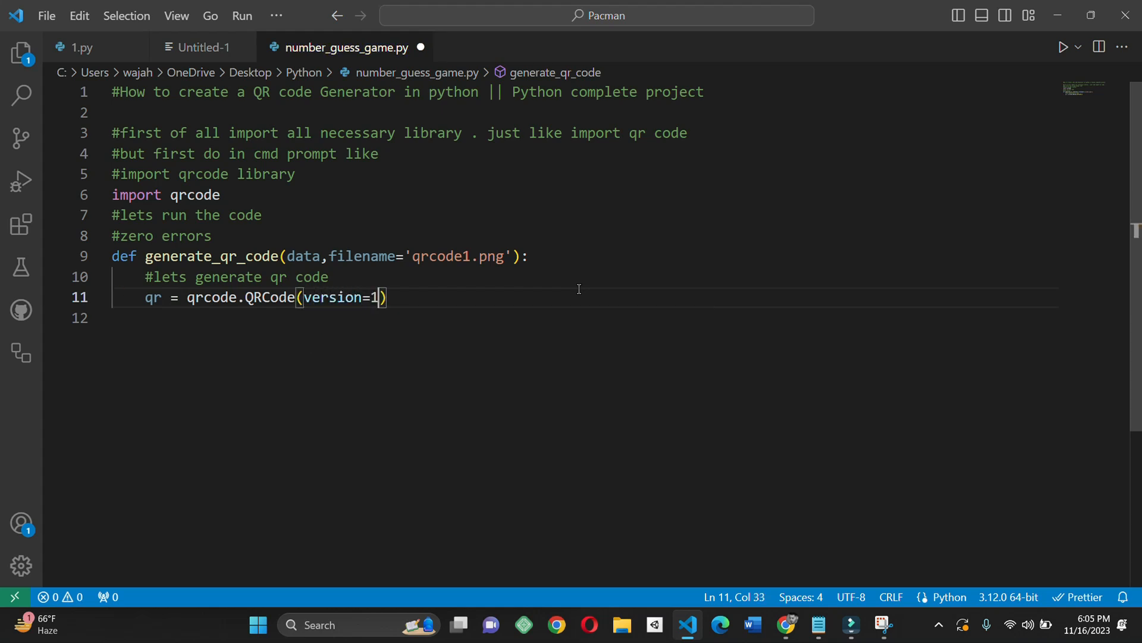
{"action": "type", "text": ","}
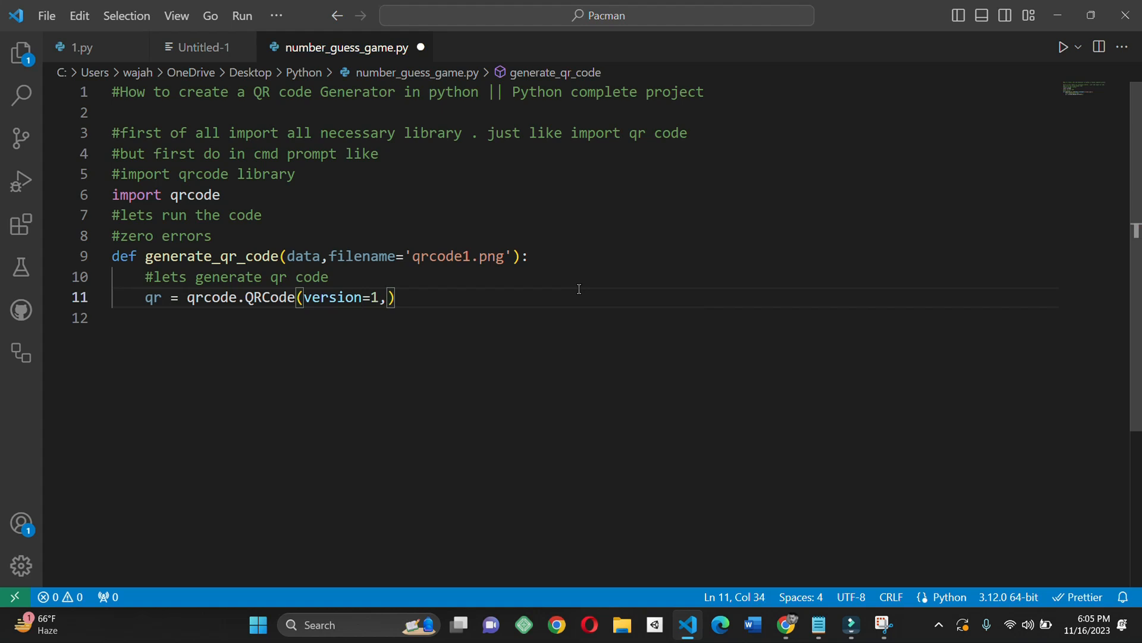
{"action": "type", "text": "error_correc"}
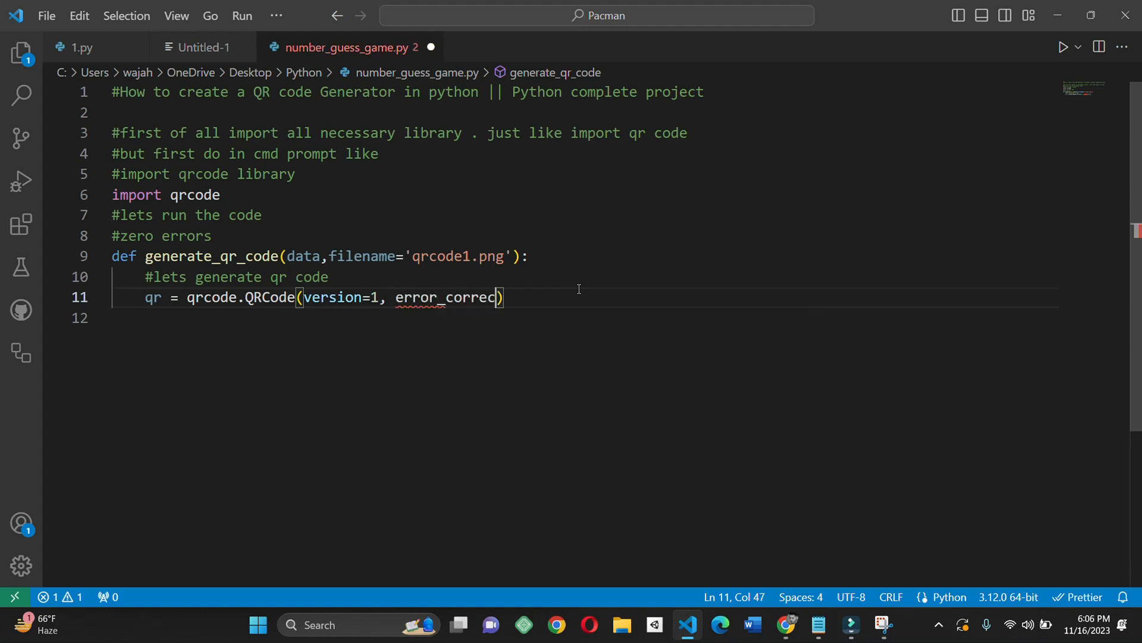
{"action": "type", "text": "tion"}
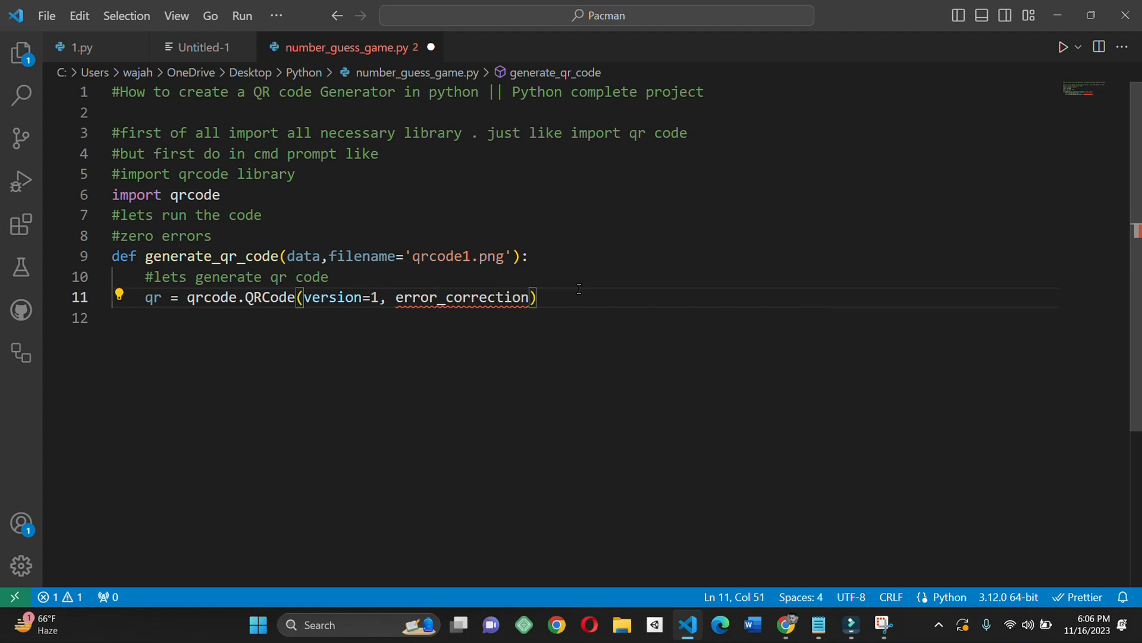
{"action": "type", "text": "="}
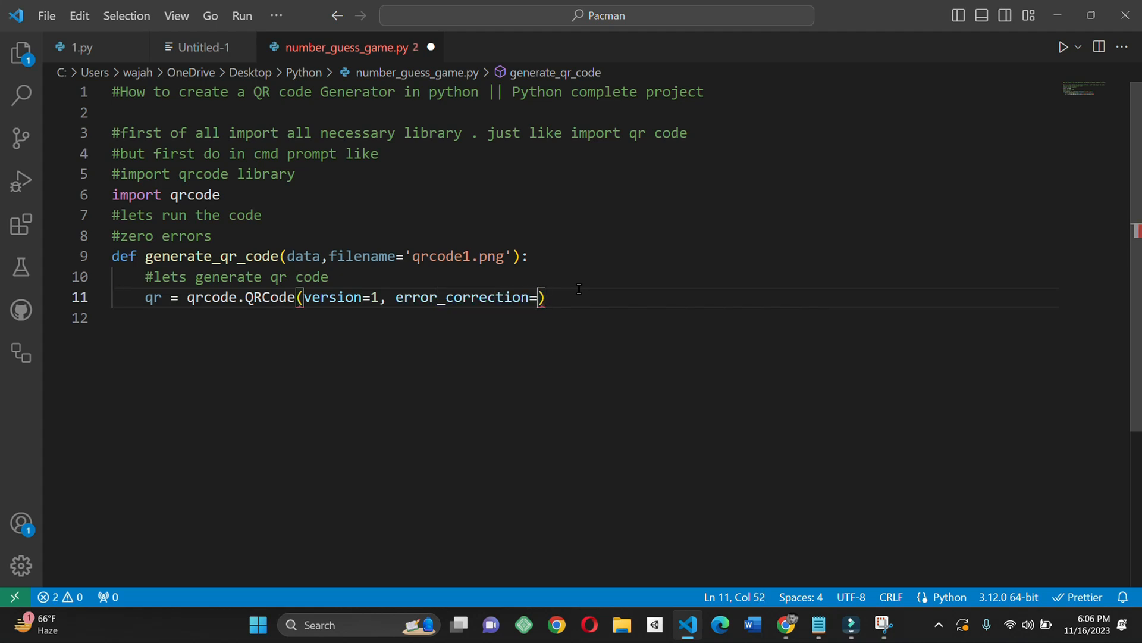
{"action": "type", "text": "qrcode"}
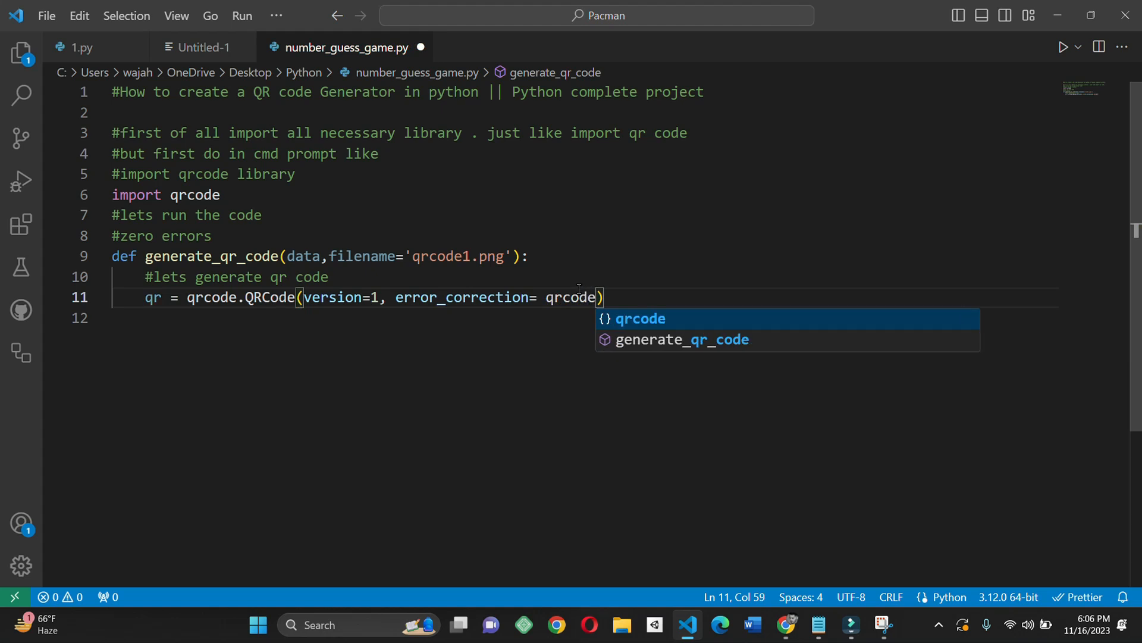
{"action": "key", "text": "Escape"}
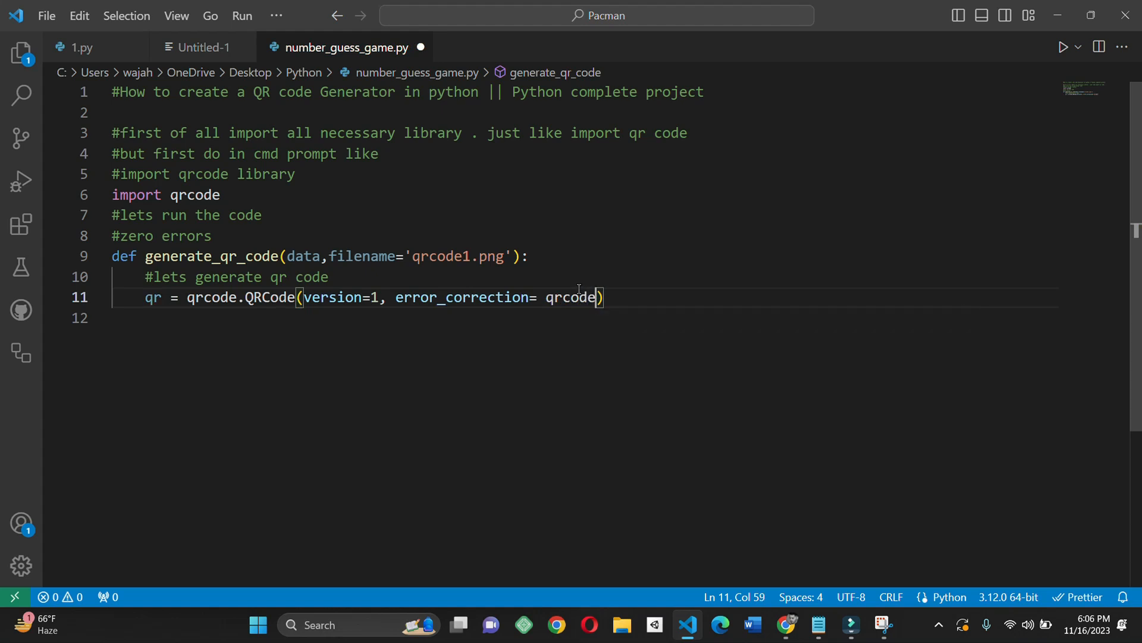
{"action": "type", "text": ".constants."}
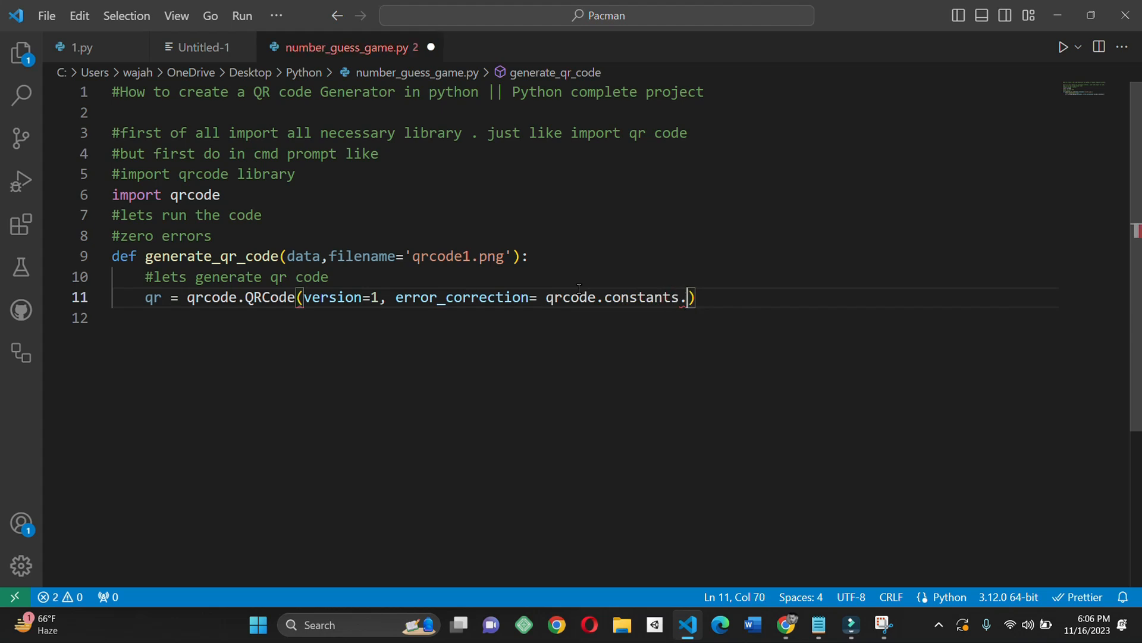
{"action": "type", "text": "ERR"}
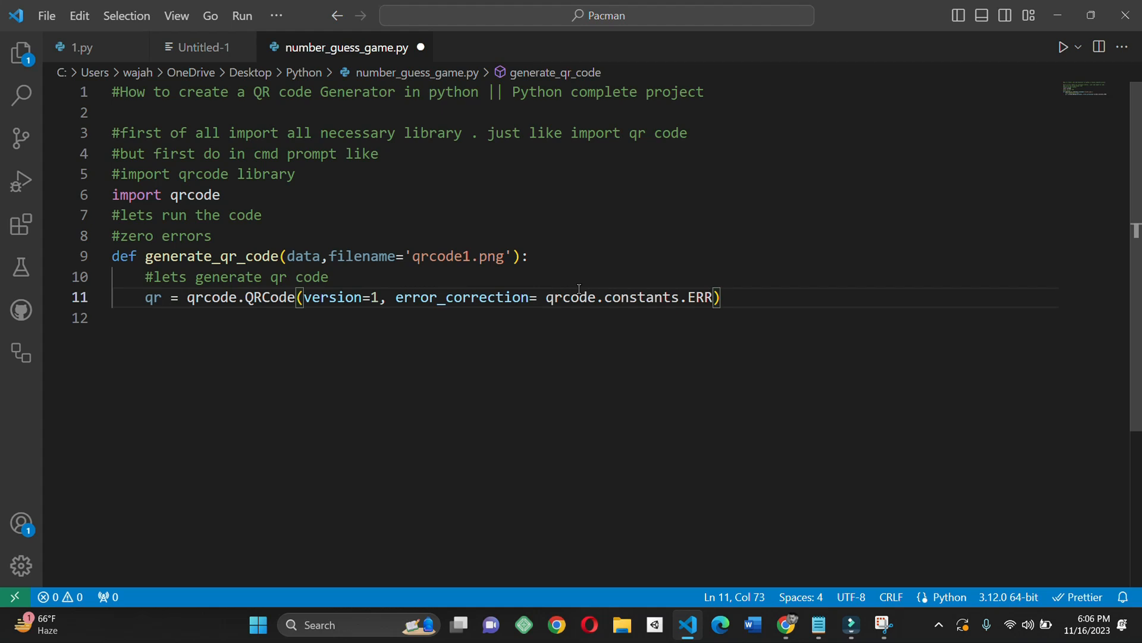
{"action": "type", "text": "OR"}
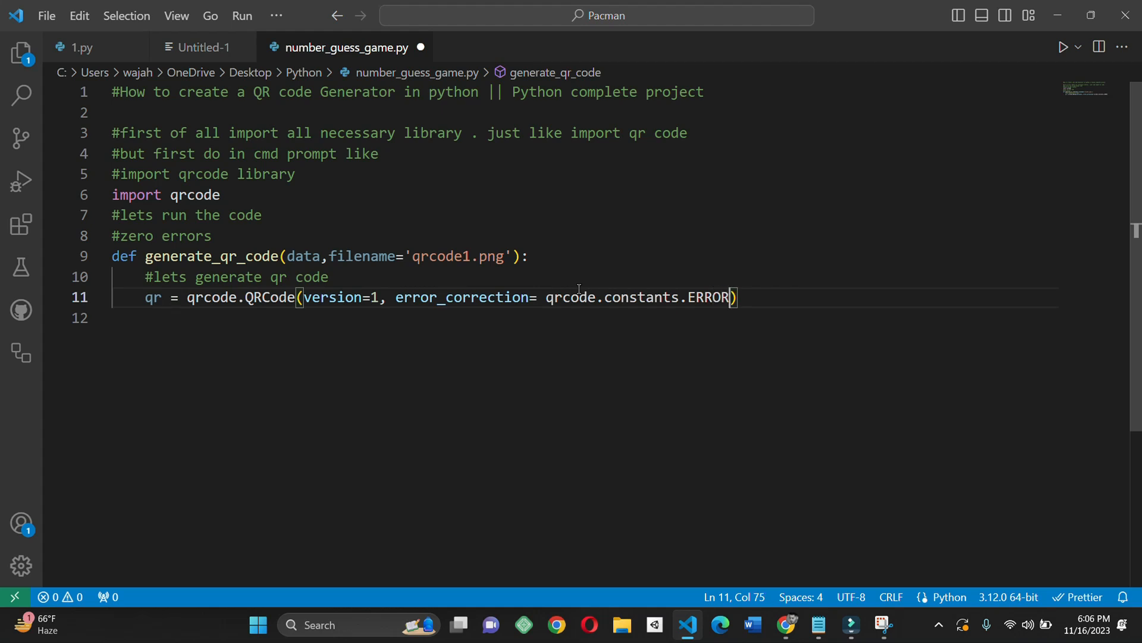
{"action": "type", "text": "_"}
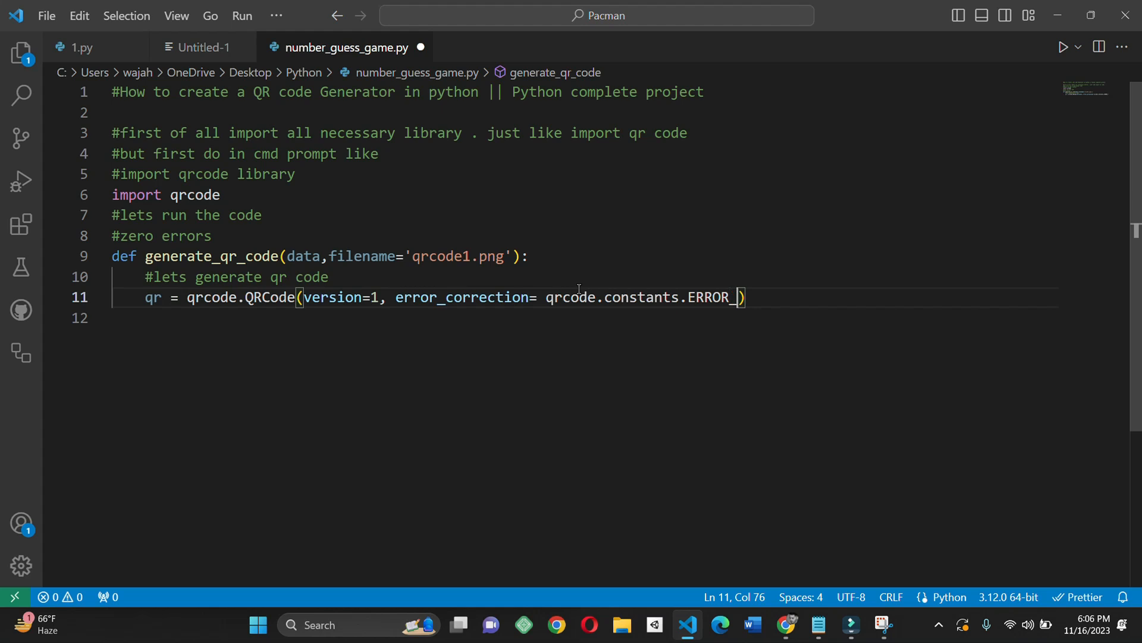
{"action": "type", "text": "CORRECT-"}
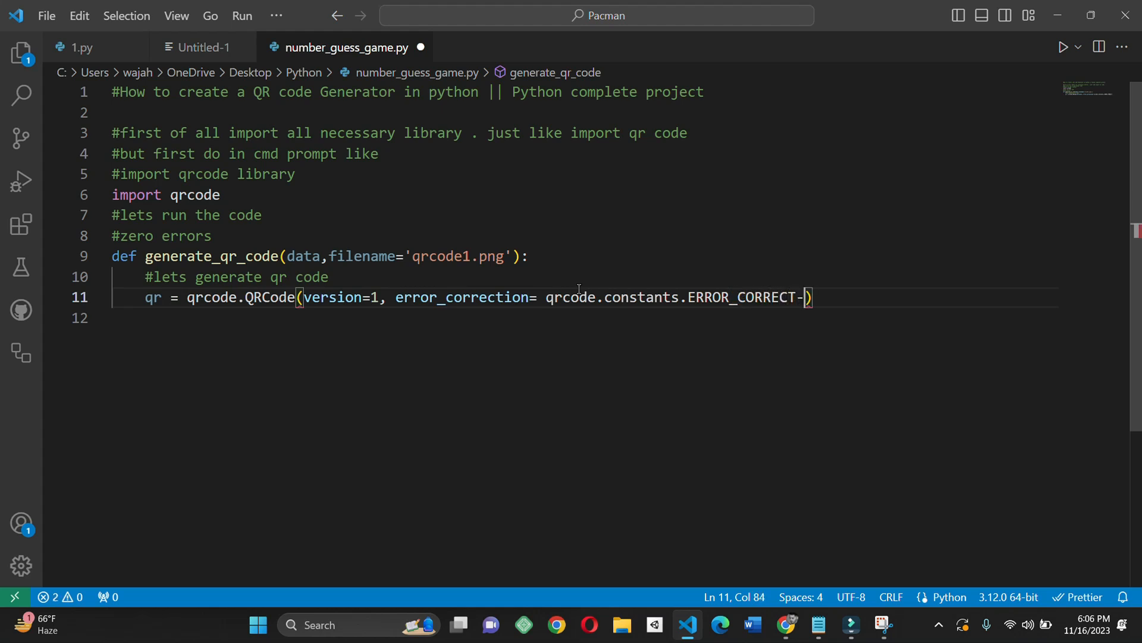
{"action": "type", "text": "L,"}
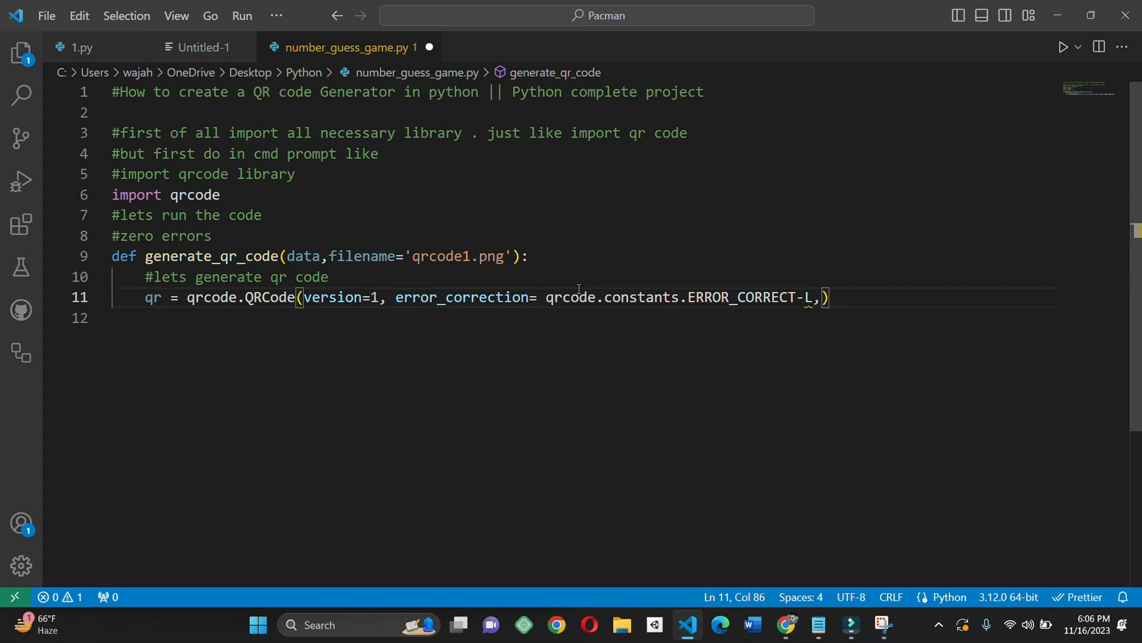
Finish the QRCode call with box_size=10, border=4 and fix the constant's hyphen typo.
{"action": "type", "text": "box"}
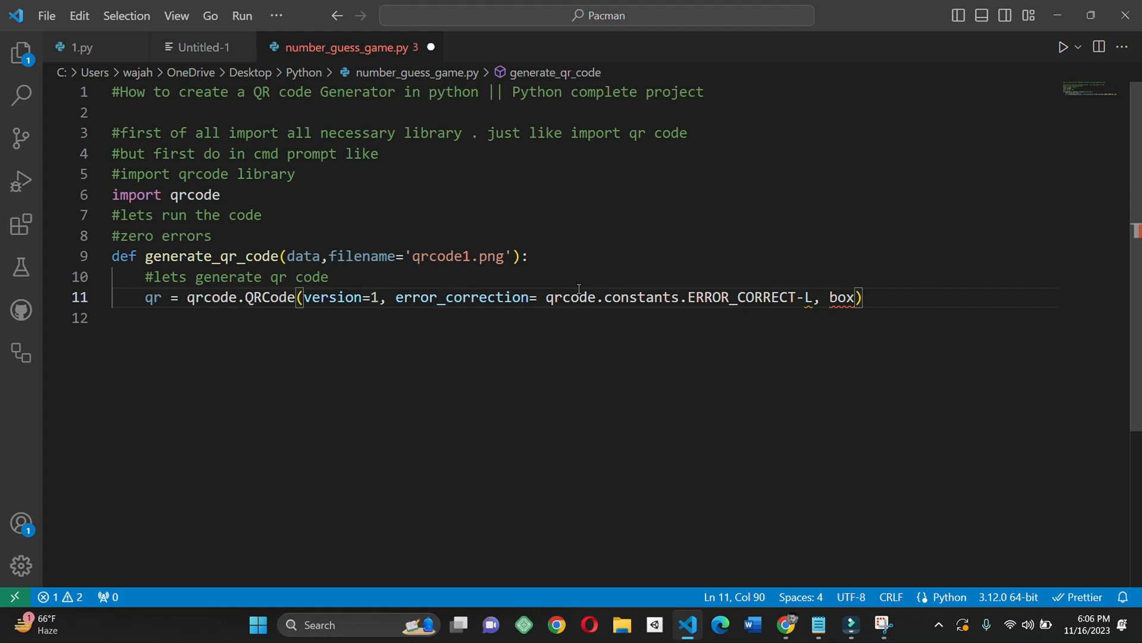
{"action": "type", "text": "_size"}
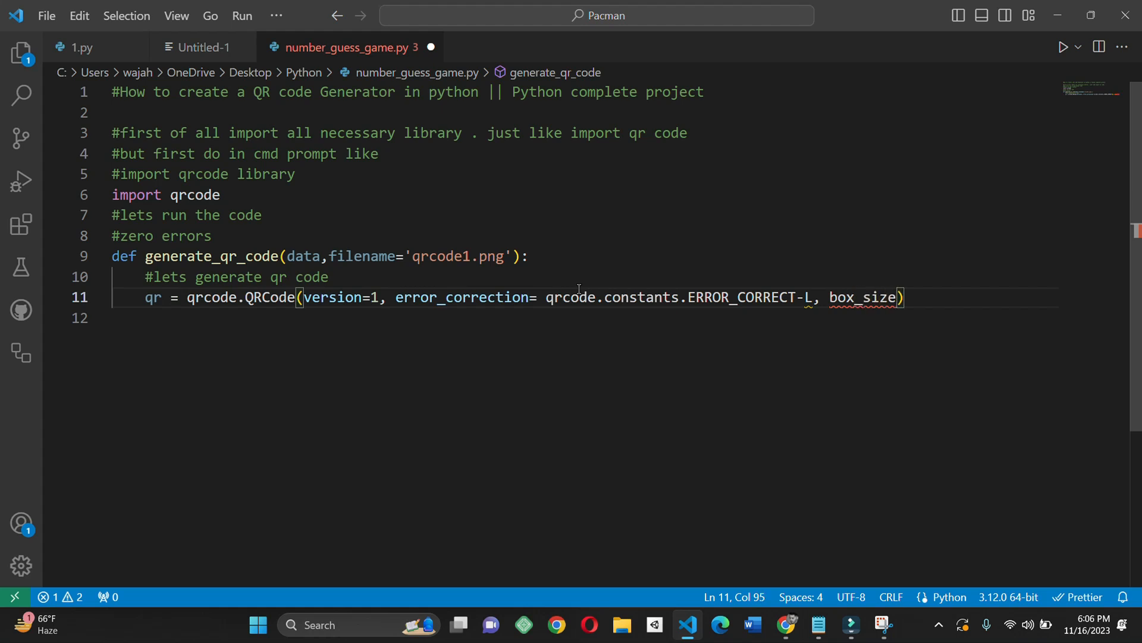
{"action": "type", "text": "=10,"}
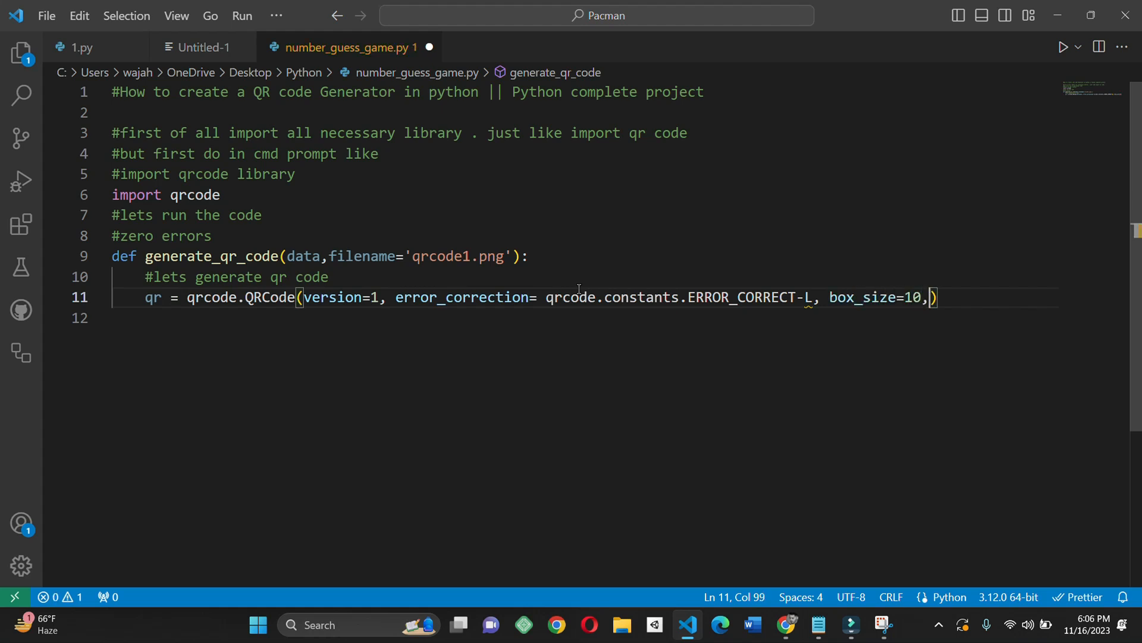
{"action": "type", "text": "borr"}
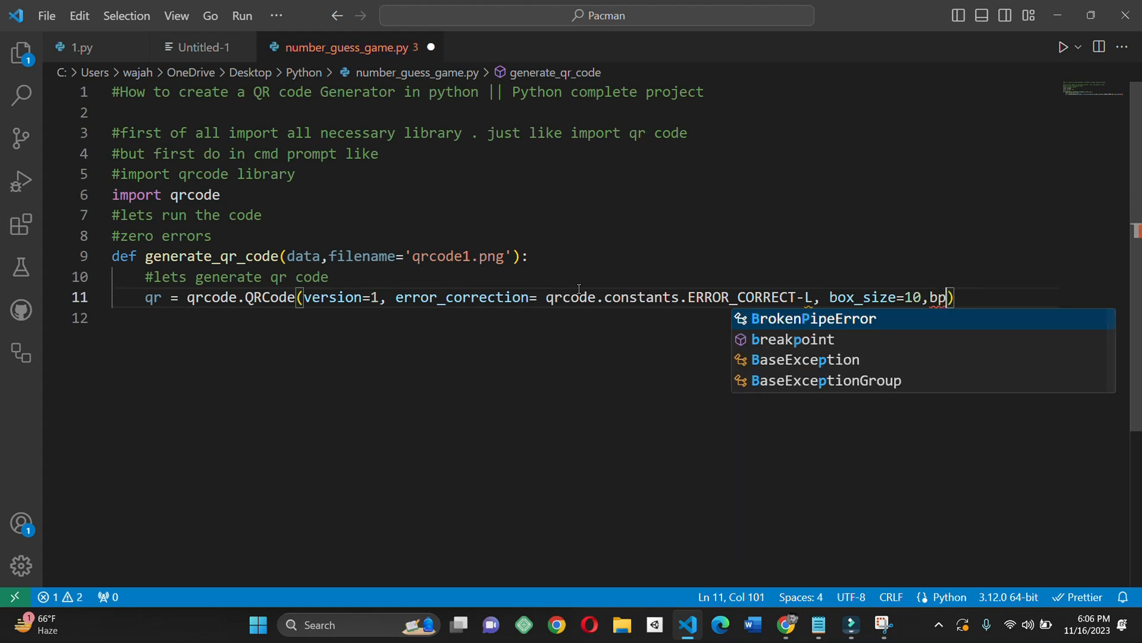
{"action": "type", "text": "order"}
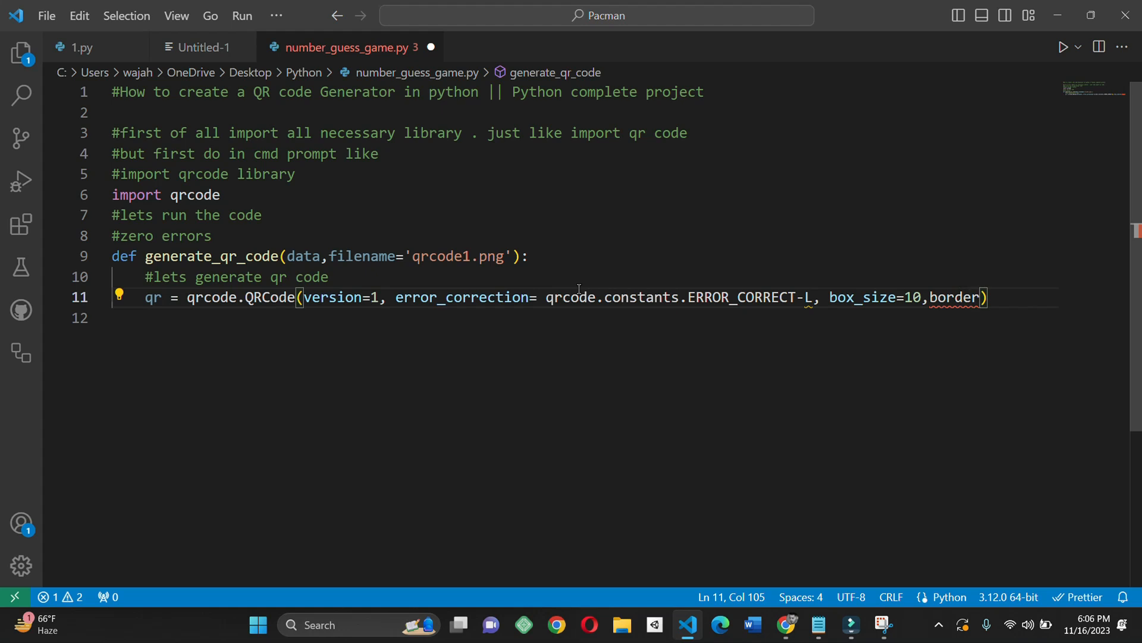
{"action": "type", "text": "="}
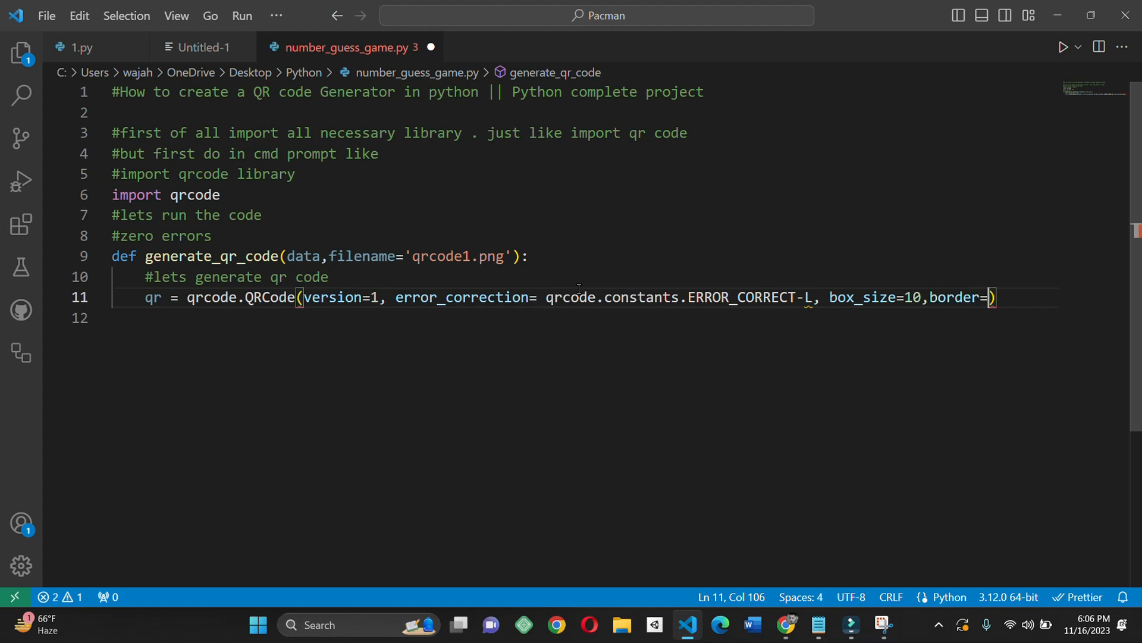
{"action": "type", "text": "4"}
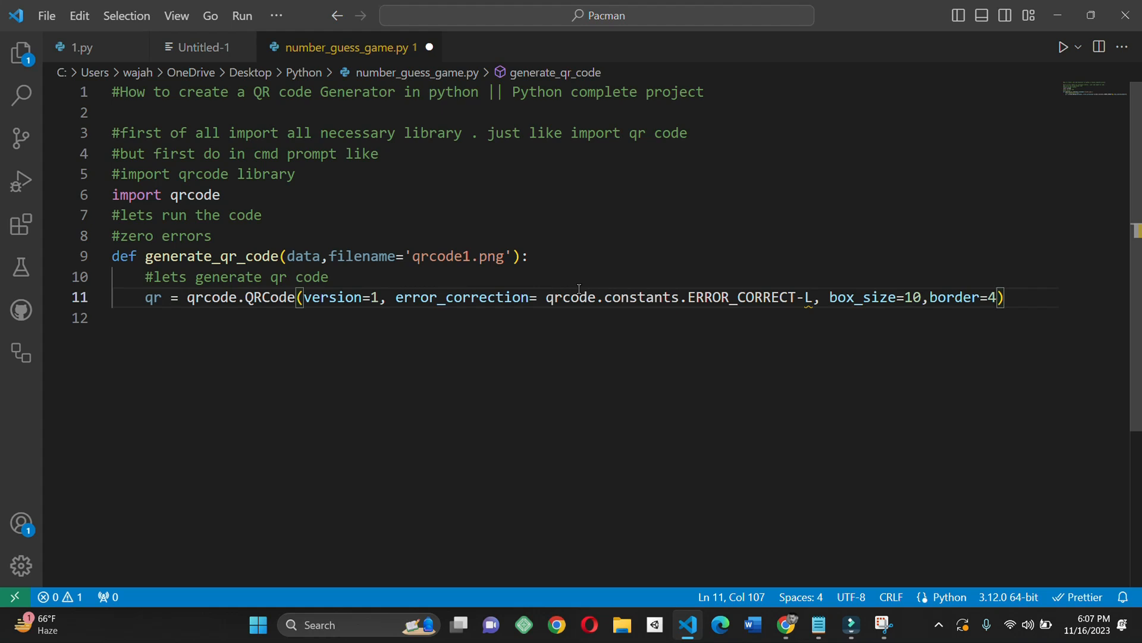
{"action": "left_click", "coordinate": [801, 296]}
{"action": "type", "text": "_"}
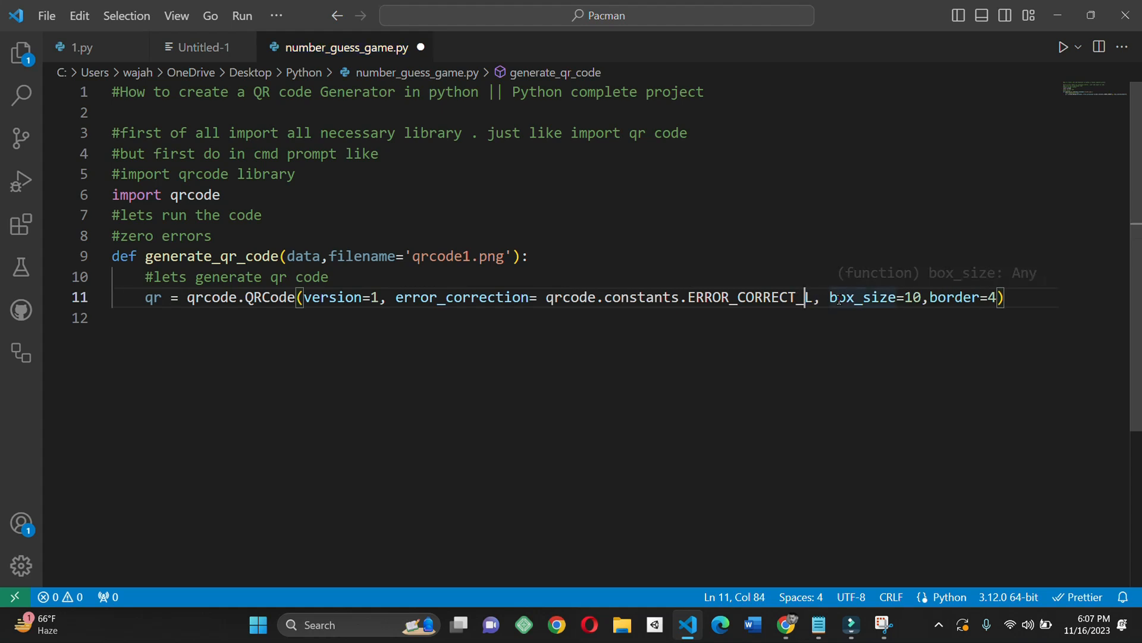
Add qr.add_data(data) and qr.make(fit=True) lines inside the function.
{"action": "key", "text": "Return"}
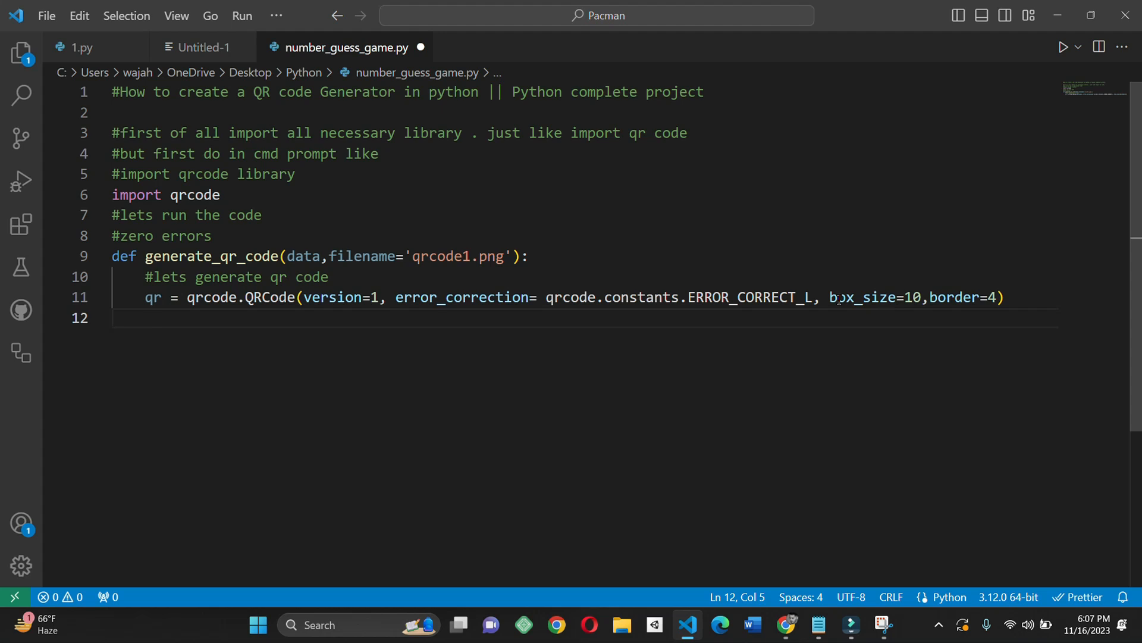
{"action": "type", "text": "qr"}
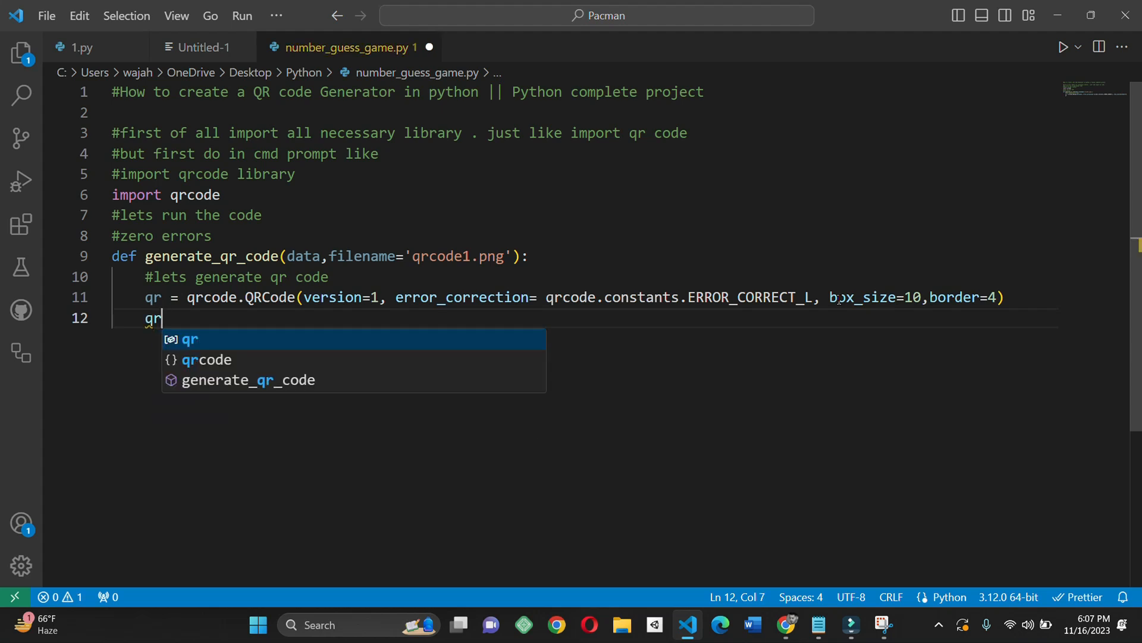
{"action": "type", "text": ".add"}
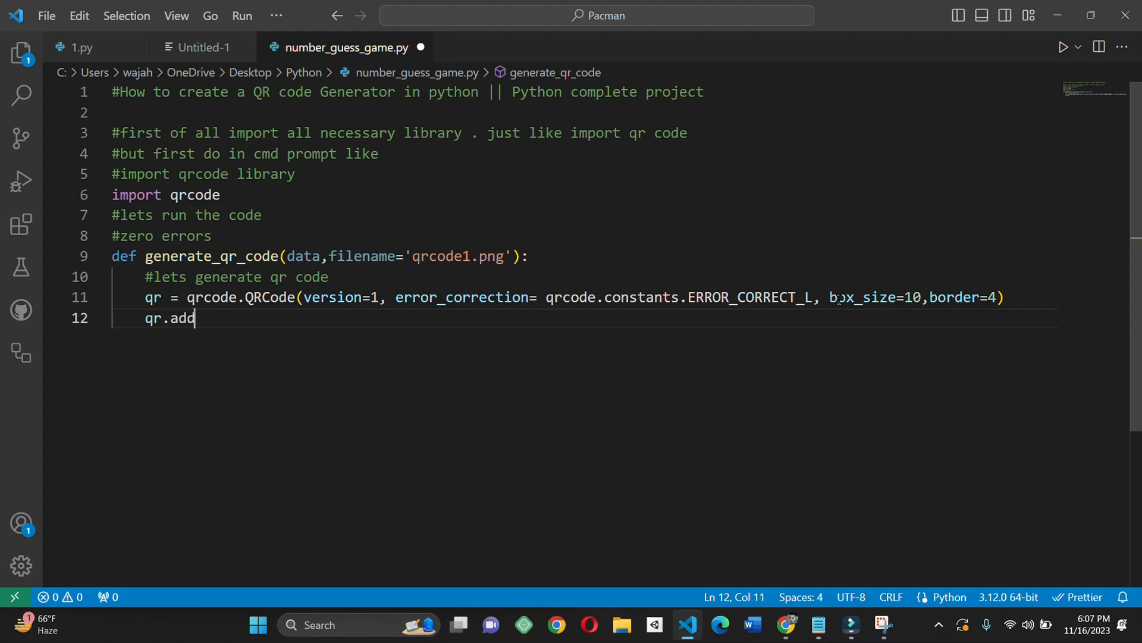
{"action": "type", "text": "_data"}
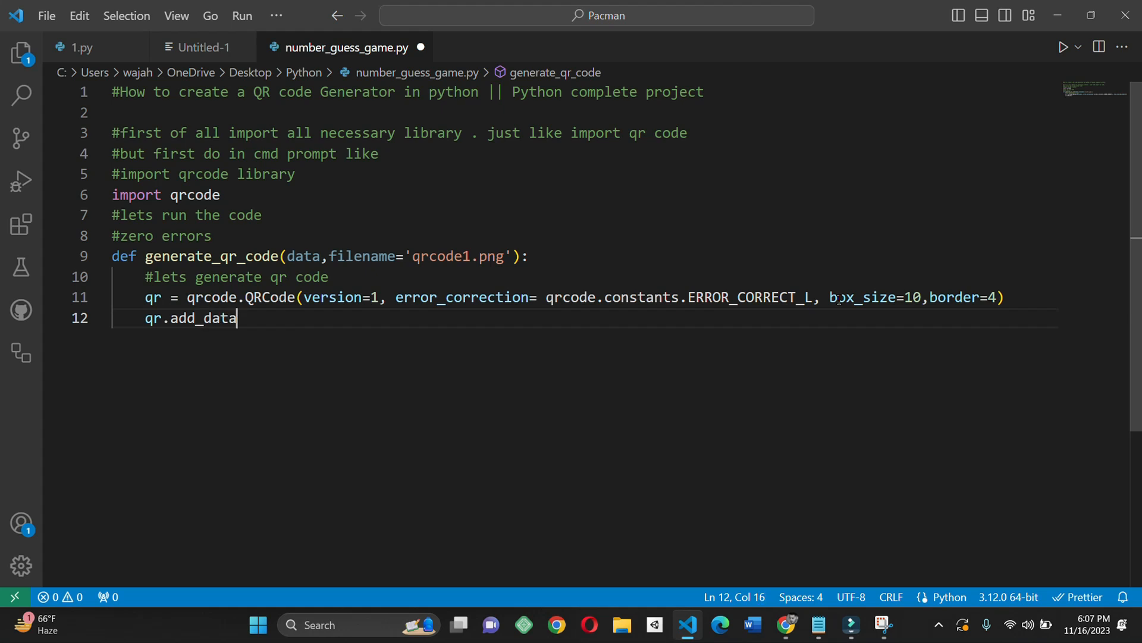
{"action": "type", "text": "(data"}
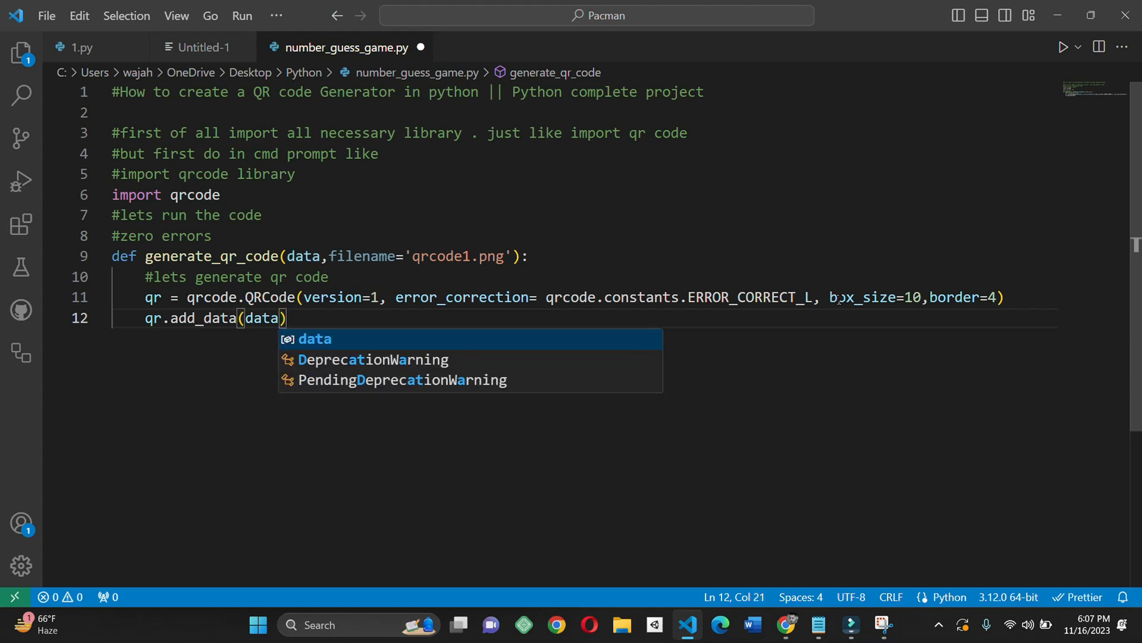
{"action": "key", "text": "enter"}
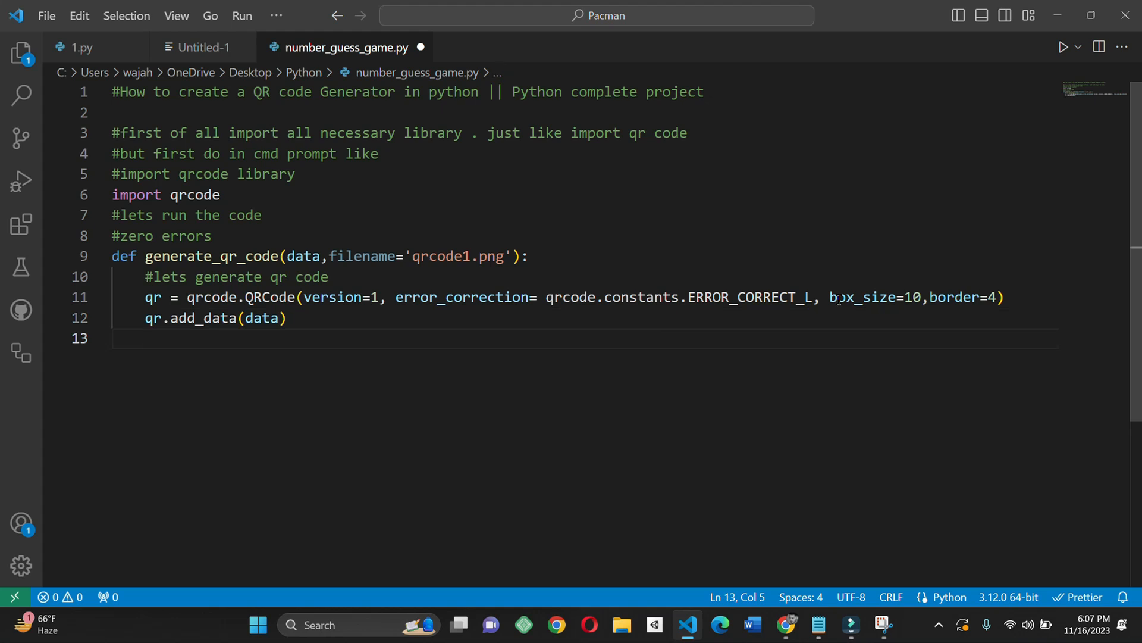
{"action": "type", "text": "qr."}
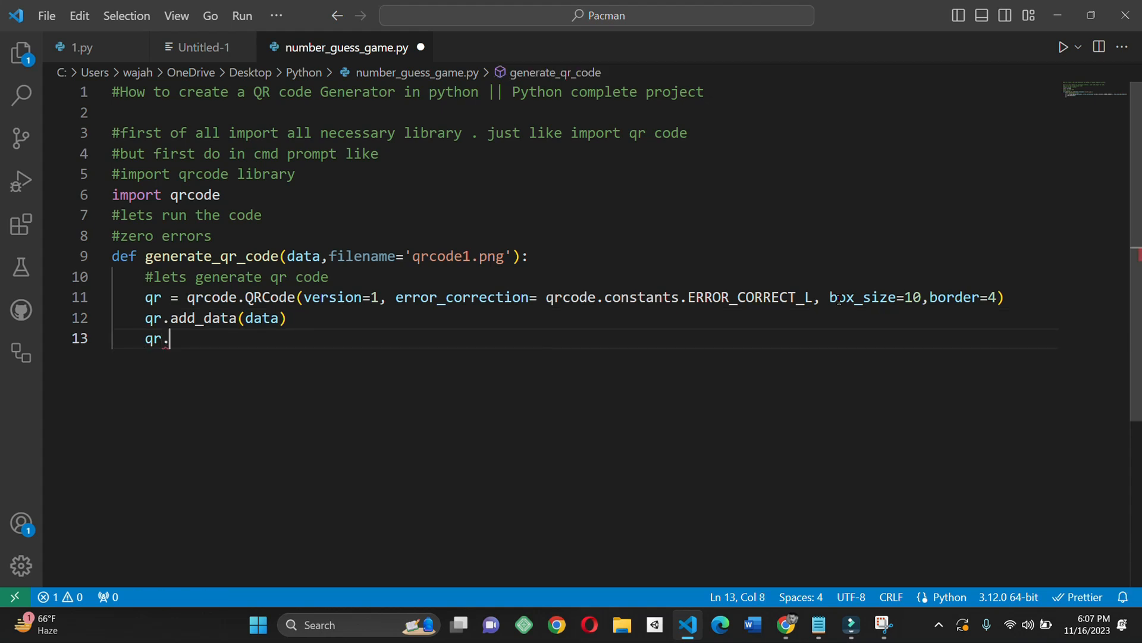
{"action": "type", "text": "make()"}
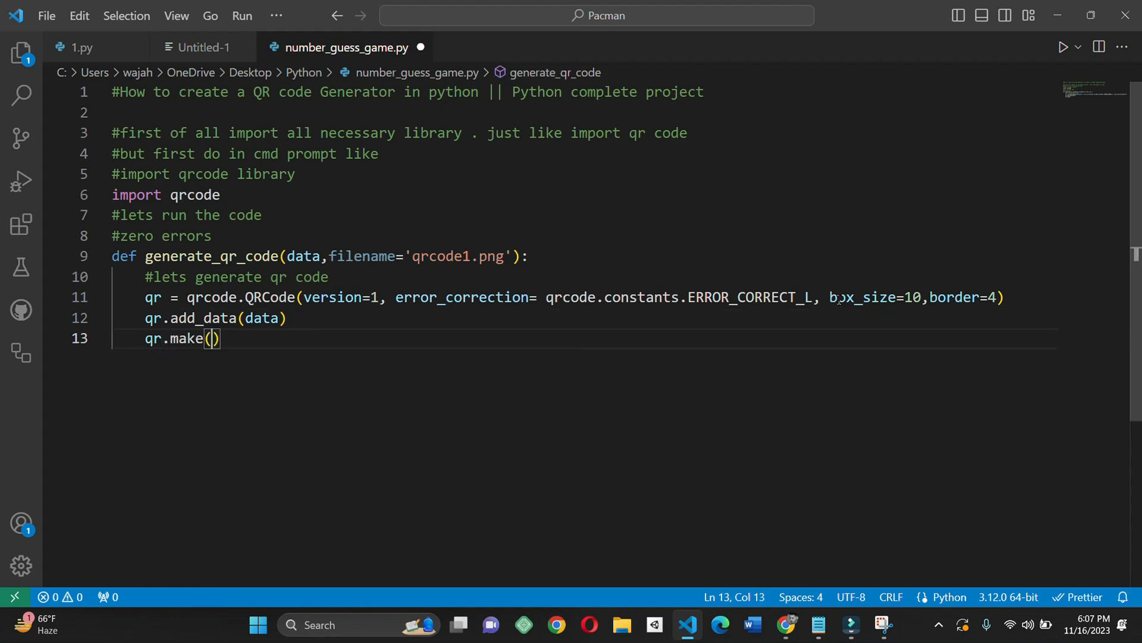
{"action": "type", "text": "fit"}
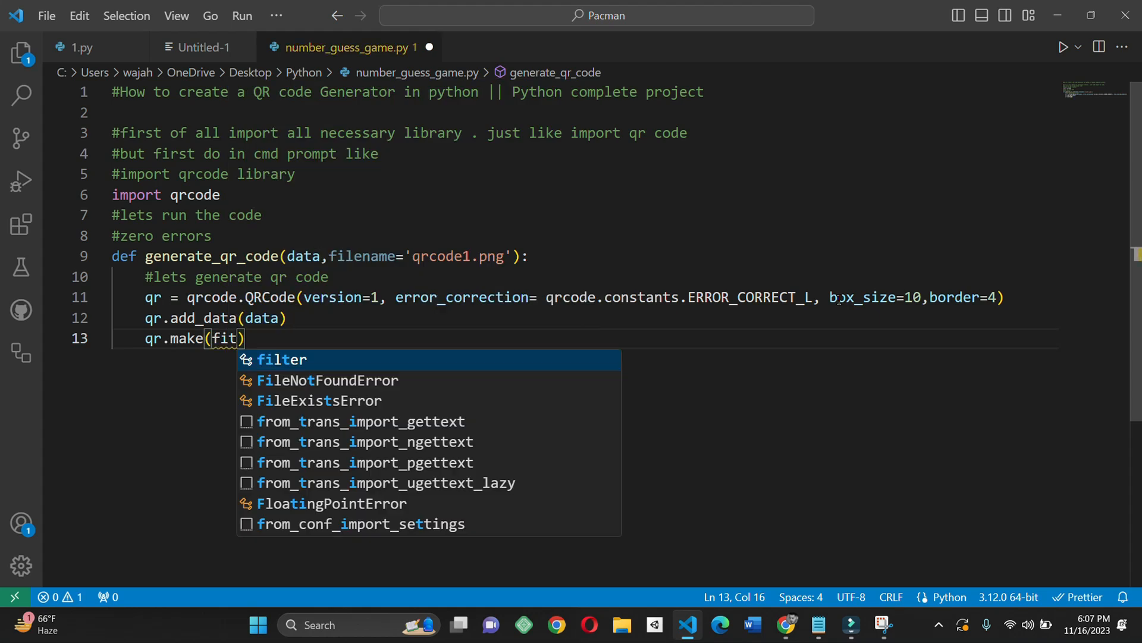
{"action": "type", "text": "=True"}
{"action": "type", "text": "#lets"}
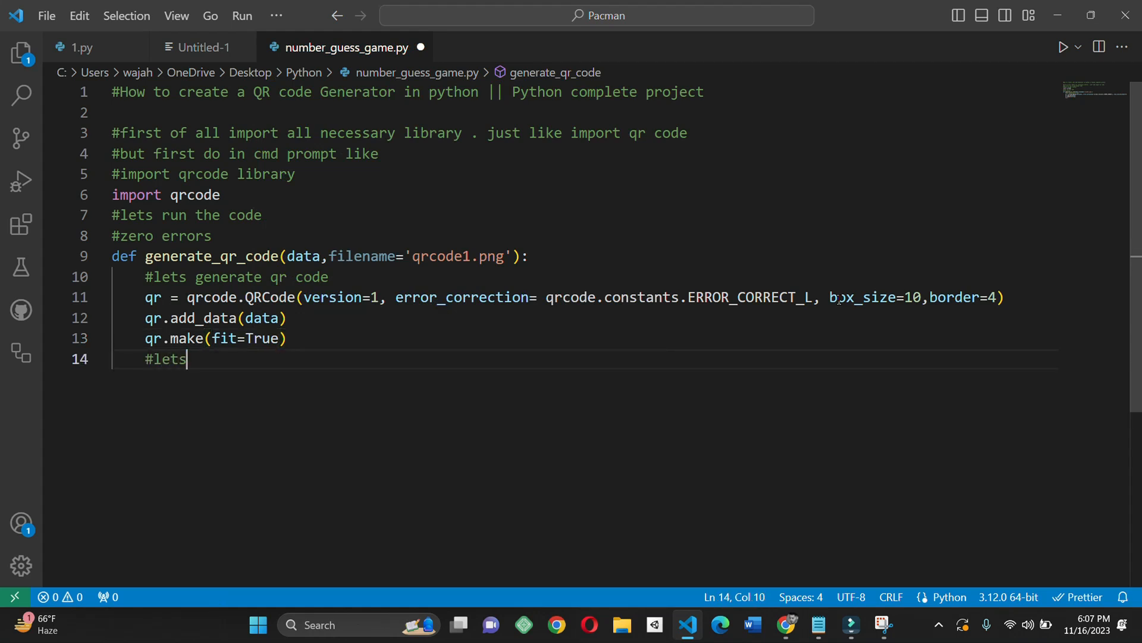
Add a 'create an image from the QR code' comment and start img = qr.make_image.
{"action": "type", "text": "create an i"}
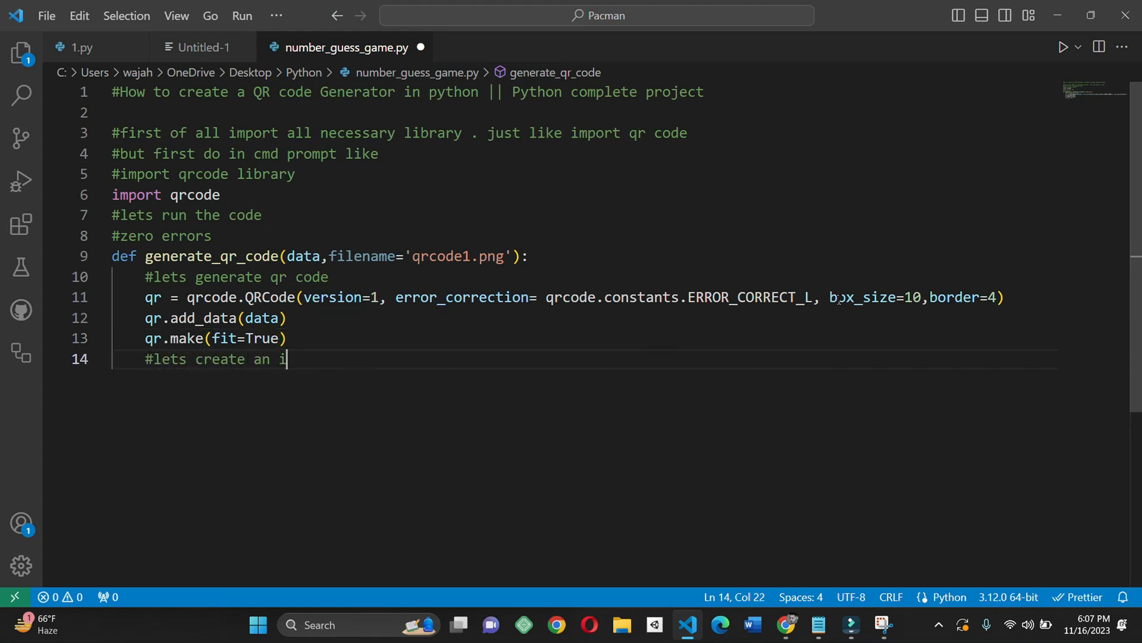
{"action": "type", "text": "mage fr"}
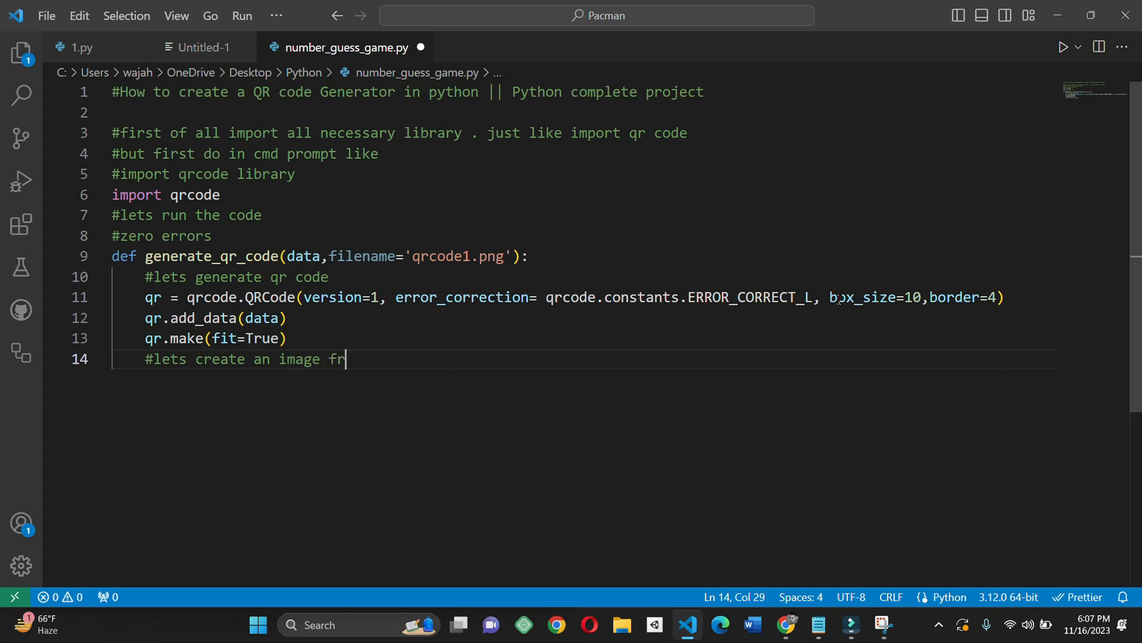
{"action": "type", "text": "om the"}
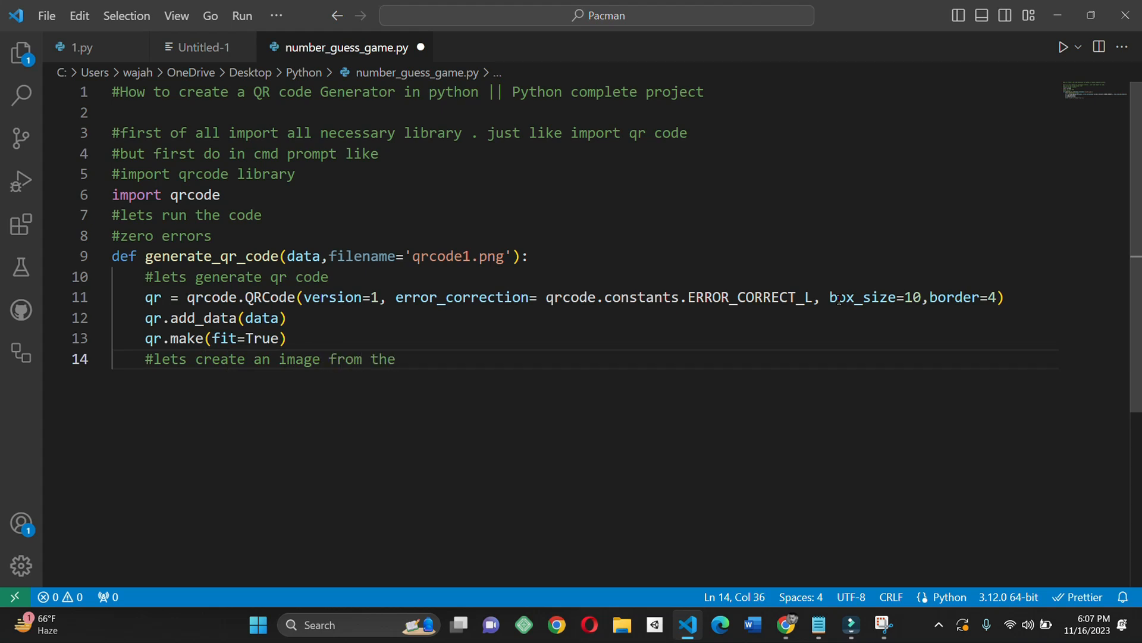
{"action": "type", "text": "QR code"}
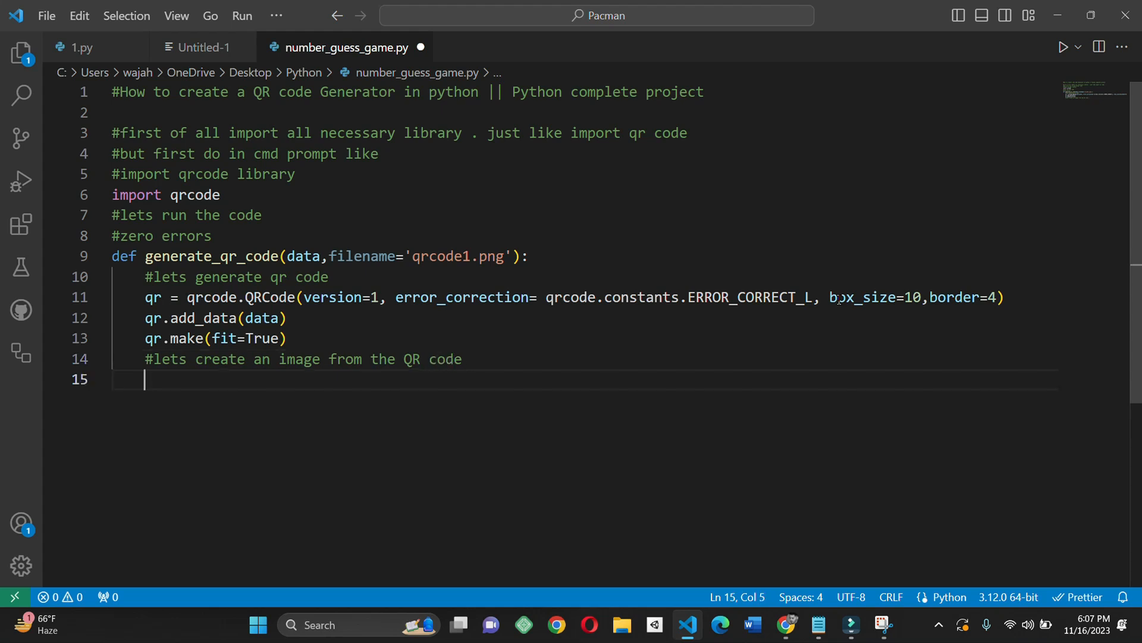
{"action": "type", "text": "img"}
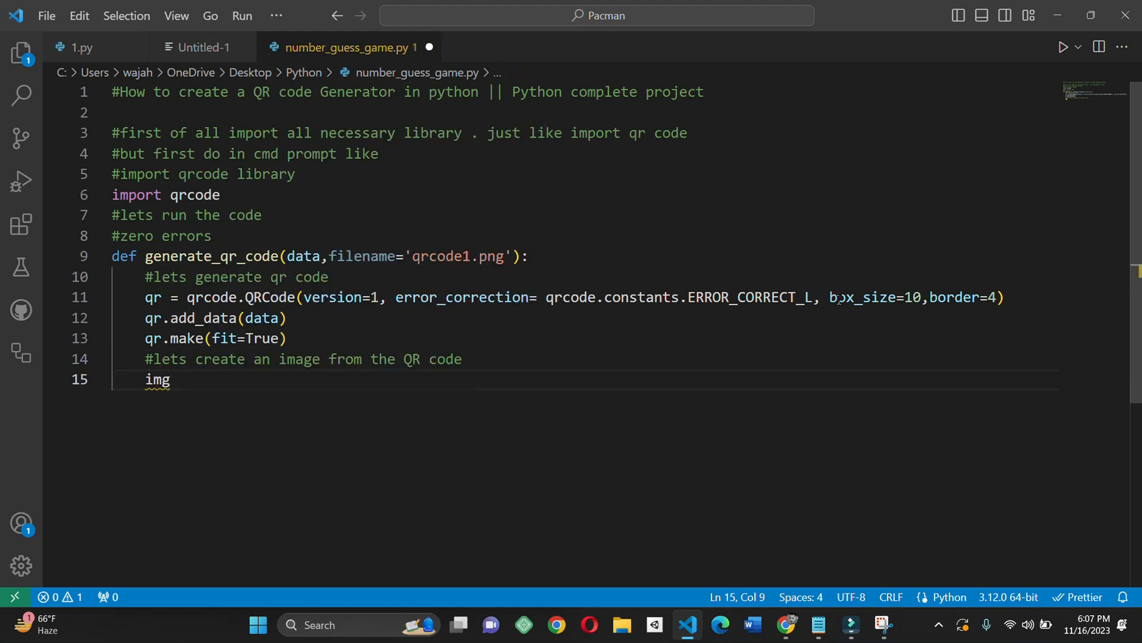
{"action": "type", "text": "="}
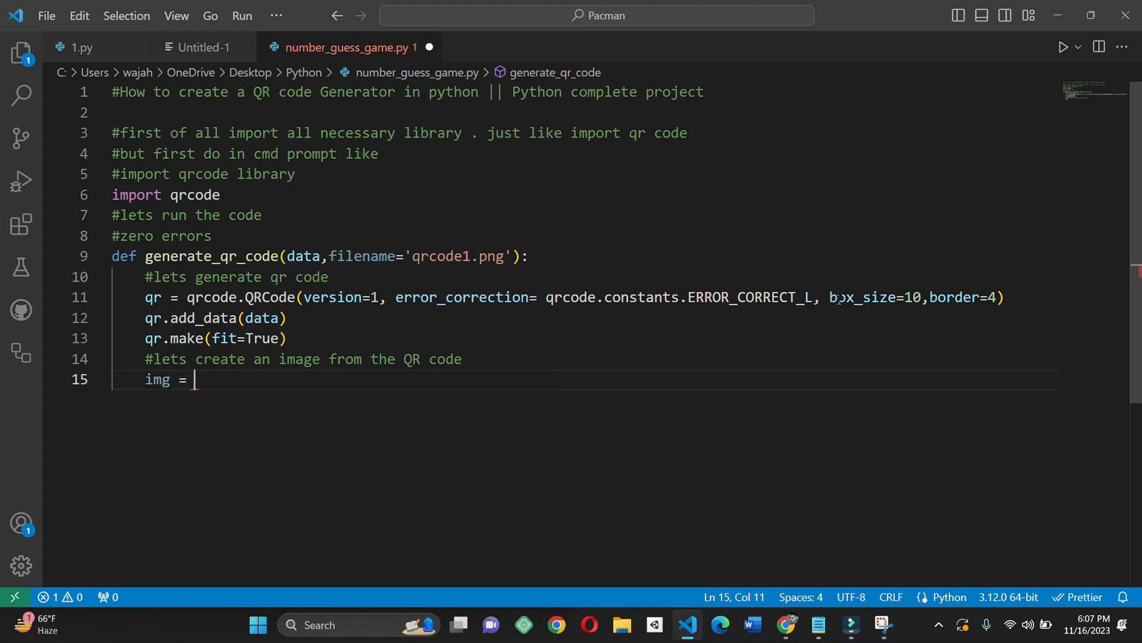
{"action": "type", "text": "qr.make"}
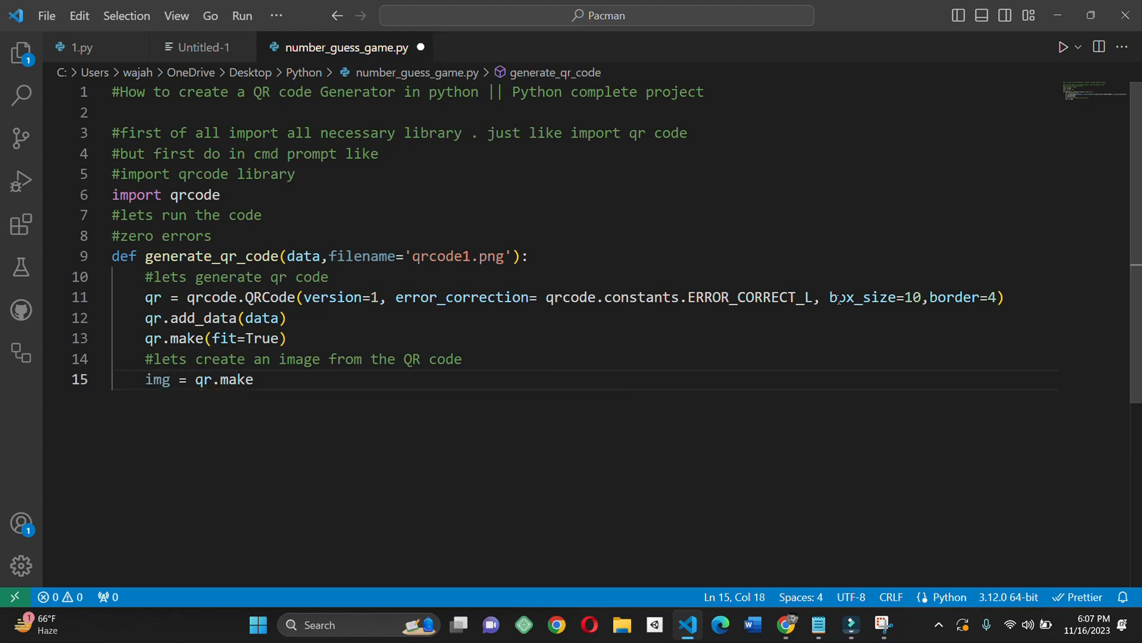
{"action": "type", "text": "_image"}
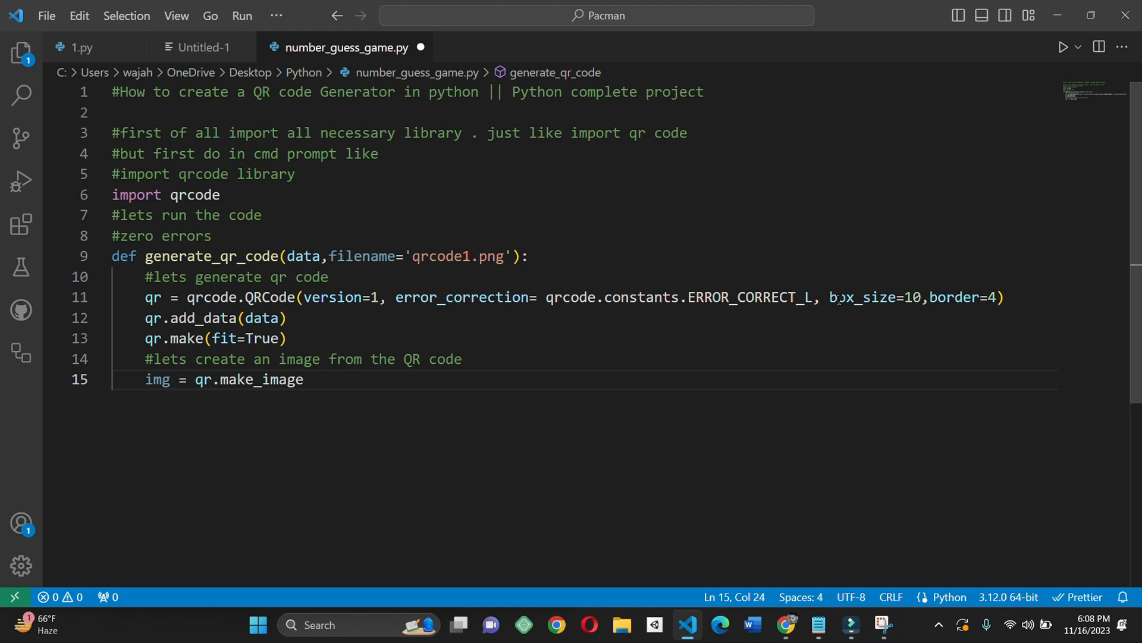
Complete make_image with fill_color="red" and back_color="white".
{"action": "type", "text": "(fill_"}
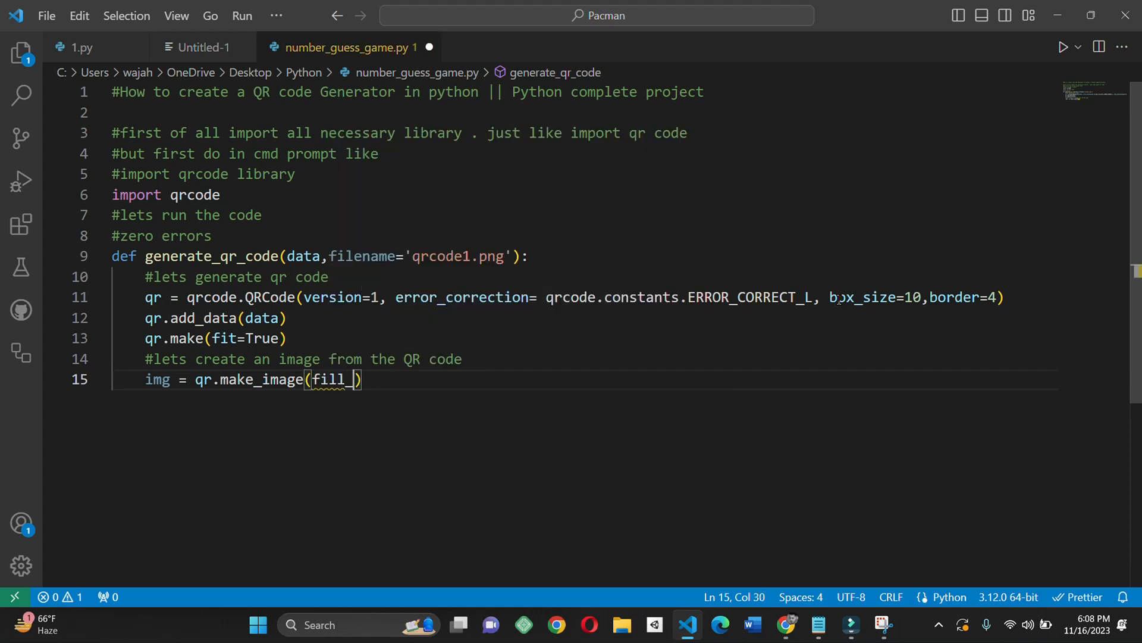
{"action": "type", "text": "_color"}
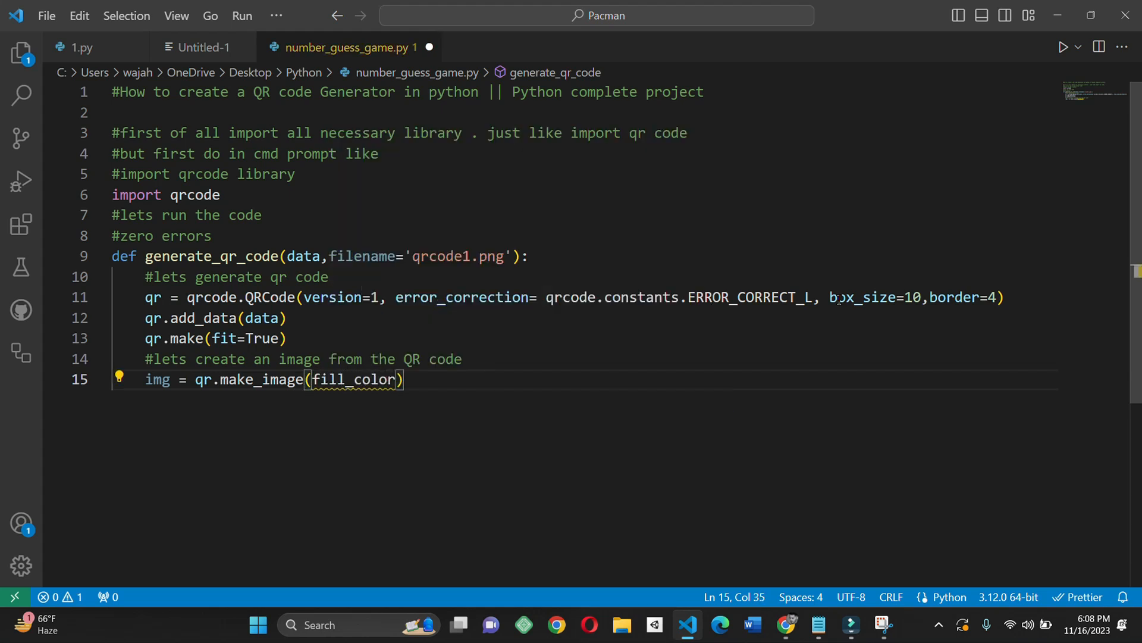
{"action": "type", "text": "=\"bla\""}
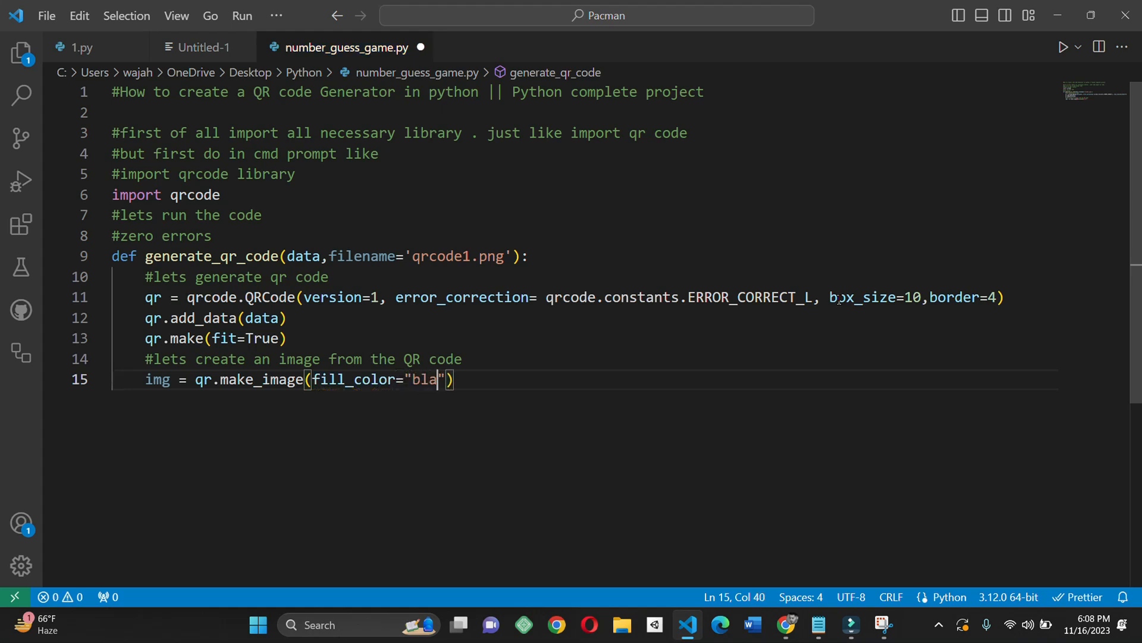
{"action": "type", "text": "c"}
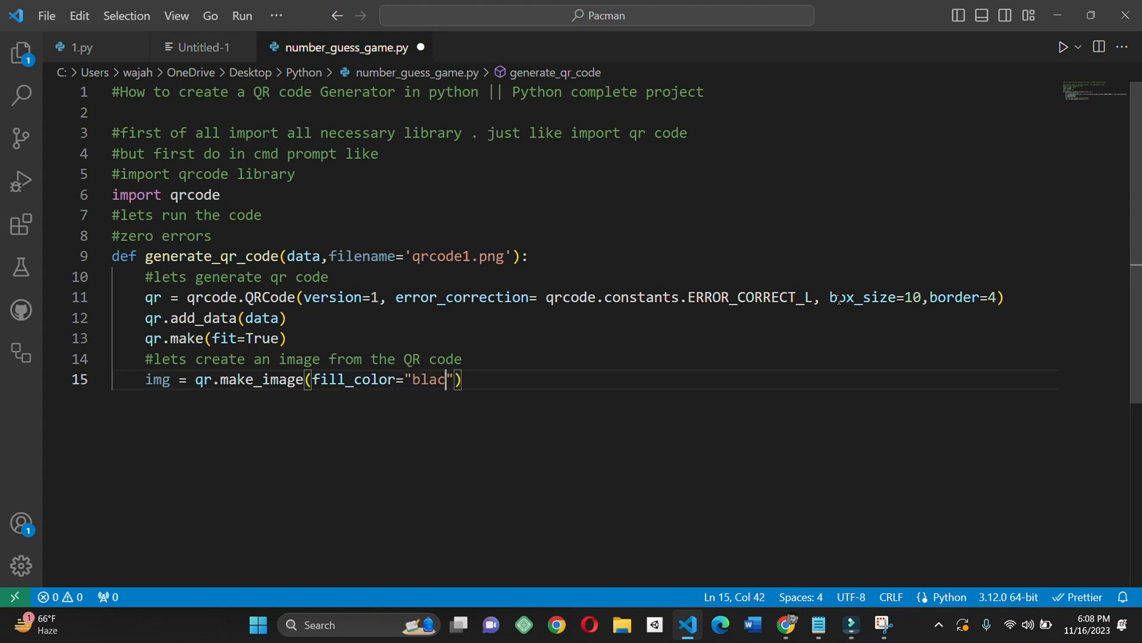
{"action": "type", "text": "red"}
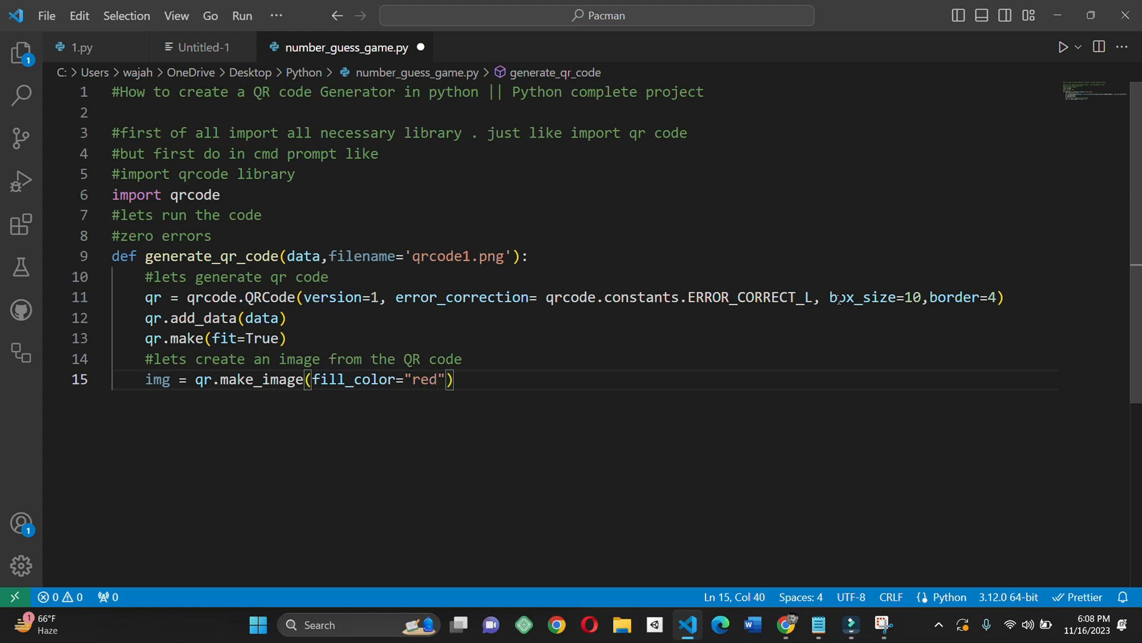
{"action": "type", "text": ","}
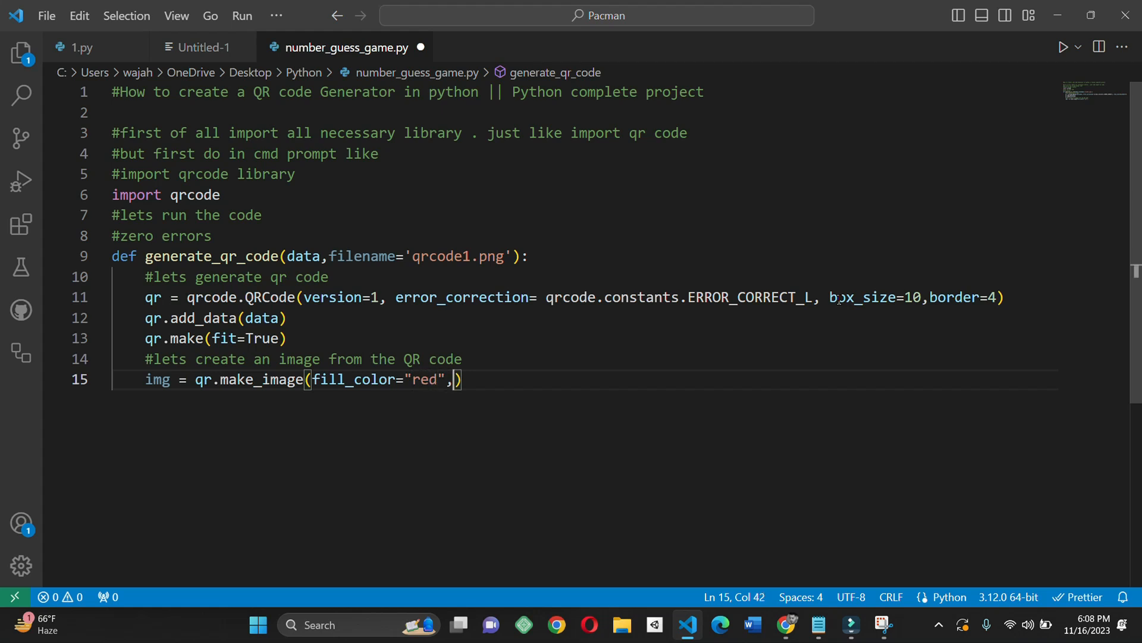
{"action": "type", "text": "back"}
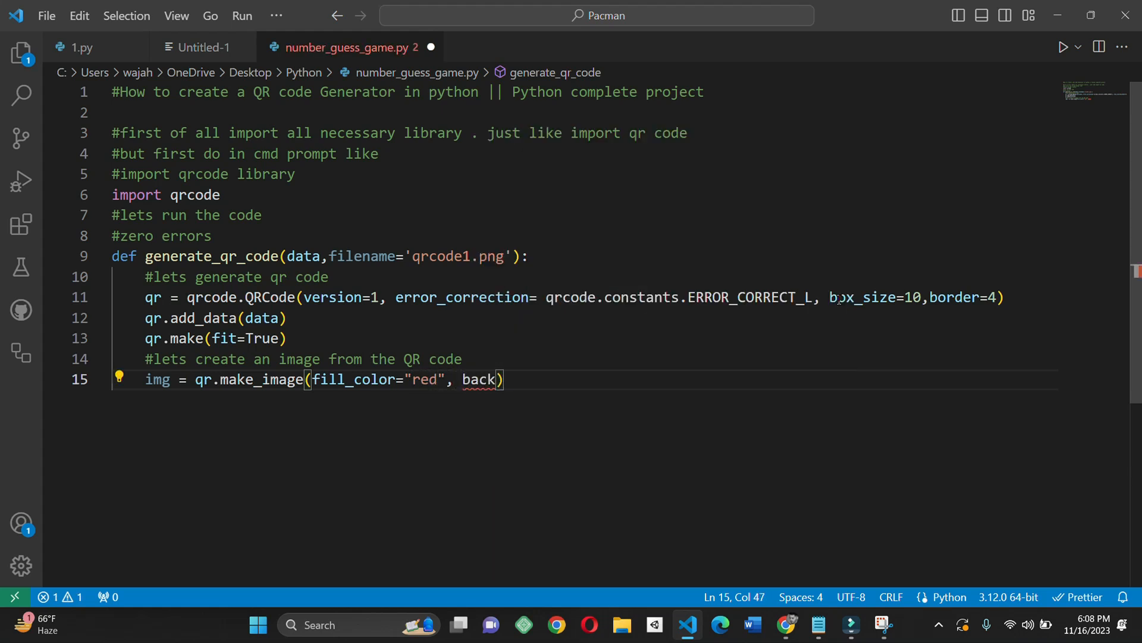
{"action": "type", "text": "_color"}
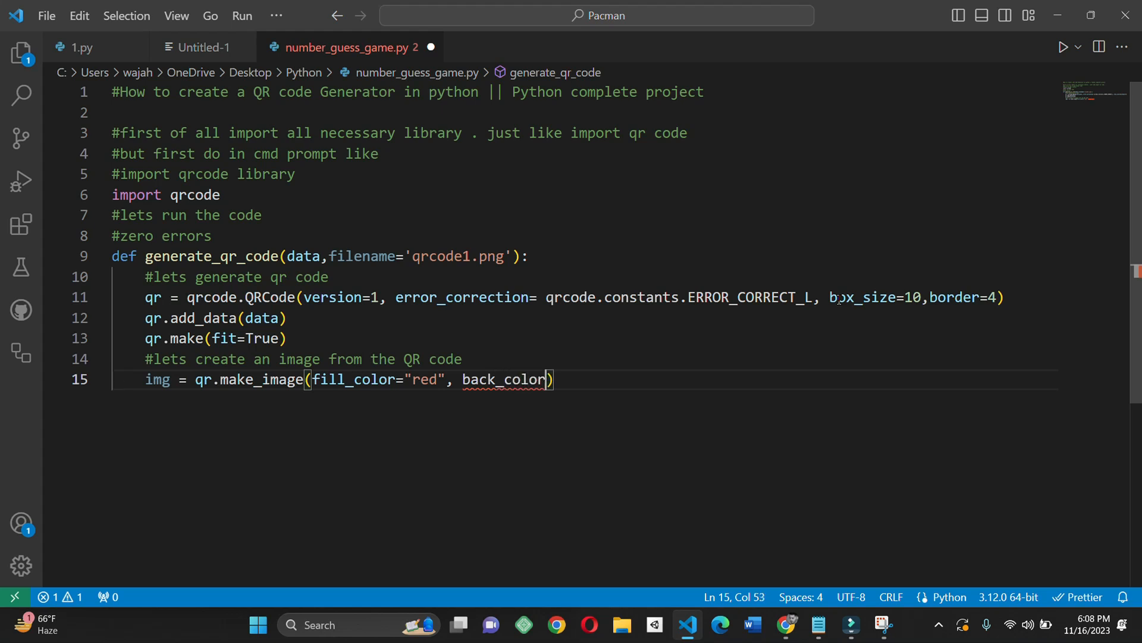
{"action": "type", "text": "="}
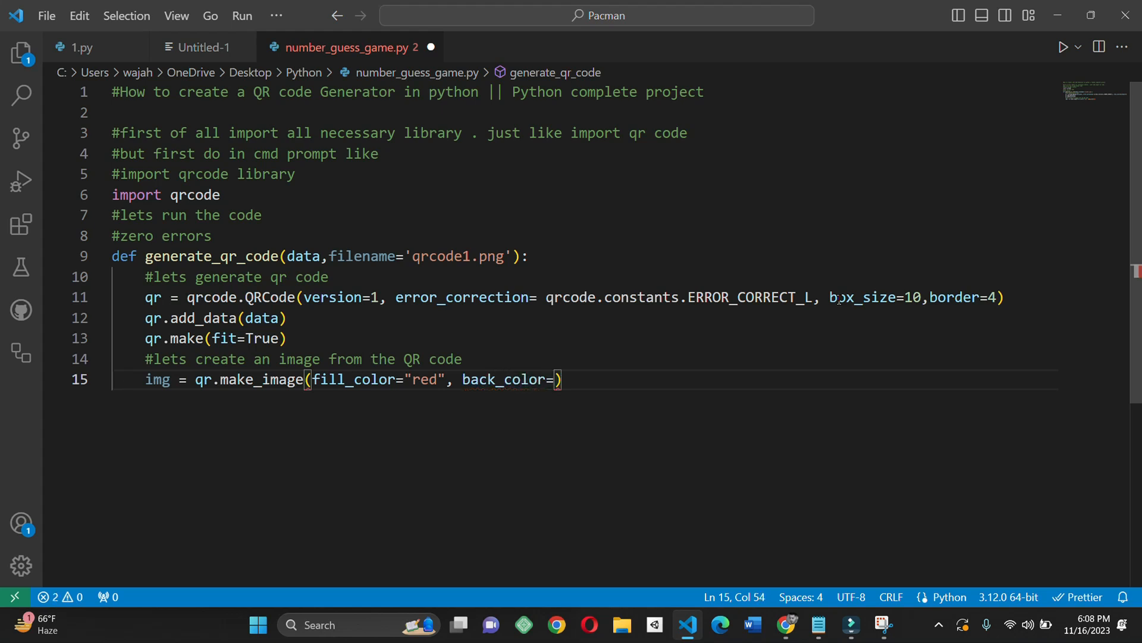
{"action": "type", "text": "\"\""}
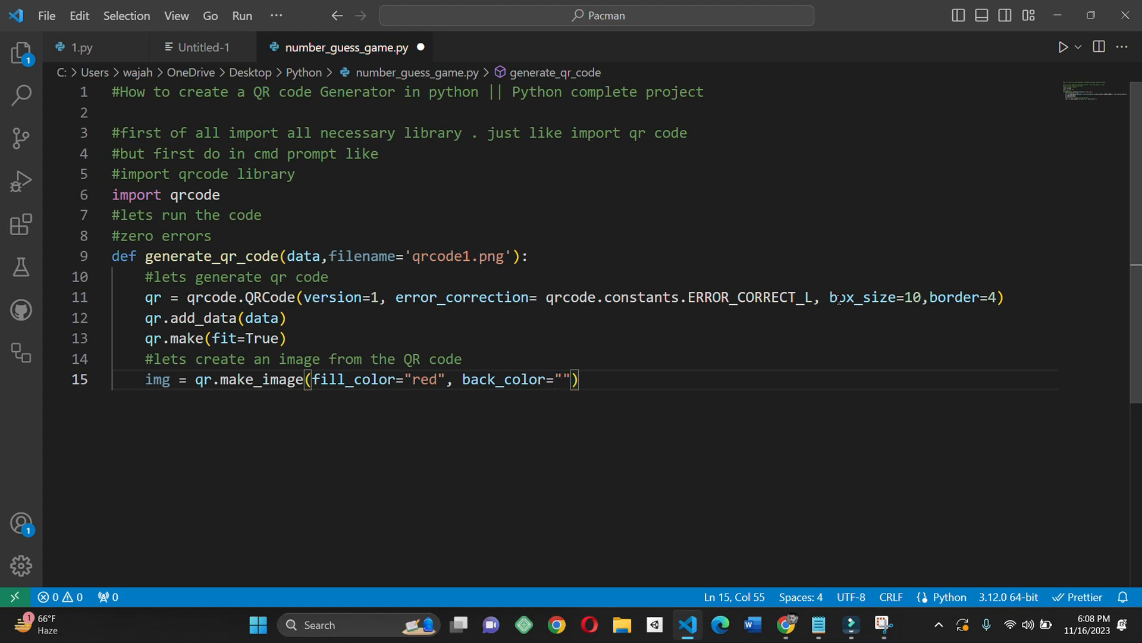
{"action": "type", "text": "white"}
{"action": "type", "text": "#sa"}
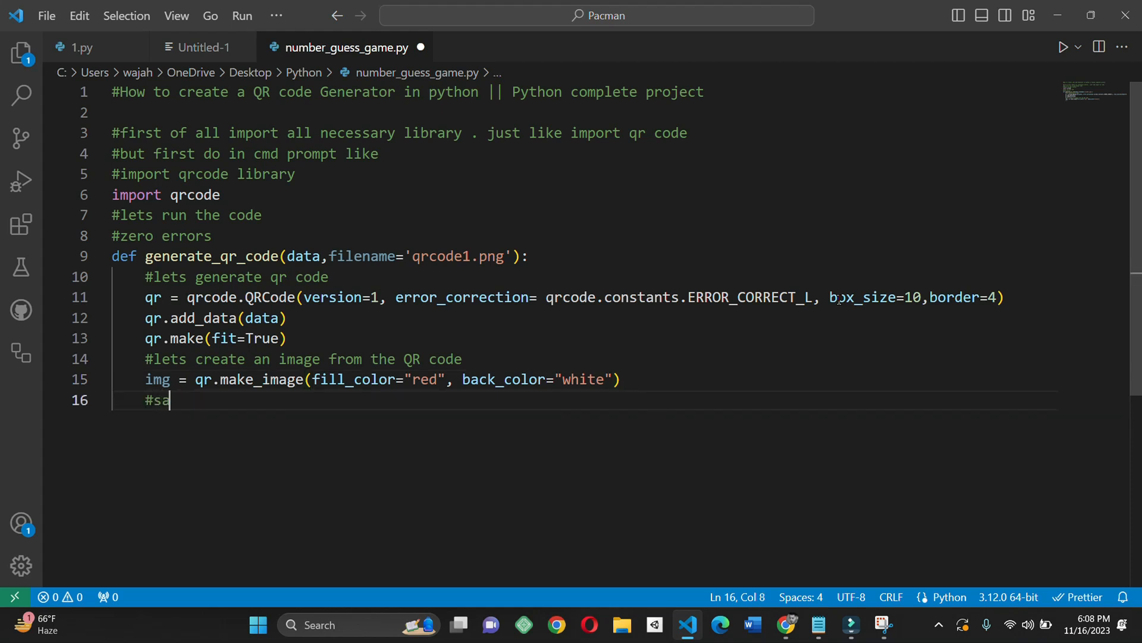
Write the comments '#save the image' and '#we are using red color just for better understanding'.
{"action": "type", "text": "ve th"}
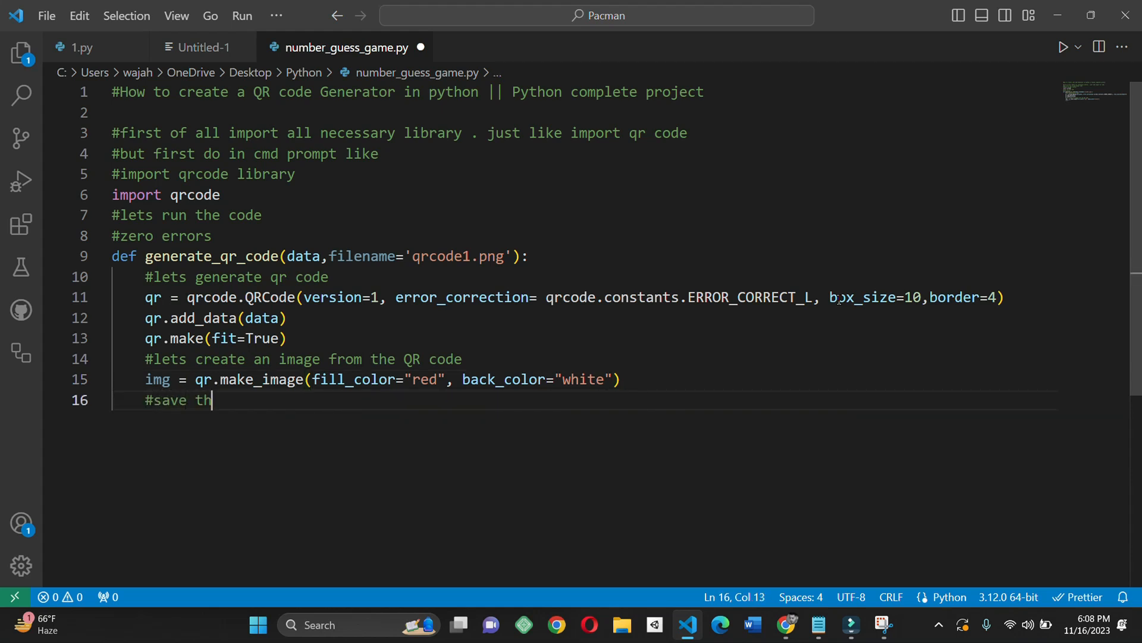
{"action": "type", "text": "e image"}
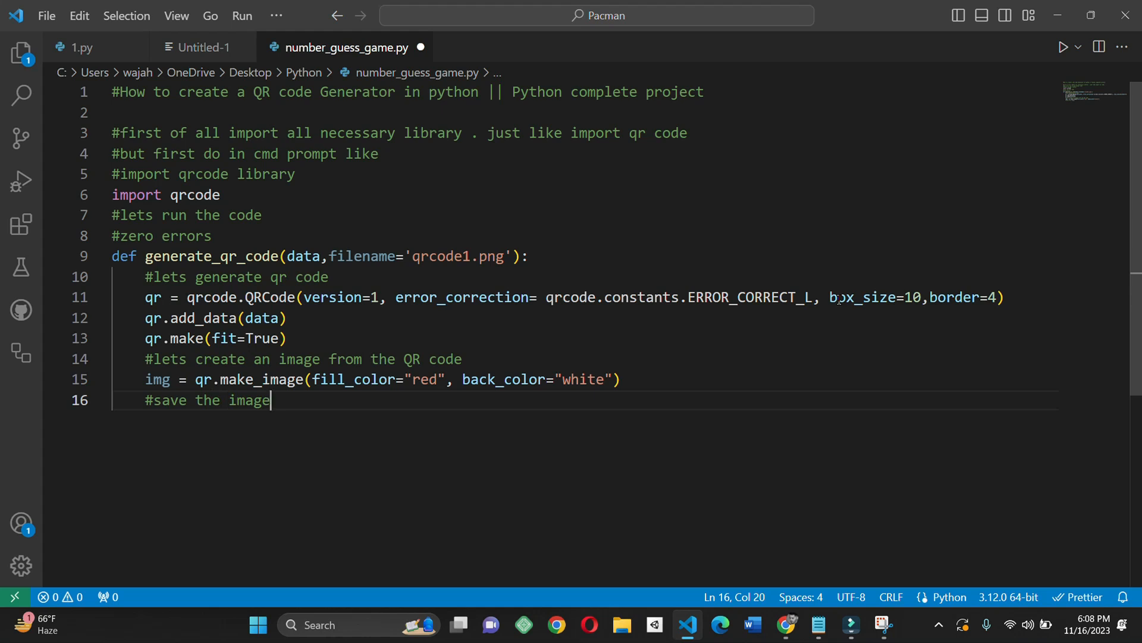
{"action": "type", "text": "im"}
{"action": "type", "text": "#we a"}
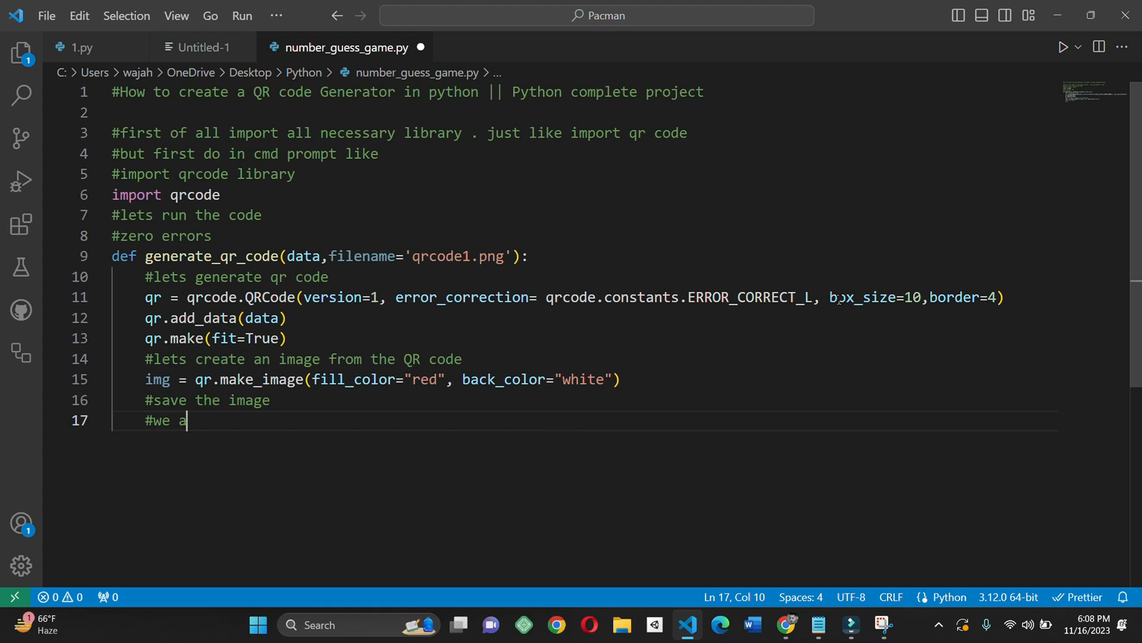
{"action": "type", "text": "re using"}
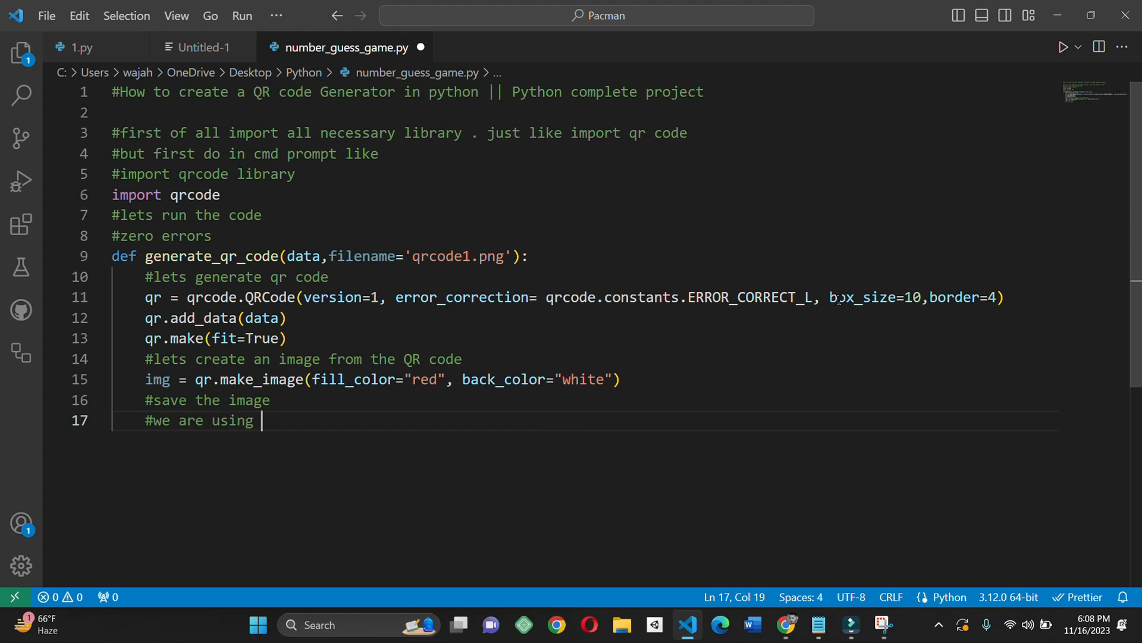
{"action": "type", "text": "red c"}
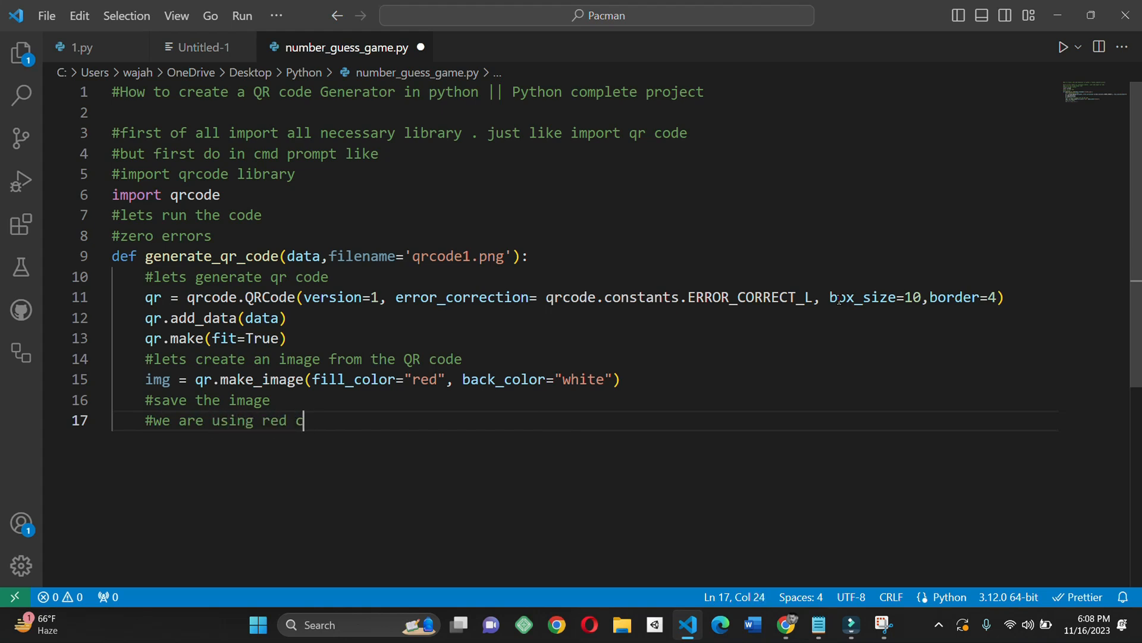
{"action": "type", "text": "color just"}
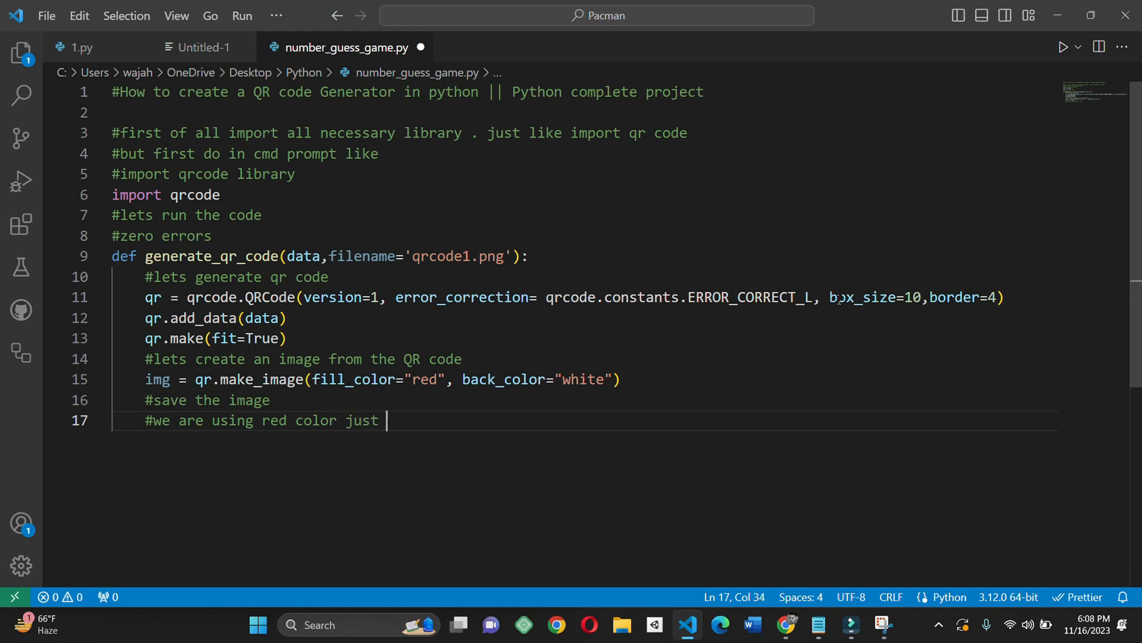
{"action": "type", "text": "for bett"}
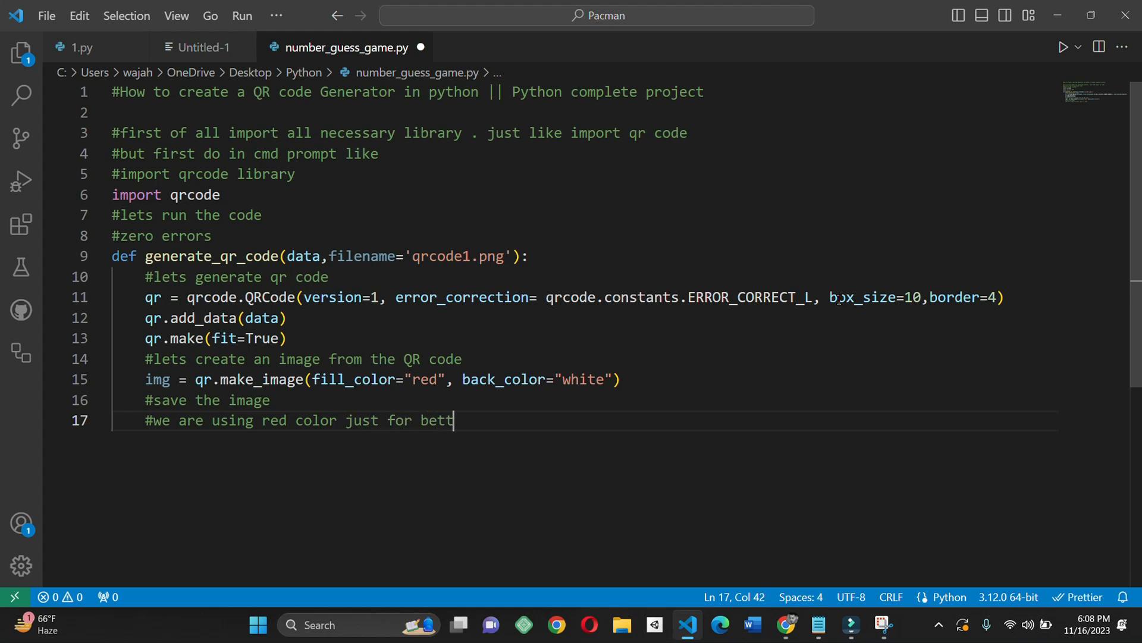
{"action": "type", "text": "er unders"}
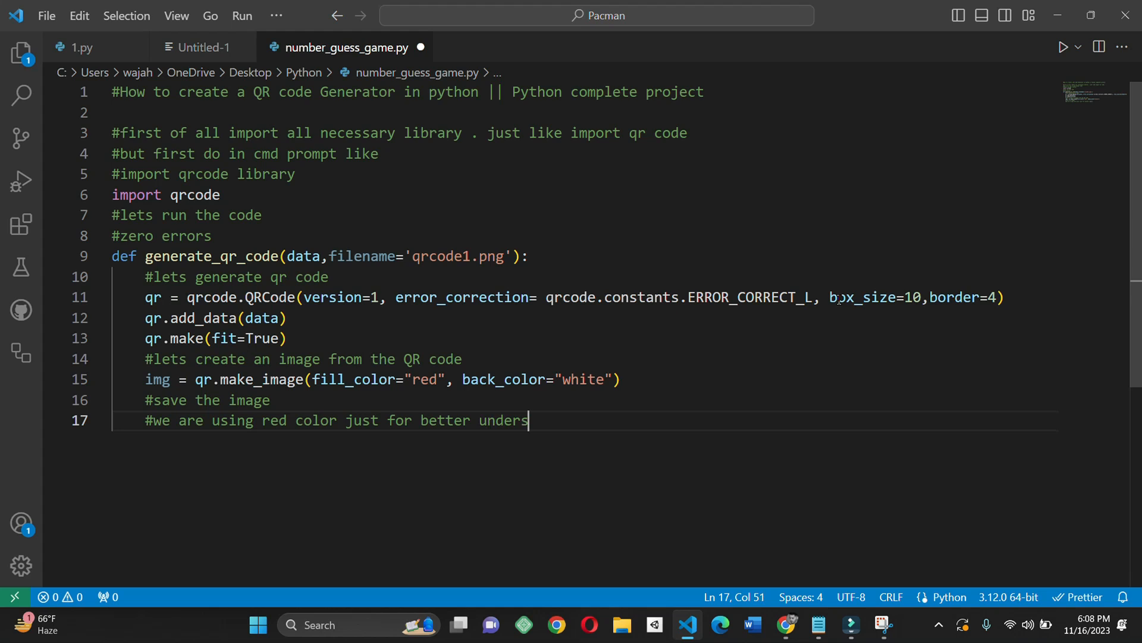
{"action": "type", "text": "tanding"}
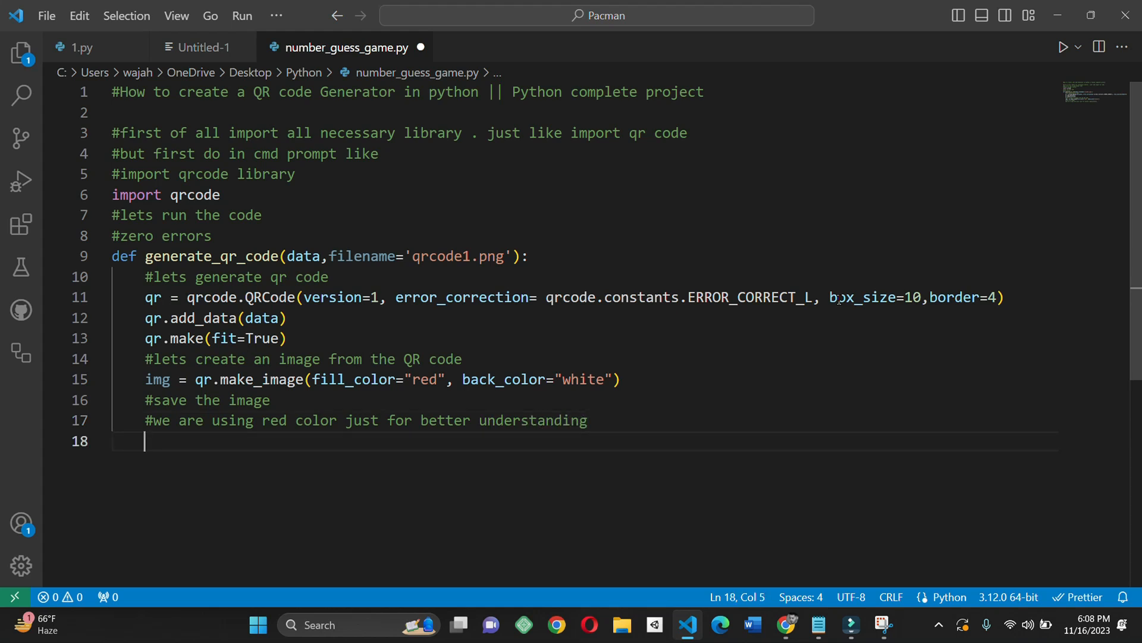
Add img.save(filename) and print(f"QR code saved as {filename}") to the function.
{"action": "type", "text": "img"}
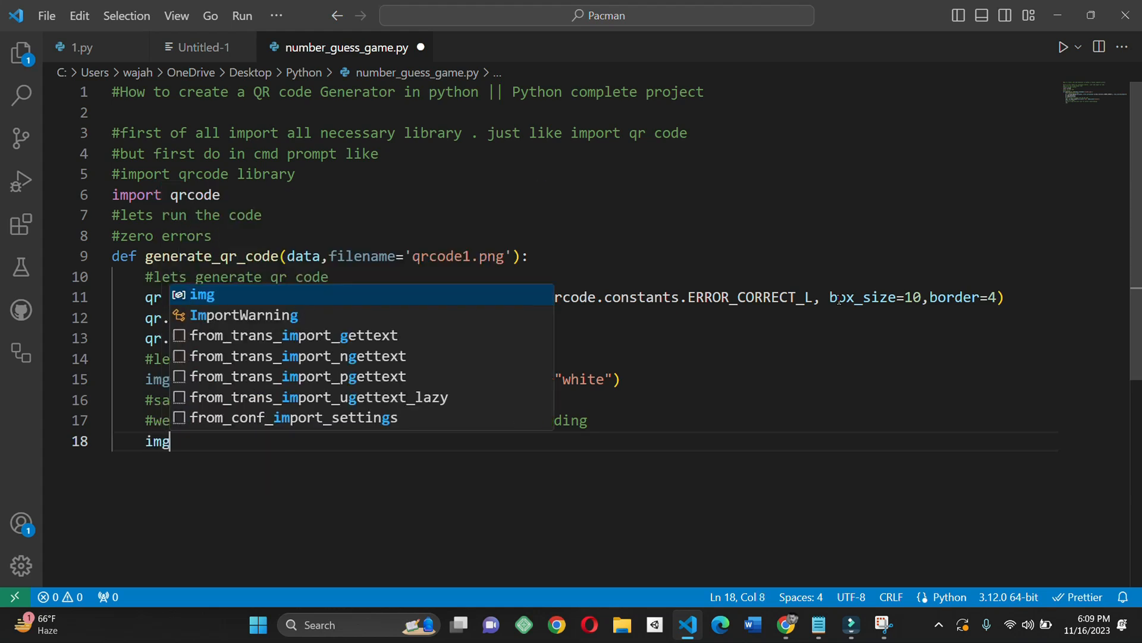
{"action": "type", "text": ".save"}
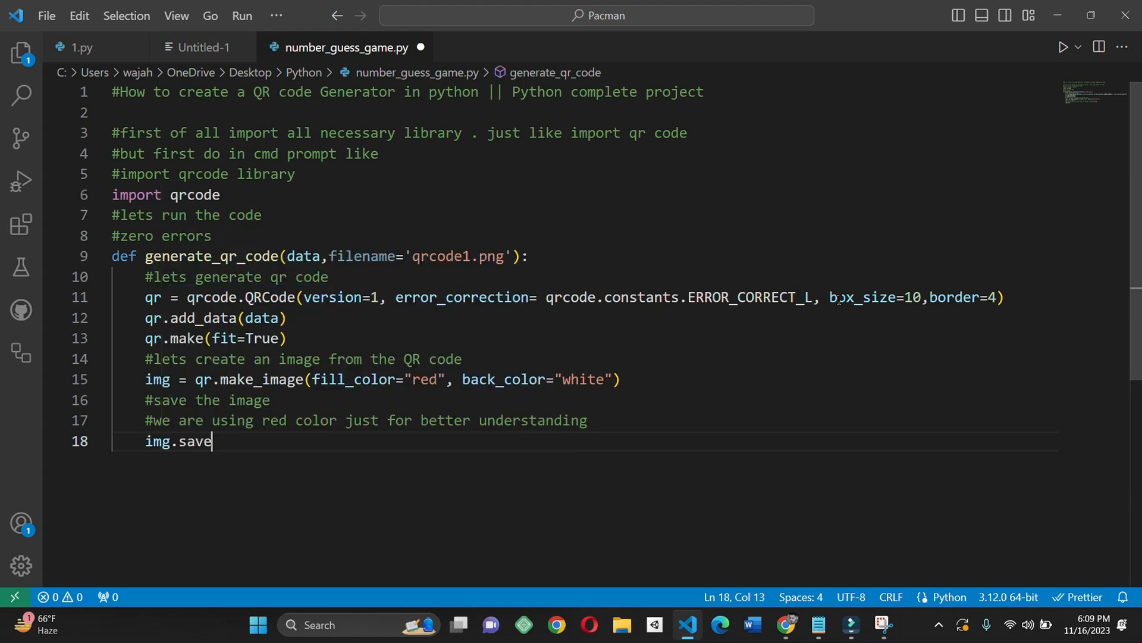
{"action": "type", "text": "(filename"}
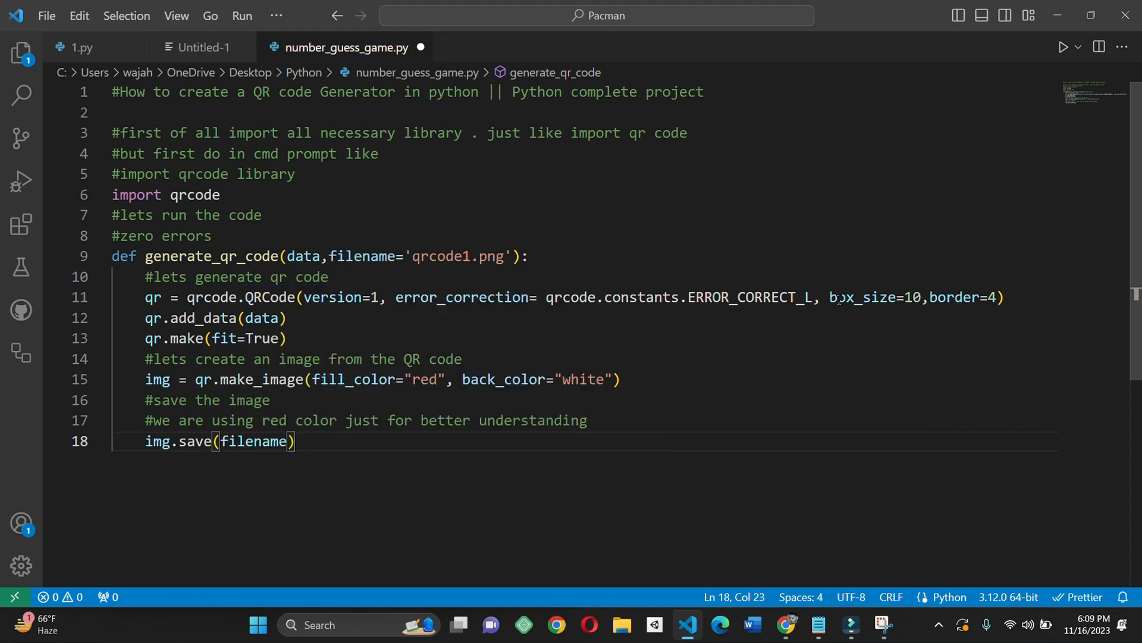
{"action": "type", "text": "print"}
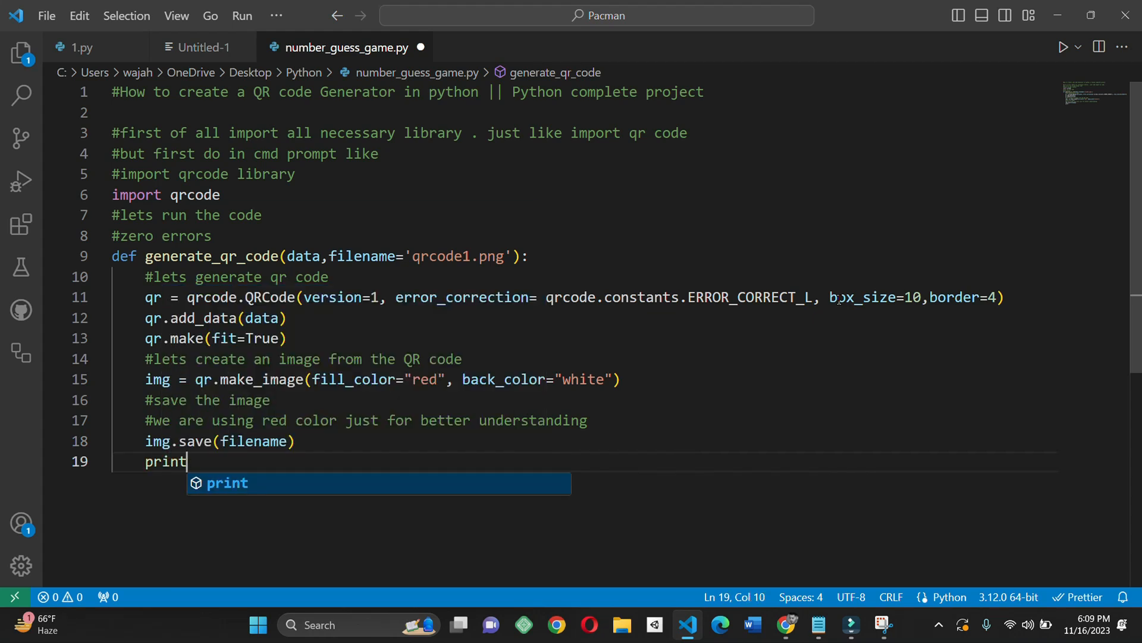
{"action": "type", "text": "(f"}
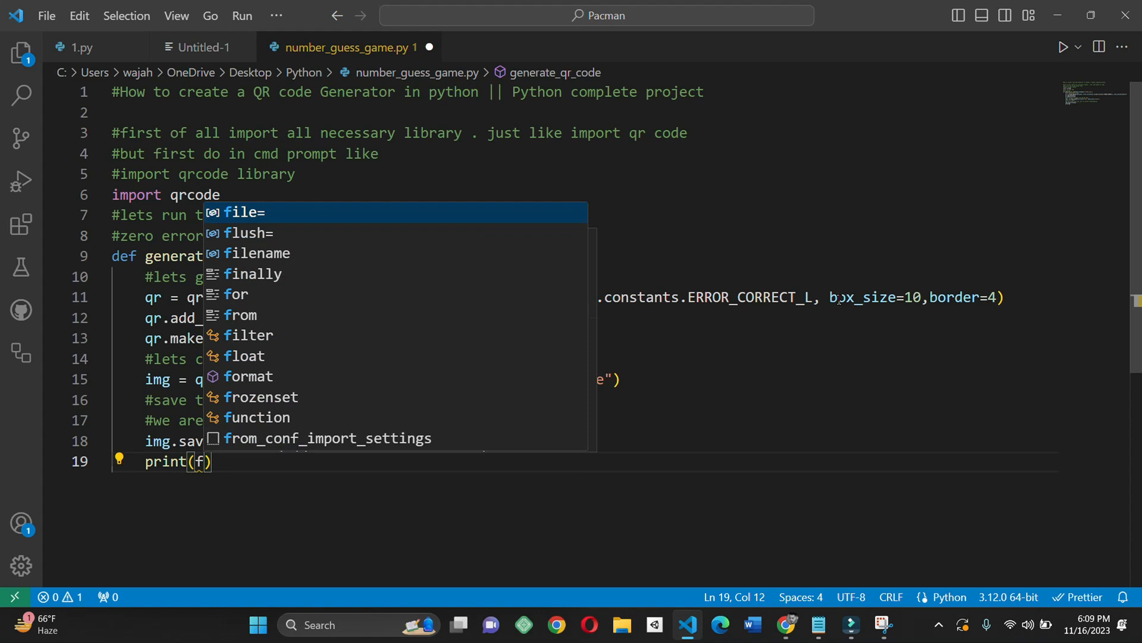
{"action": "type", "text": "\"\""}
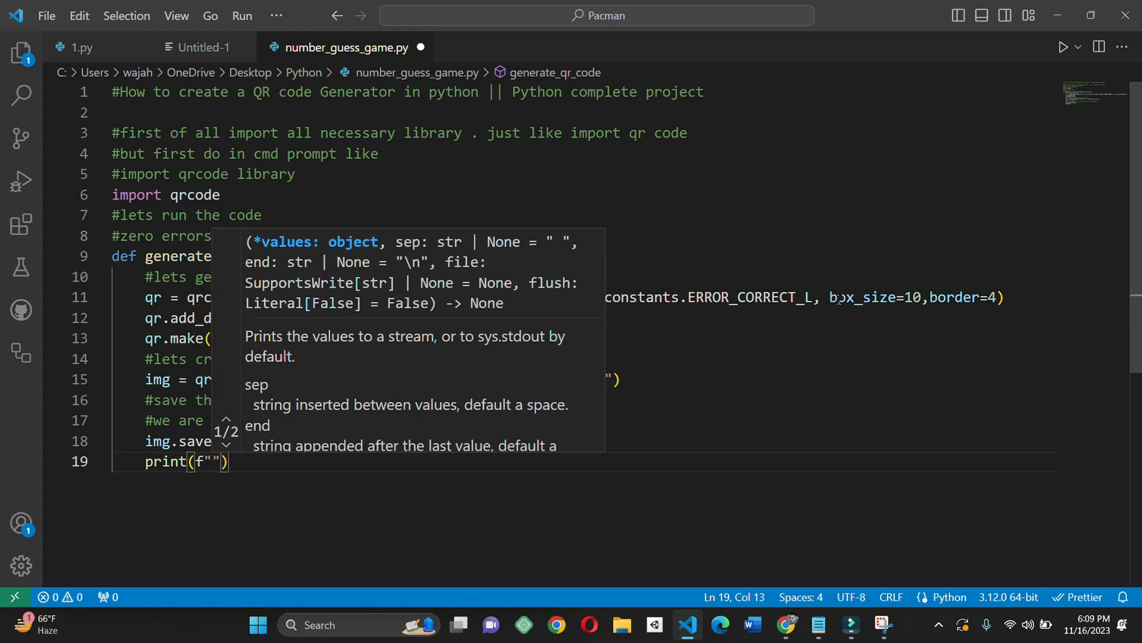
{"action": "type", "text": "QR code saved as {filenam"}
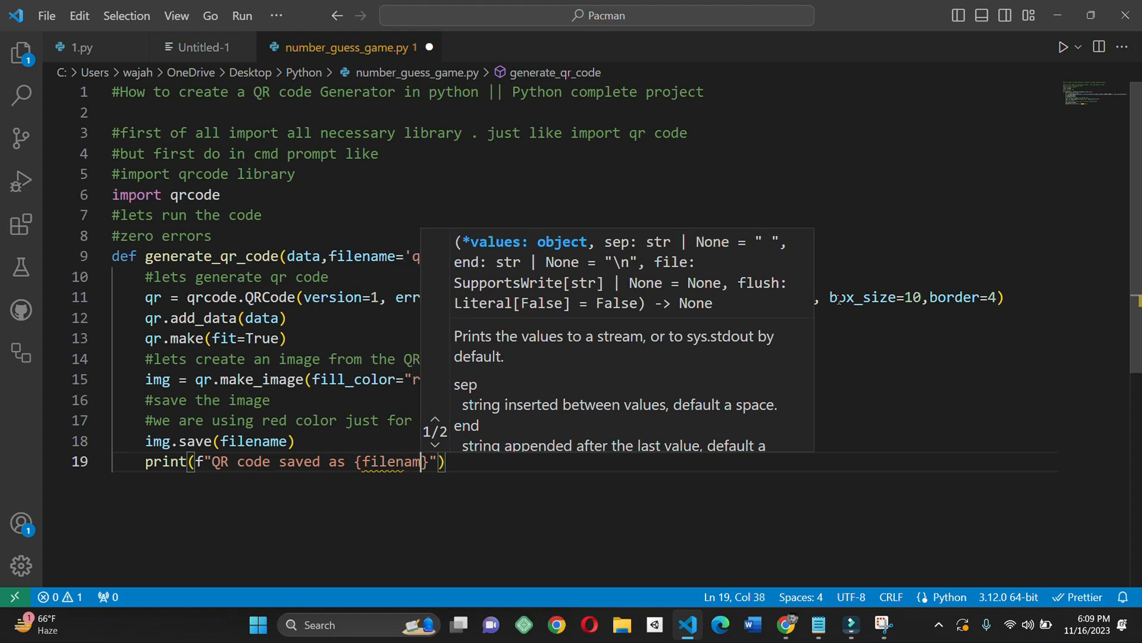
{"action": "type", "text": "e"}
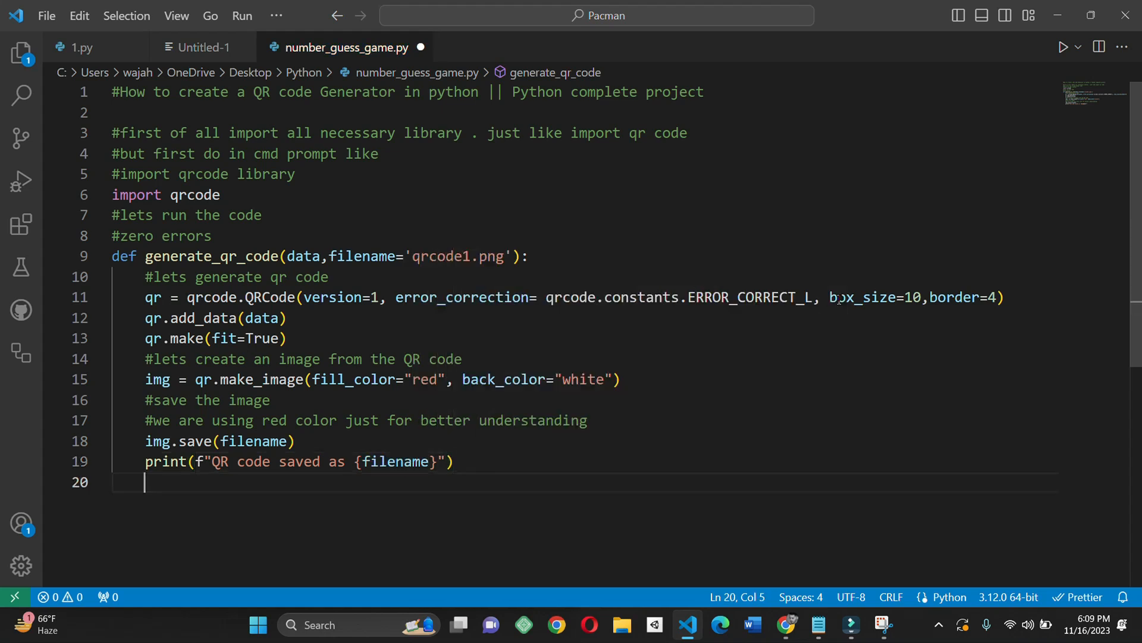
Write the main guard if __name__ == "_main_": below the function.
{"action": "type", "text": "if__"}
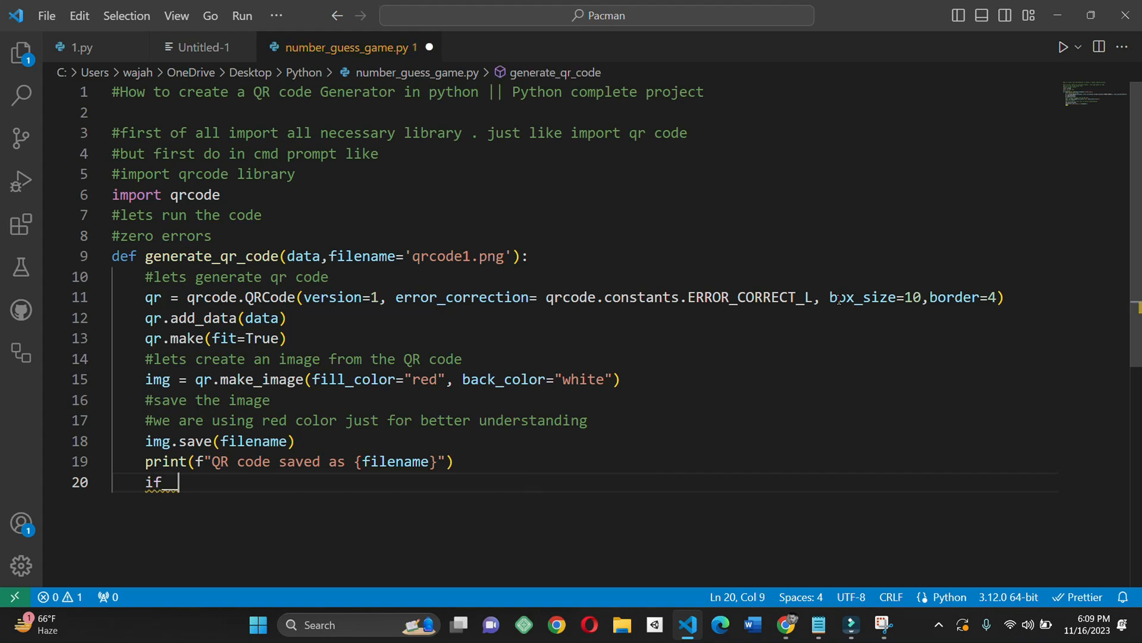
{"action": "key", "text": "Backspace"}
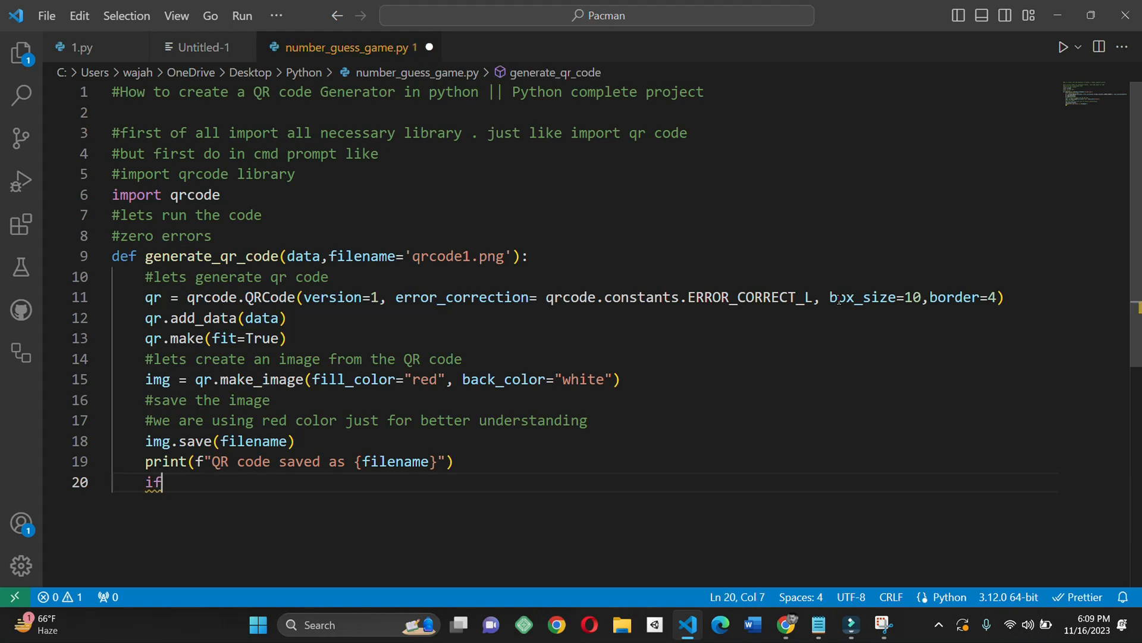
{"action": "type", "text": "__name"}
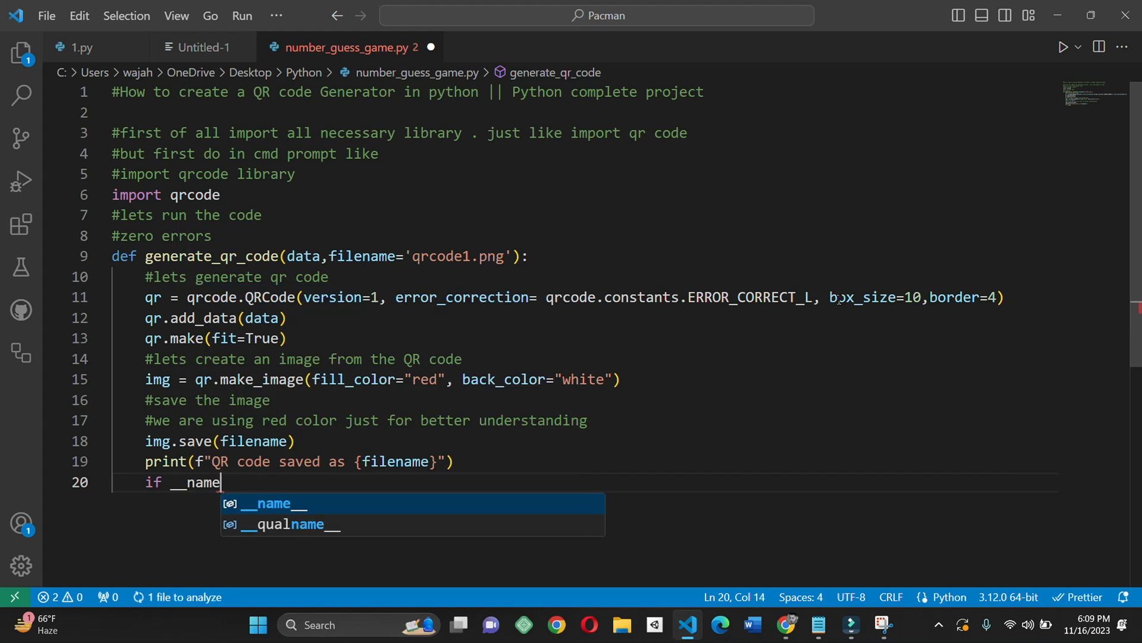
{"action": "type", "text": "__"}
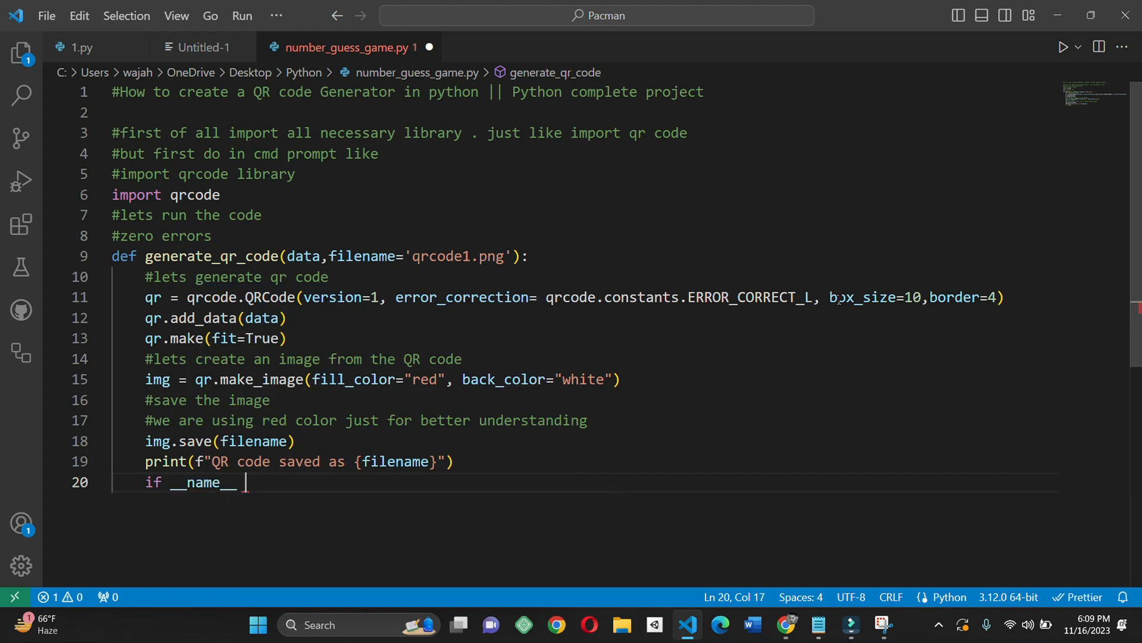
{"action": "type", "text": "=="}
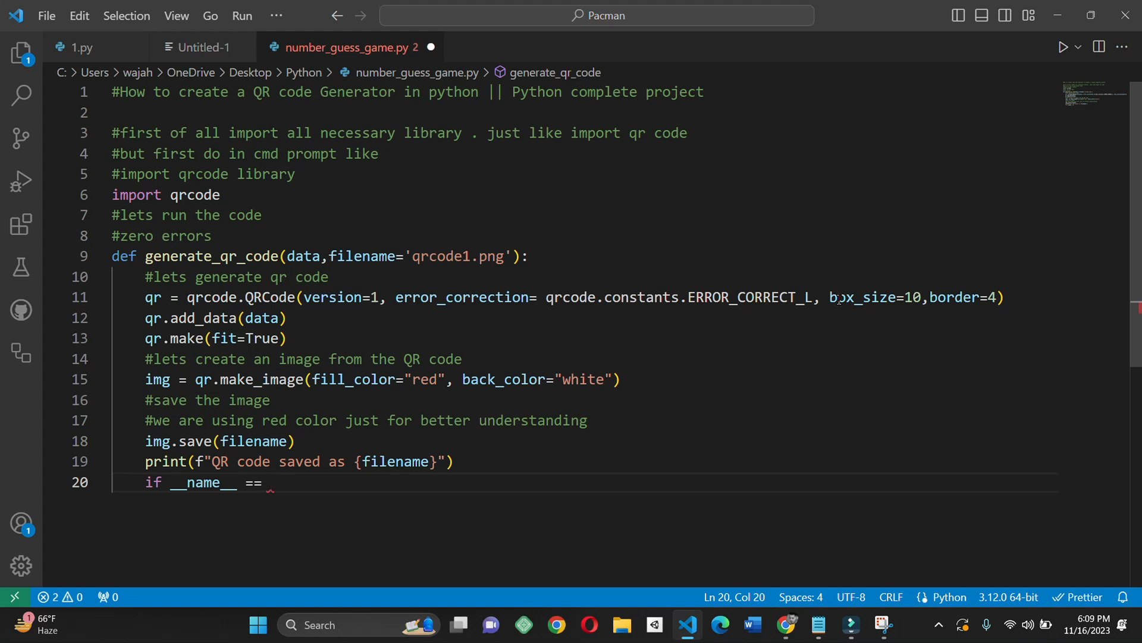
{"action": "type", "text": "\"_mia\""}
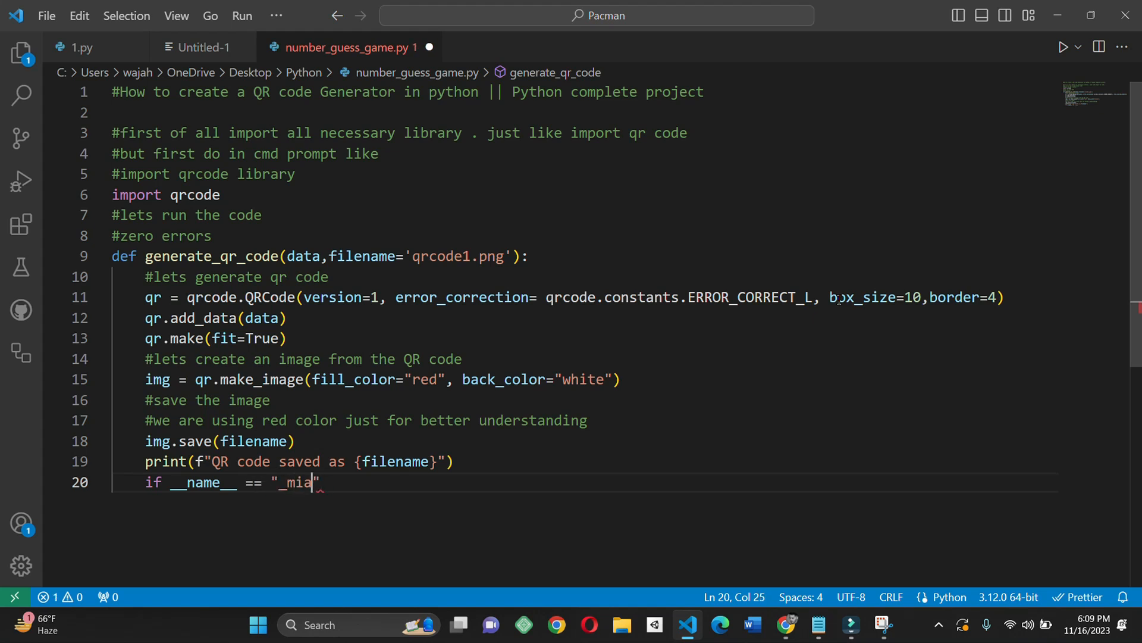
{"action": "type", "text": "in"}
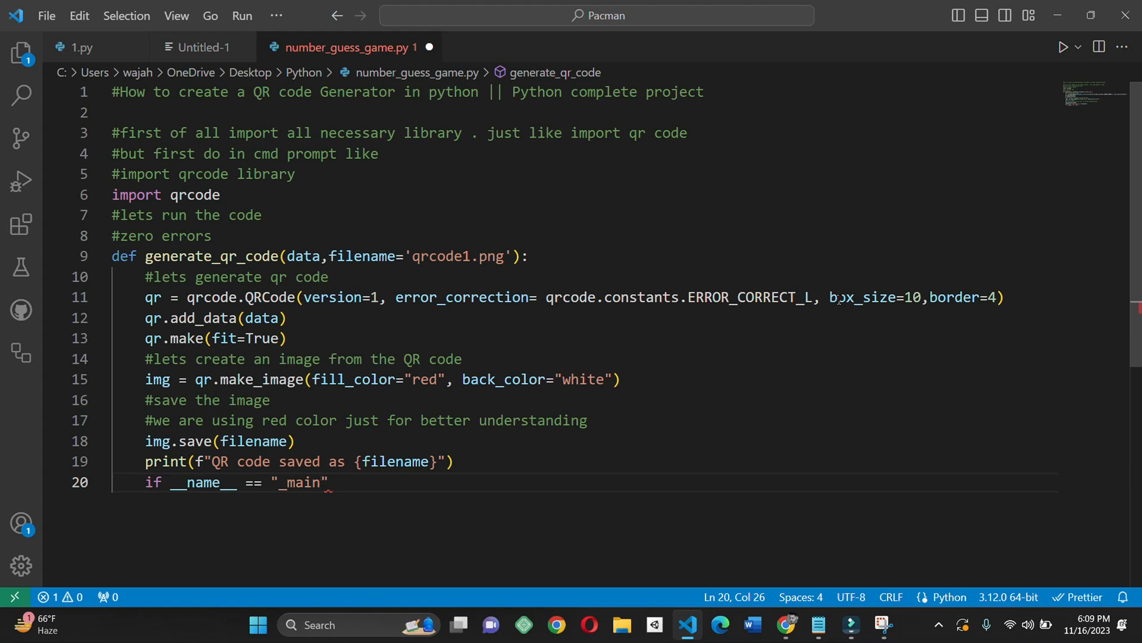
{"action": "type", "text": "\""}
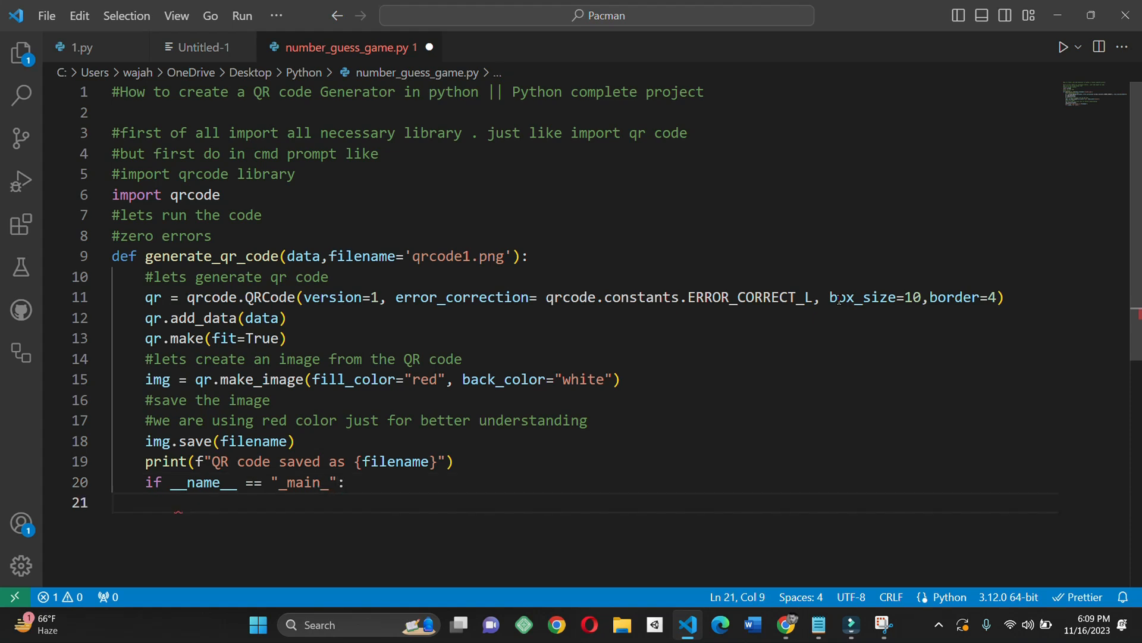
Assign data_to_encode = "thesadiqali" inside the main guard, fixing the mistyped value.
{"action": "type", "text": "data"}
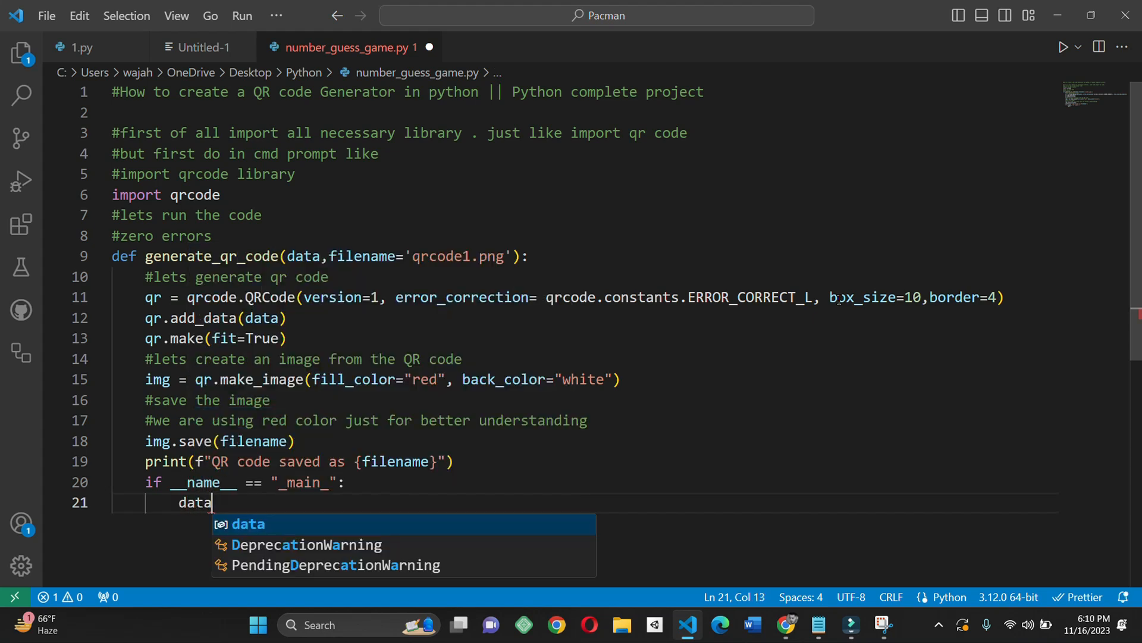
{"action": "type", "text": "_to_e"}
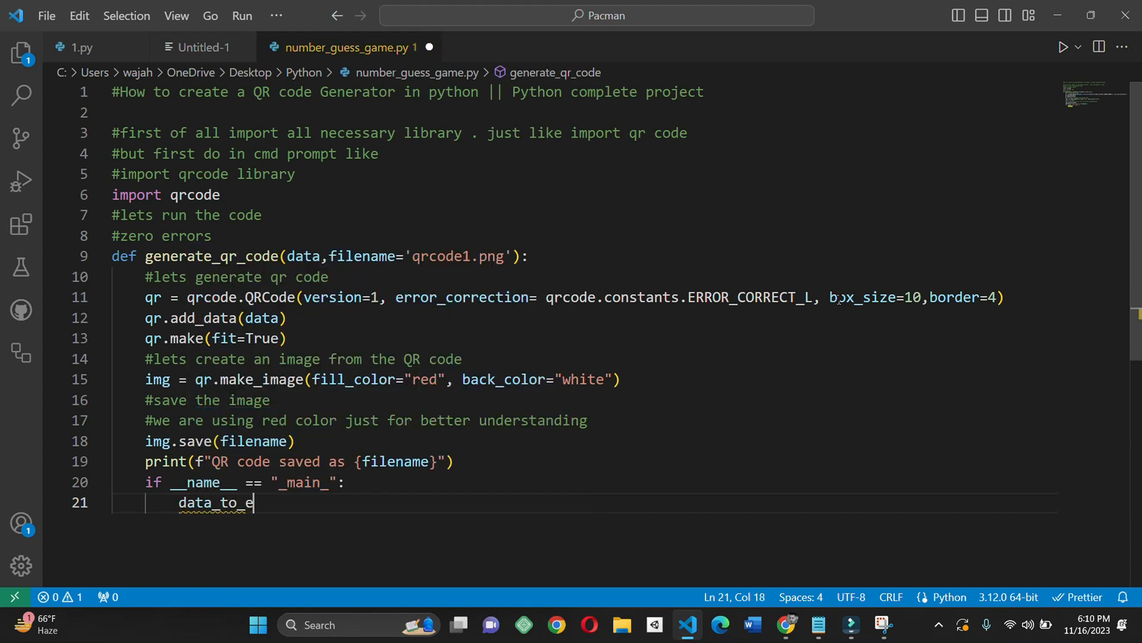
{"action": "type", "text": "ncode ="}
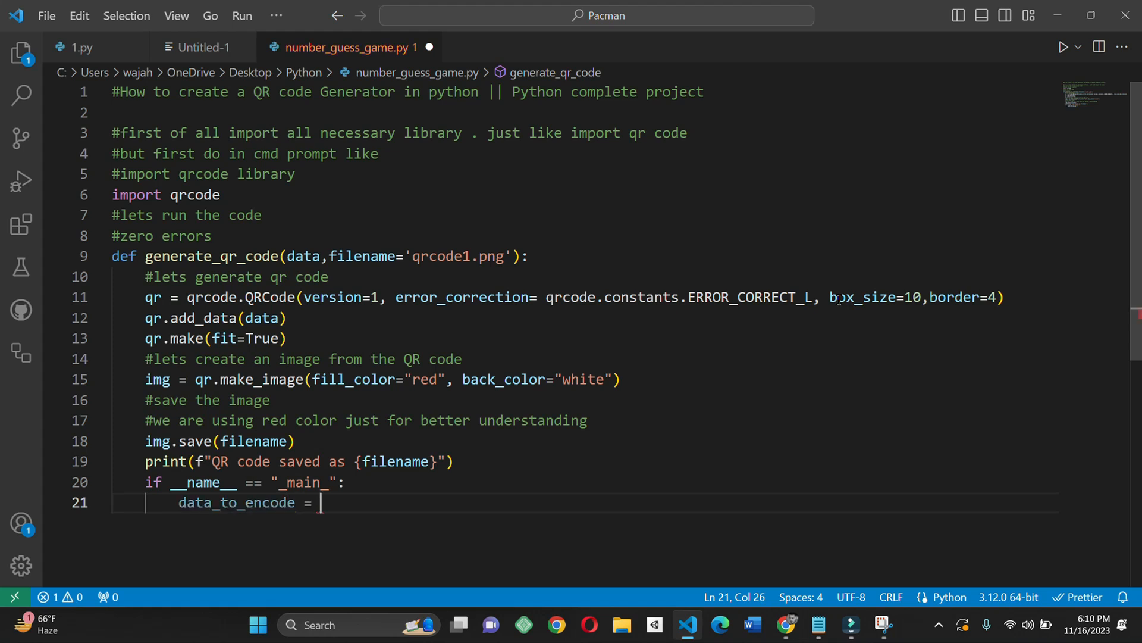
{"action": "type", "text": "\"\""}
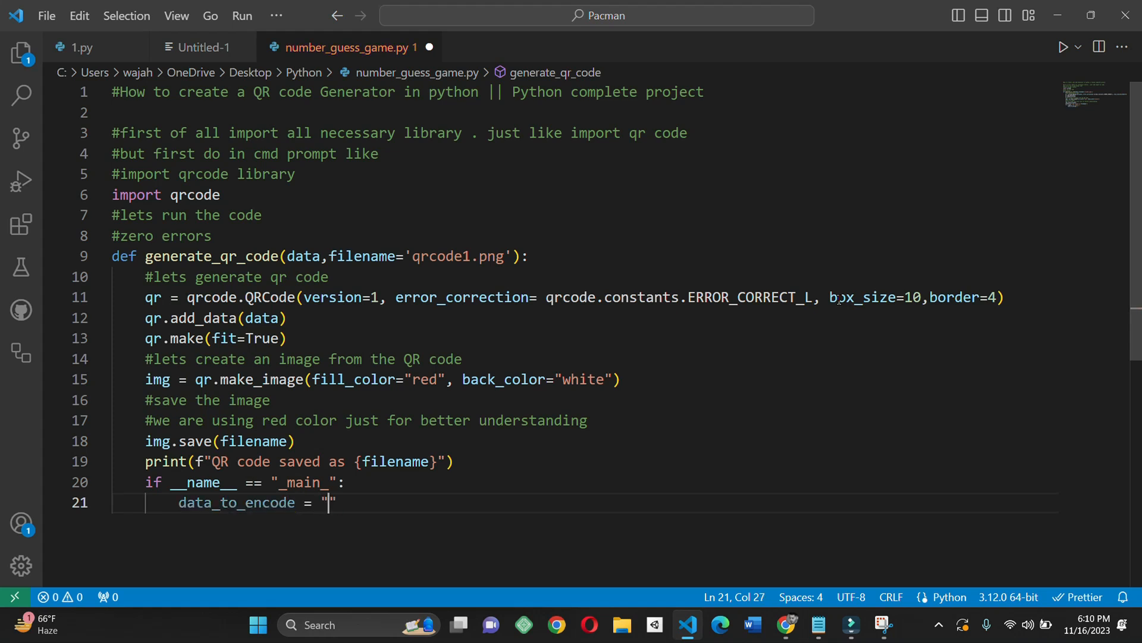
{"action": "type", "text": "sadiqsmas"}
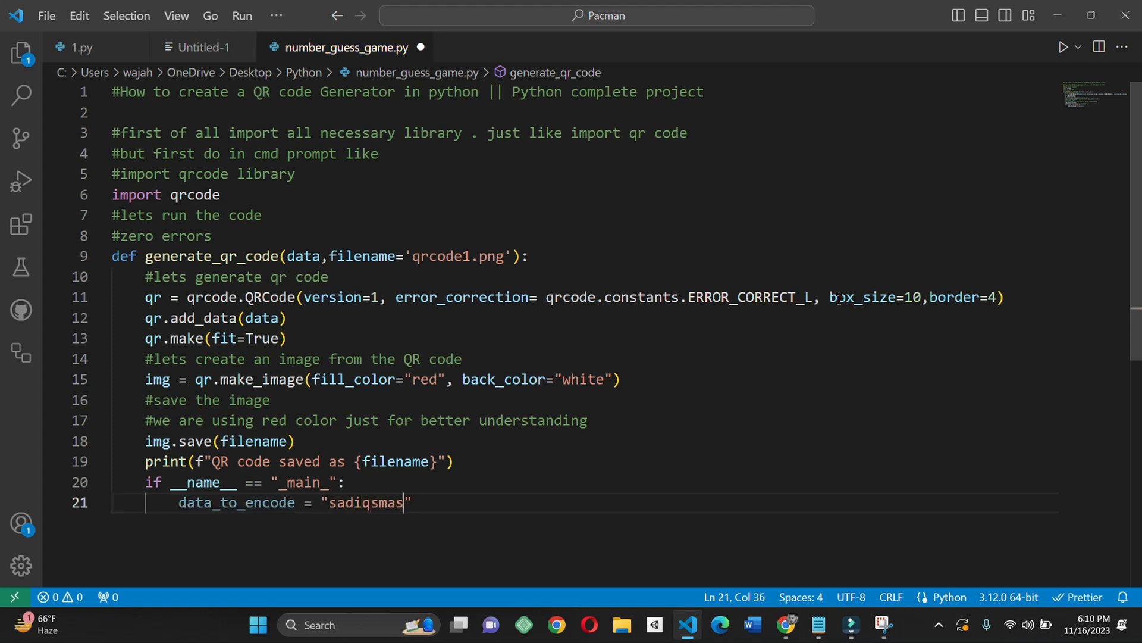
{"action": "key", "text": "Backspace"}
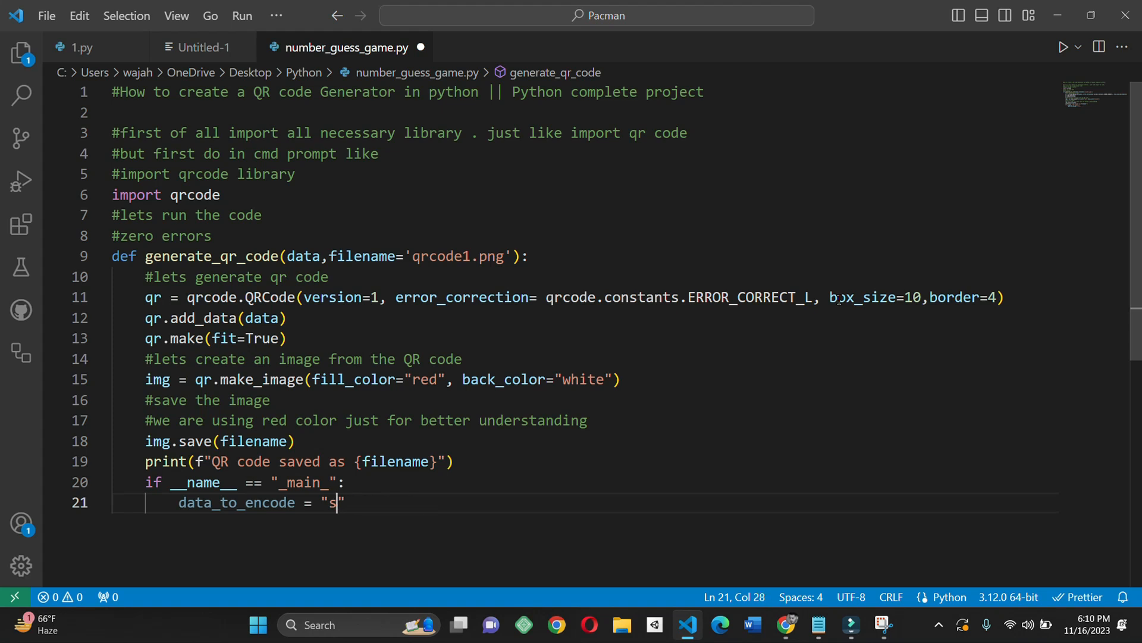
{"action": "type", "text": "hesadiqali"}
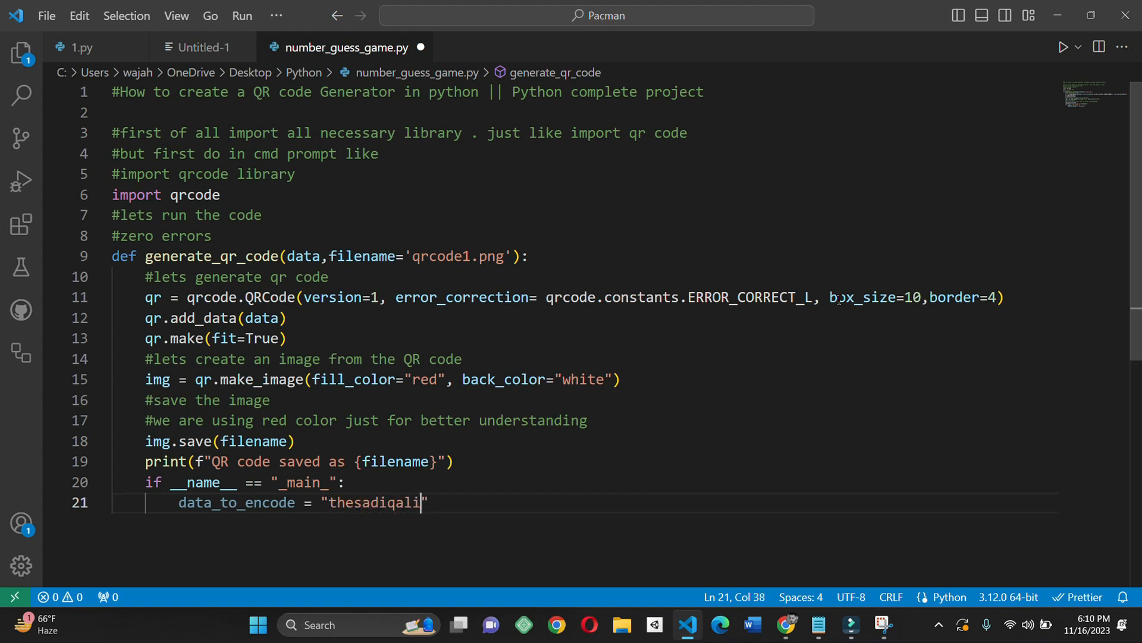
{"action": "type", "text": "\""}
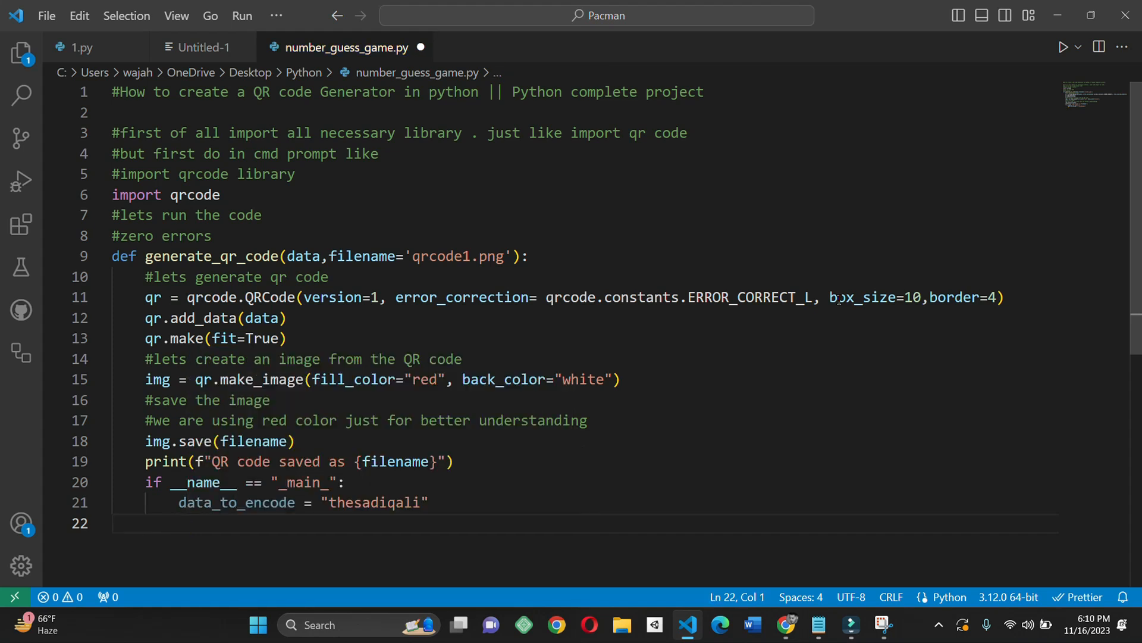
Add the call generate_qr_code(data_to_encode) on line 22 at the left margin, outside the main guard.
{"action": "left_click", "coordinate": [113, 523]}
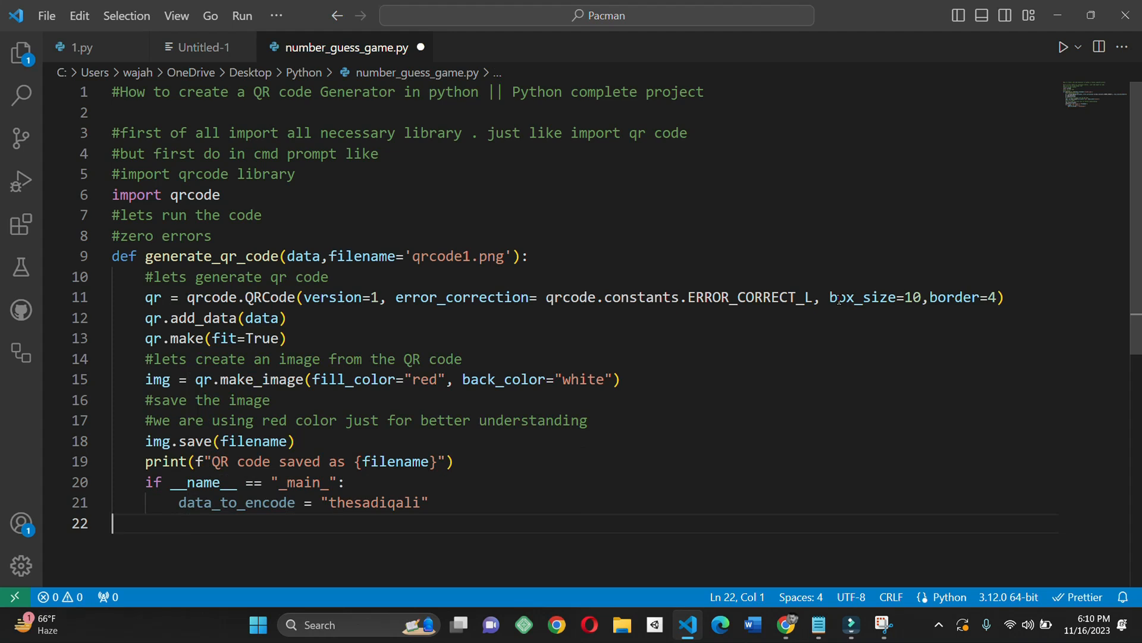
{"action": "type", "text": "generate_qr_code("}
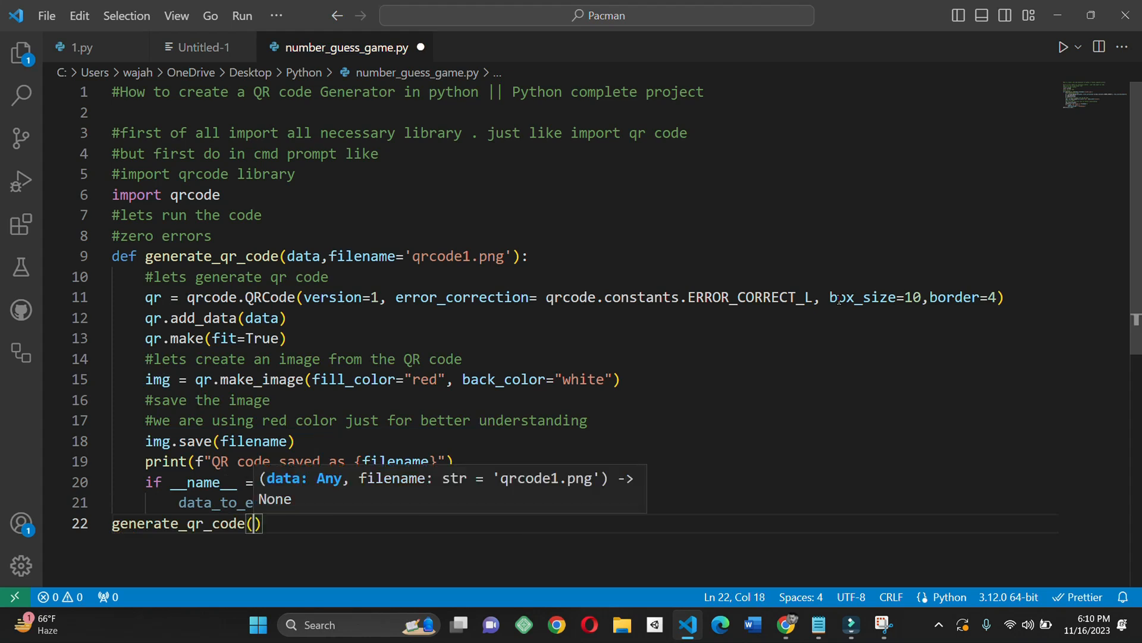
{"action": "type", "text": "data_to_"}
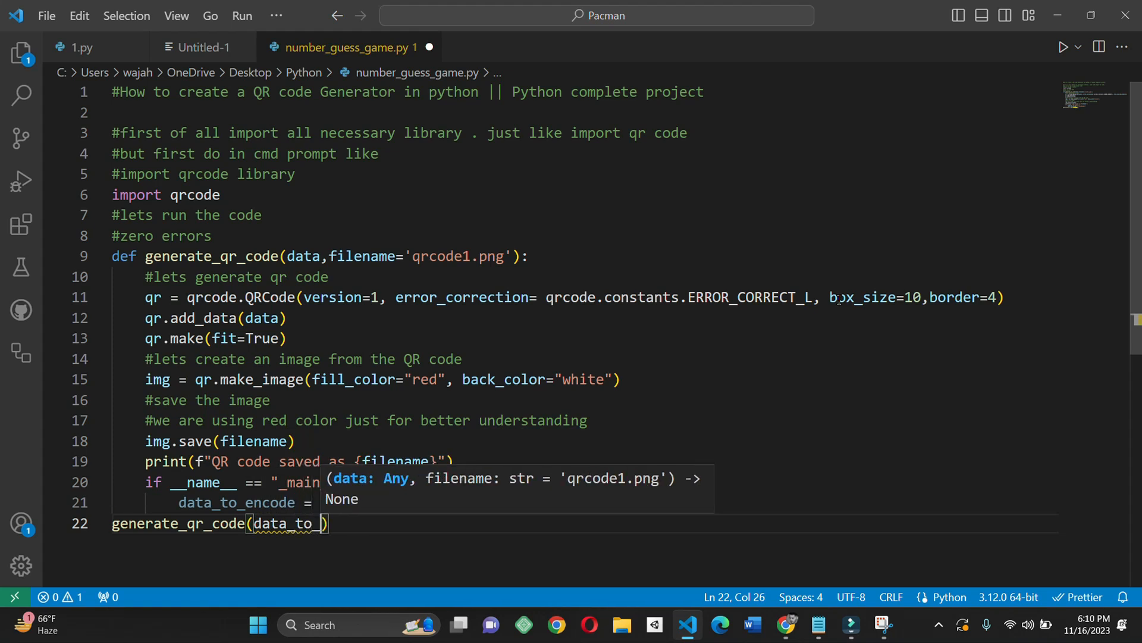
{"action": "type", "text": "encode"}
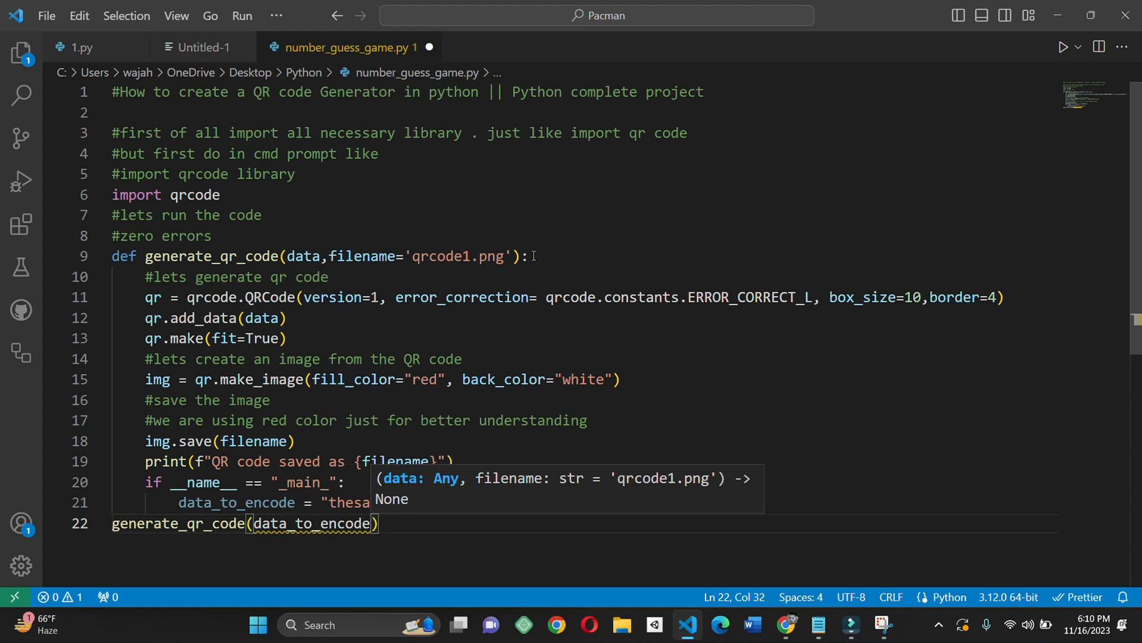
{"action": "left_click", "coordinate": [528, 256]}
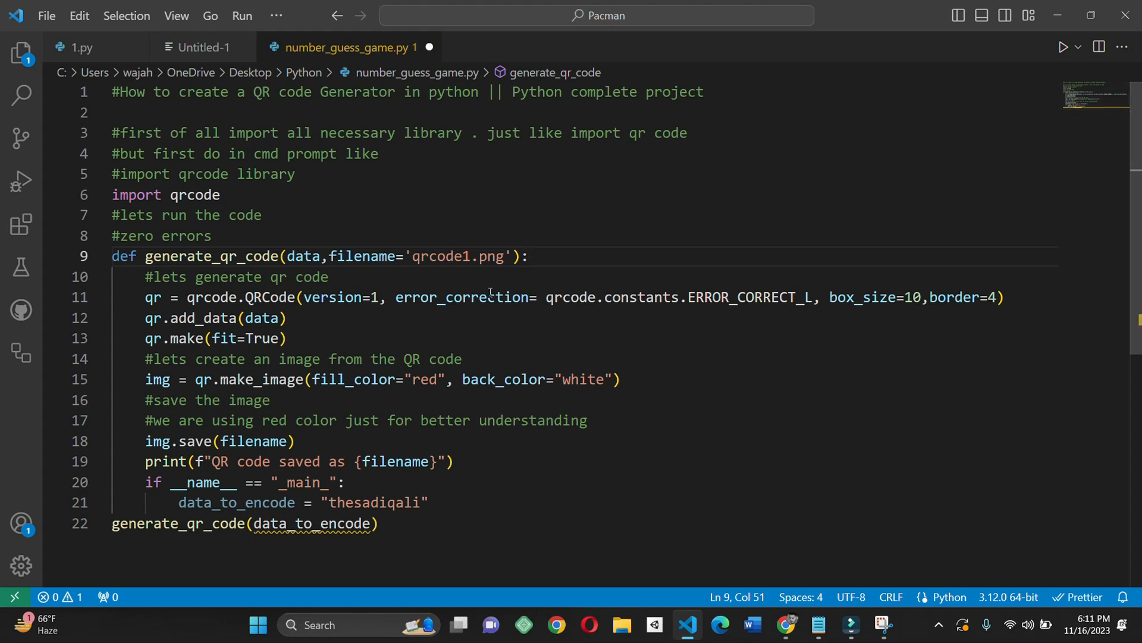
Dedent the if __name__ guard line so it sits at the script's top level.
{"action": "scroll", "scroll_direction": "up", "scroll_amount": 3}
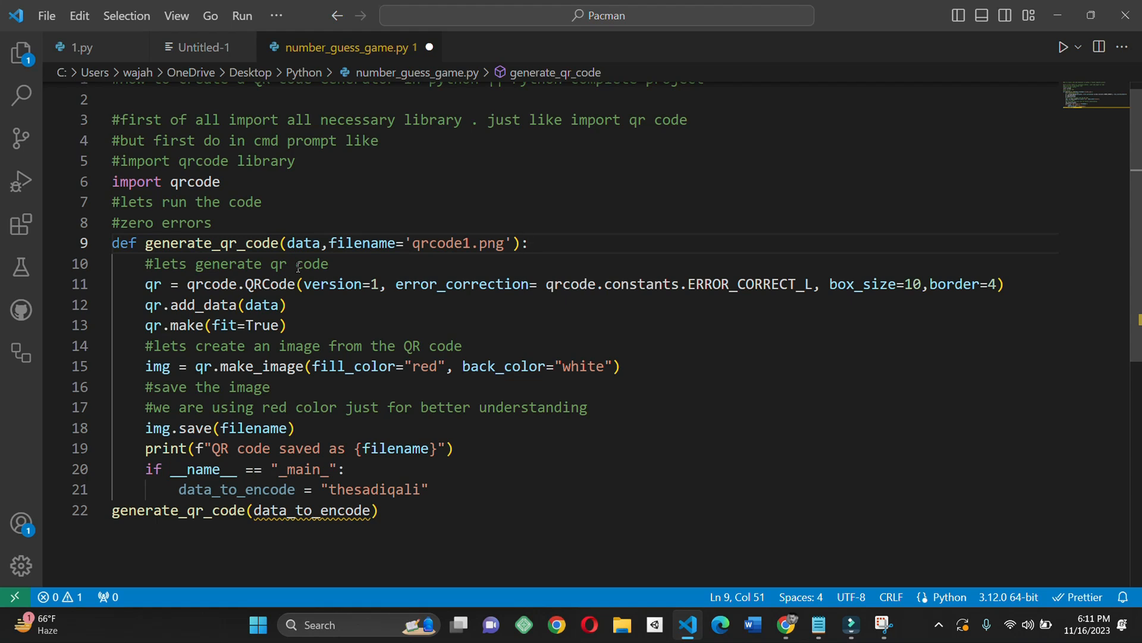
{"action": "left_click", "coordinate": [527, 243]}
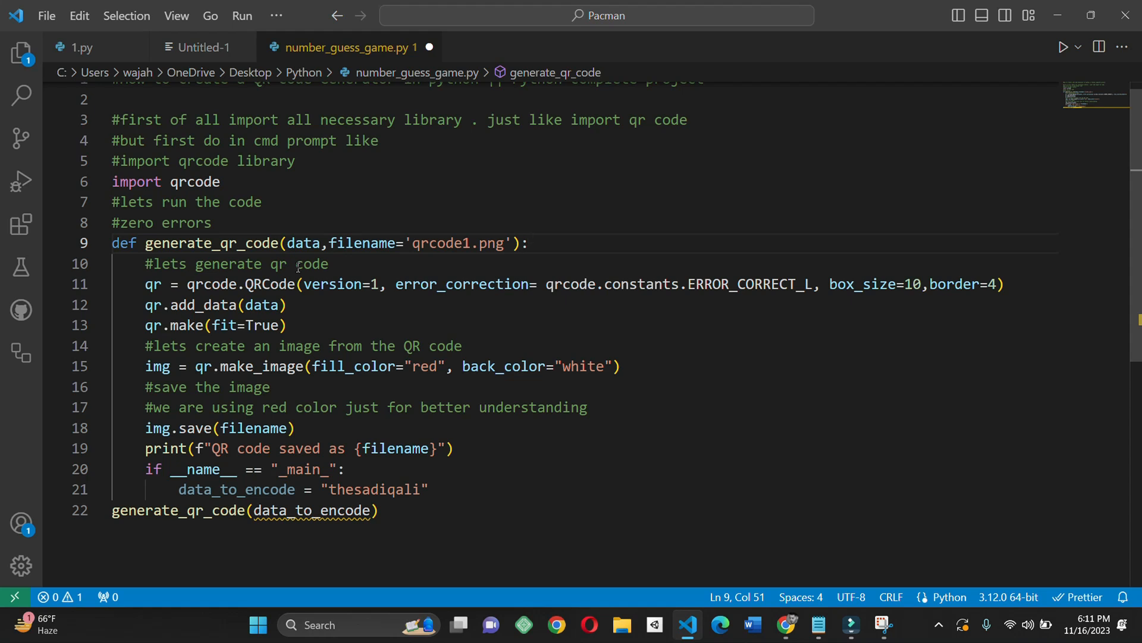
{"action": "left_click", "coordinate": [527, 243]}
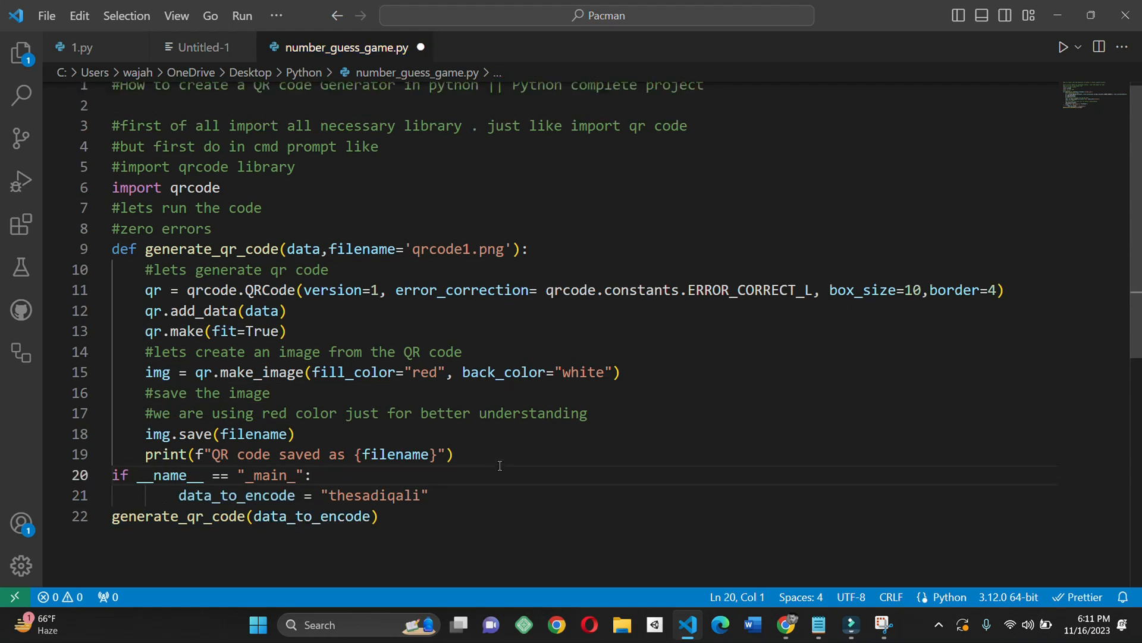
Add the comment '#now everything is perfect. let see' and run the script, printing 'QR code saved as qrcode1.png'.
{"action": "type", "text": "#"}
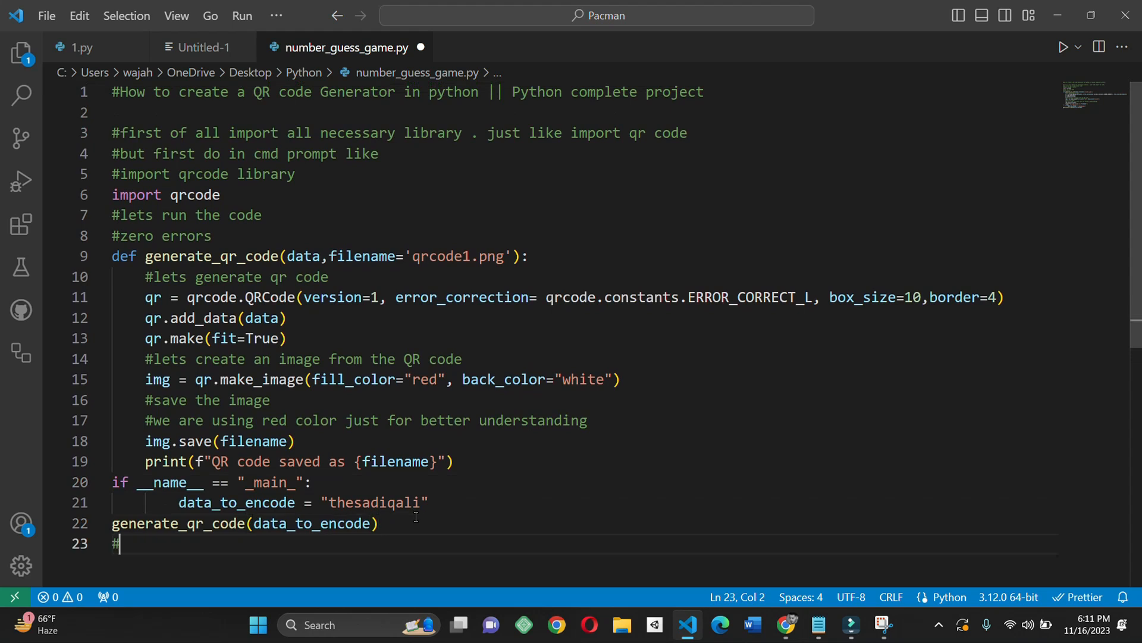
{"action": "type", "text": "now eve"}
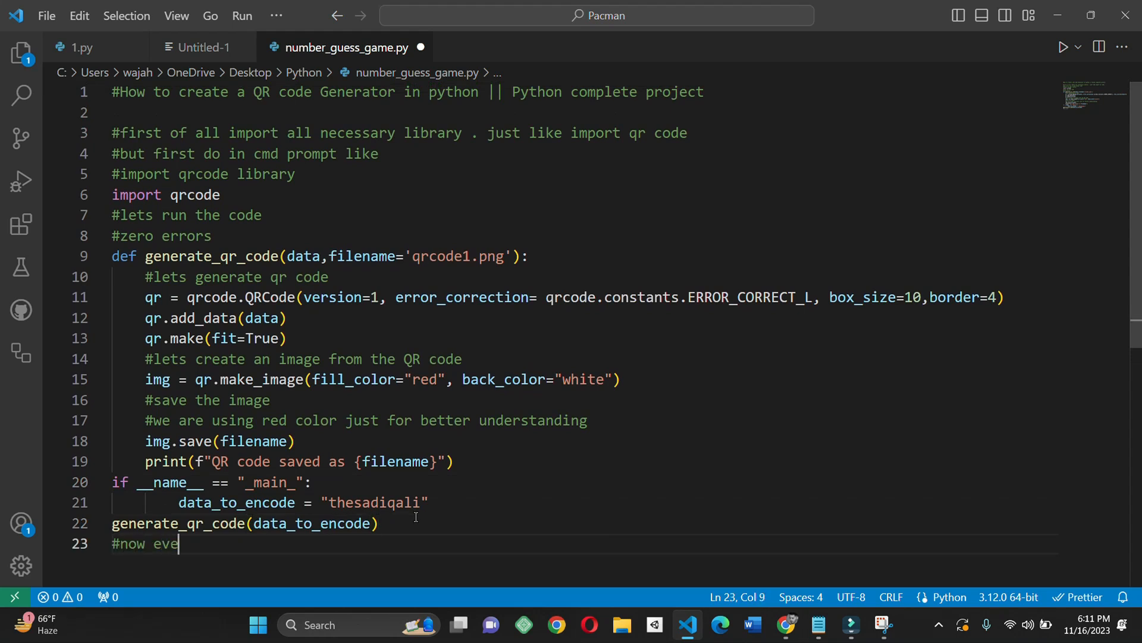
{"action": "type", "text": "rything is"}
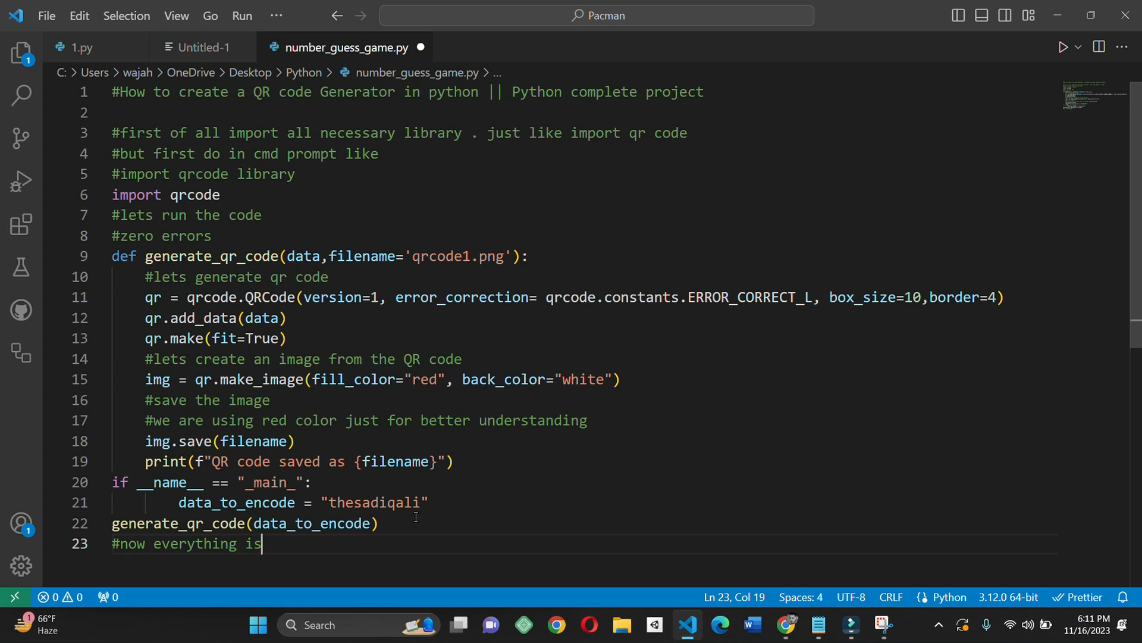
{"action": "type", "text": "perfect"}
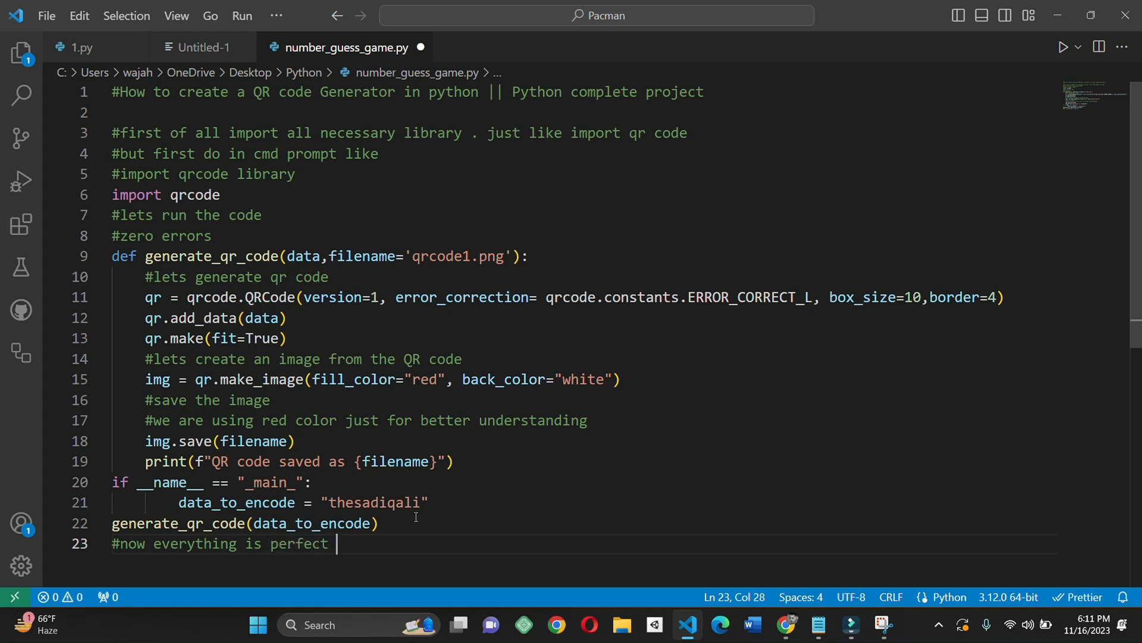
{"action": "type", "text": ". let see"}
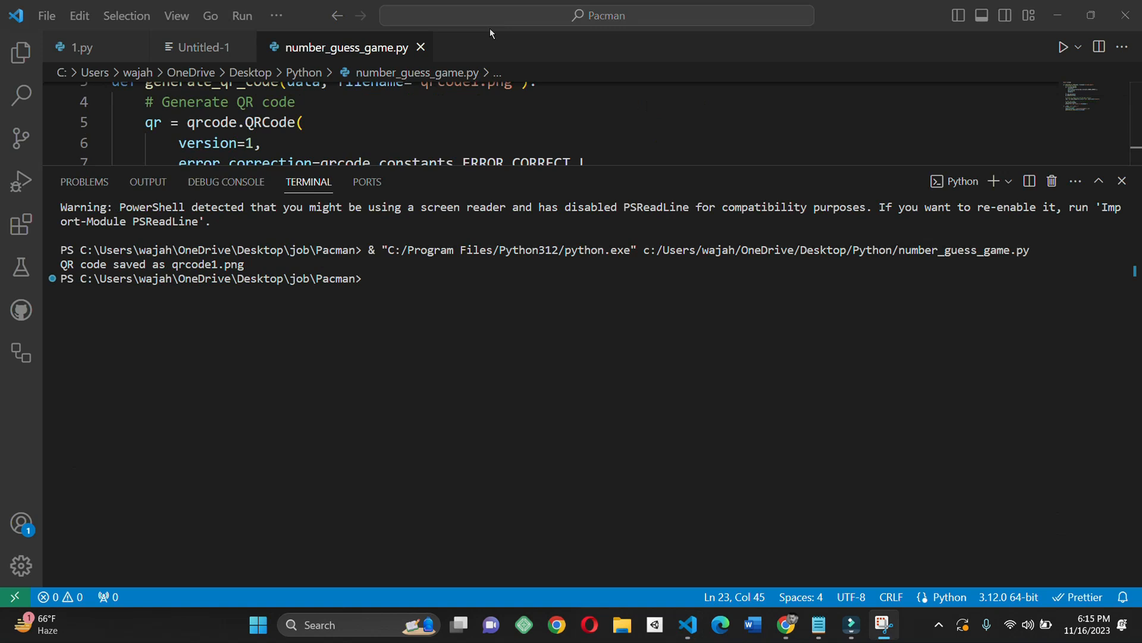
{"action": "left_click", "coordinate": [257, 625]}
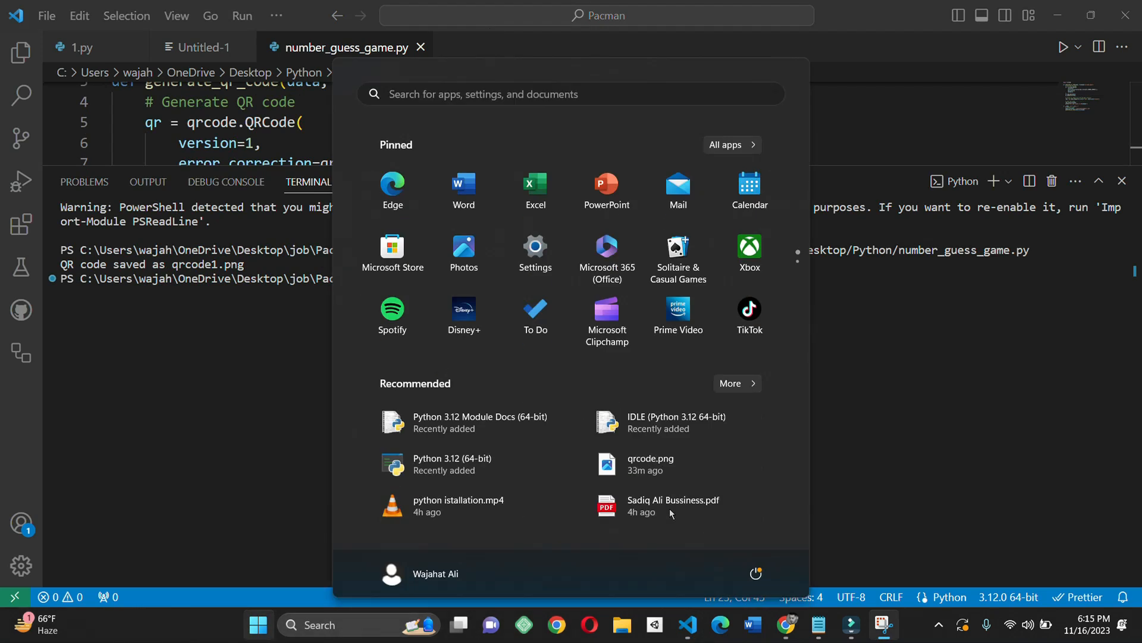